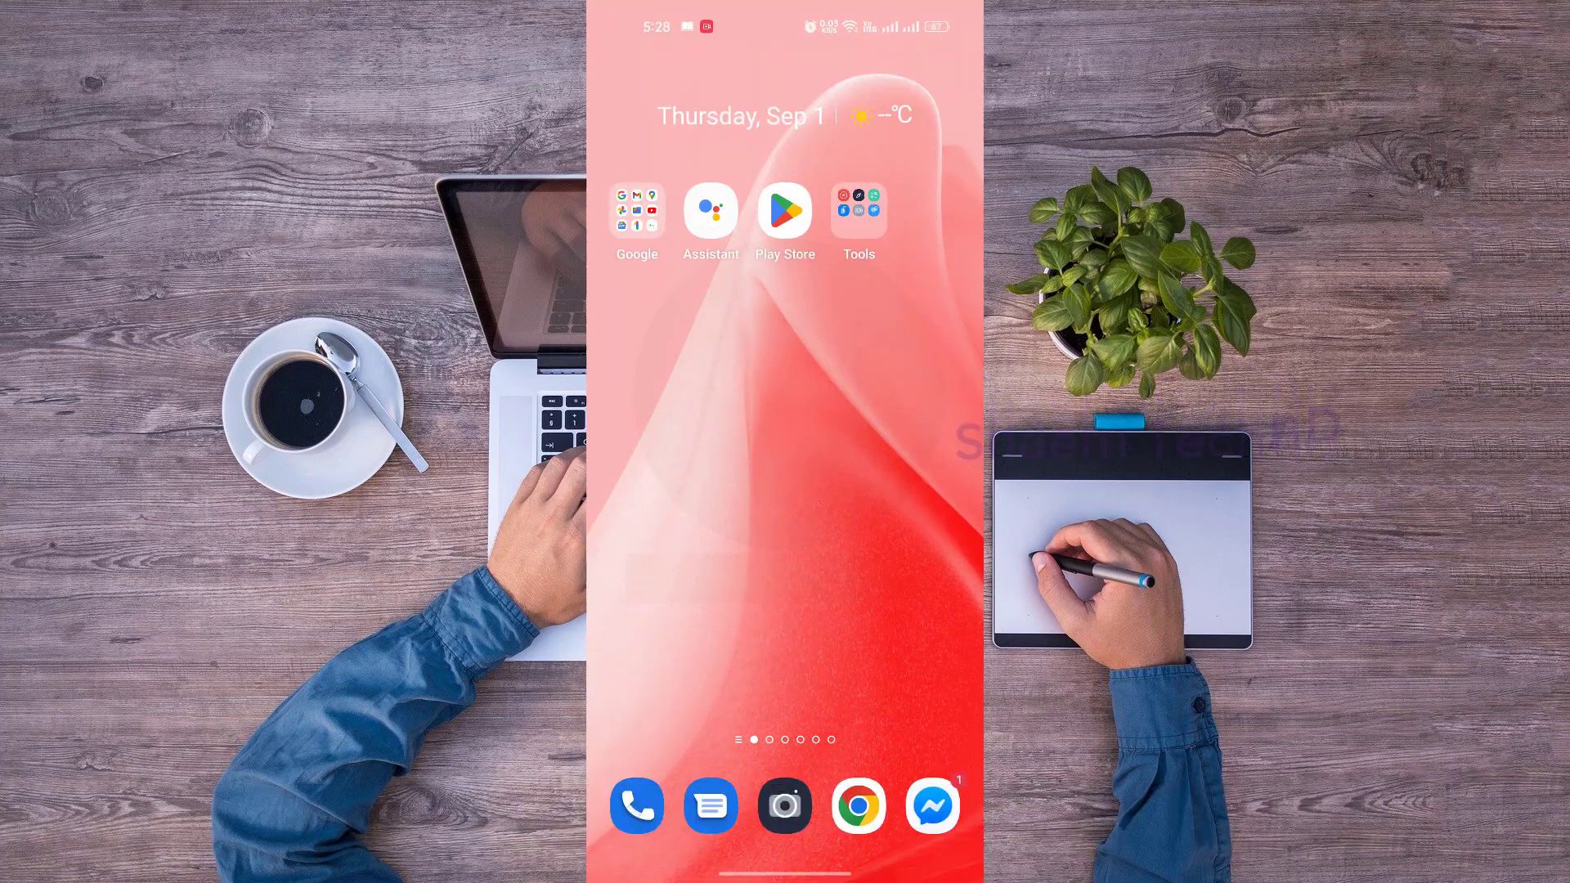
Launch the Settings app from the launcher's app drawer
scroll(up, 3)
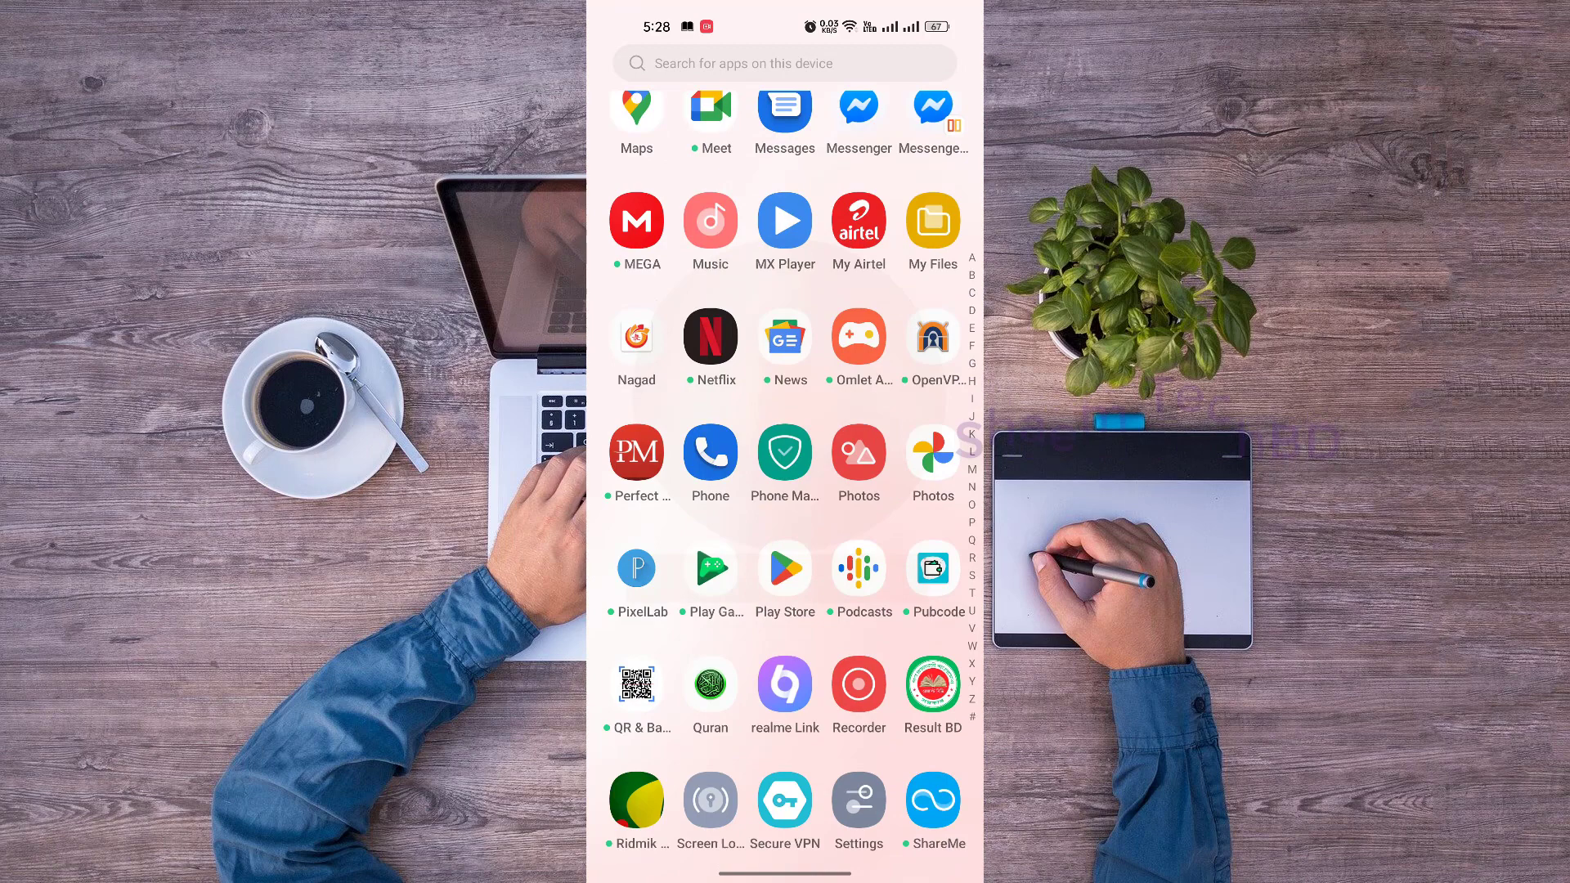
scroll(down, 3)
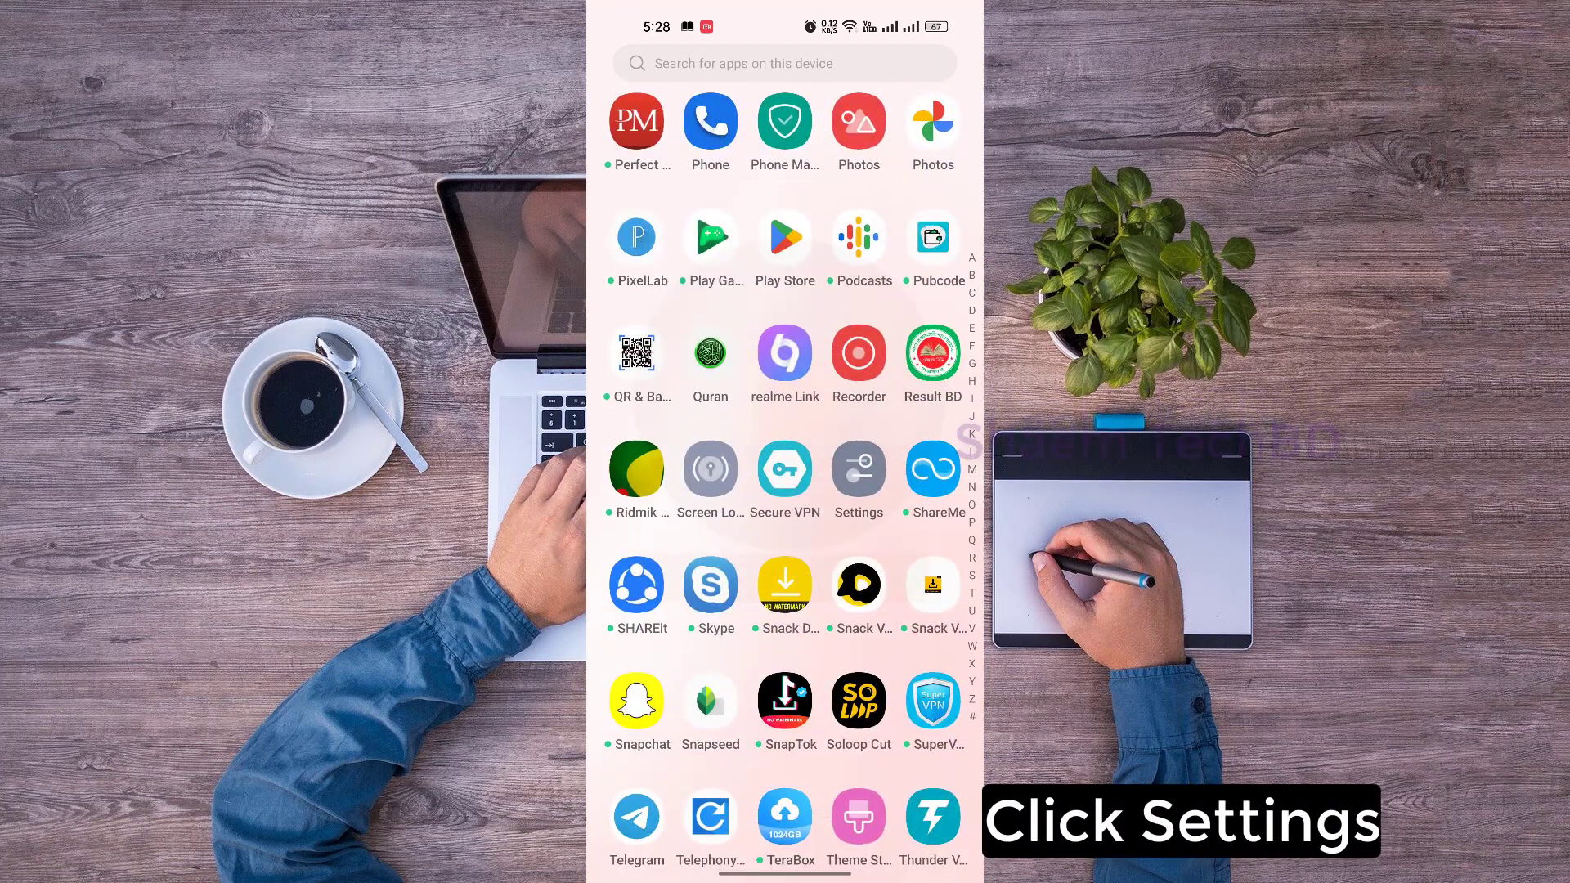
click(857, 471)
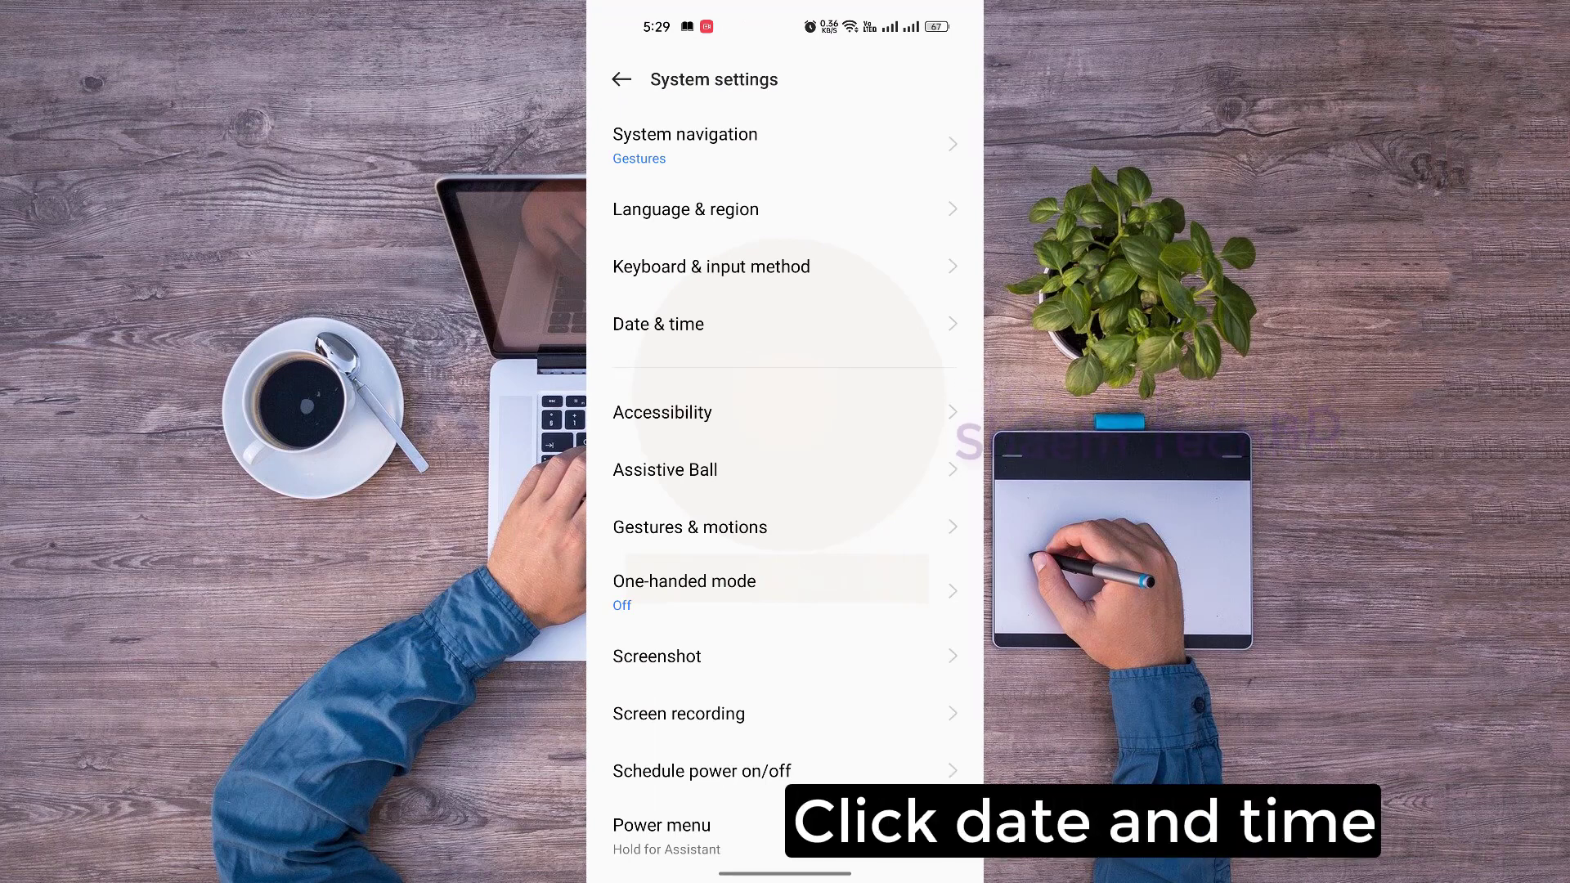
In Date & time, switch Set time automatically off and then back on
click(657, 323)
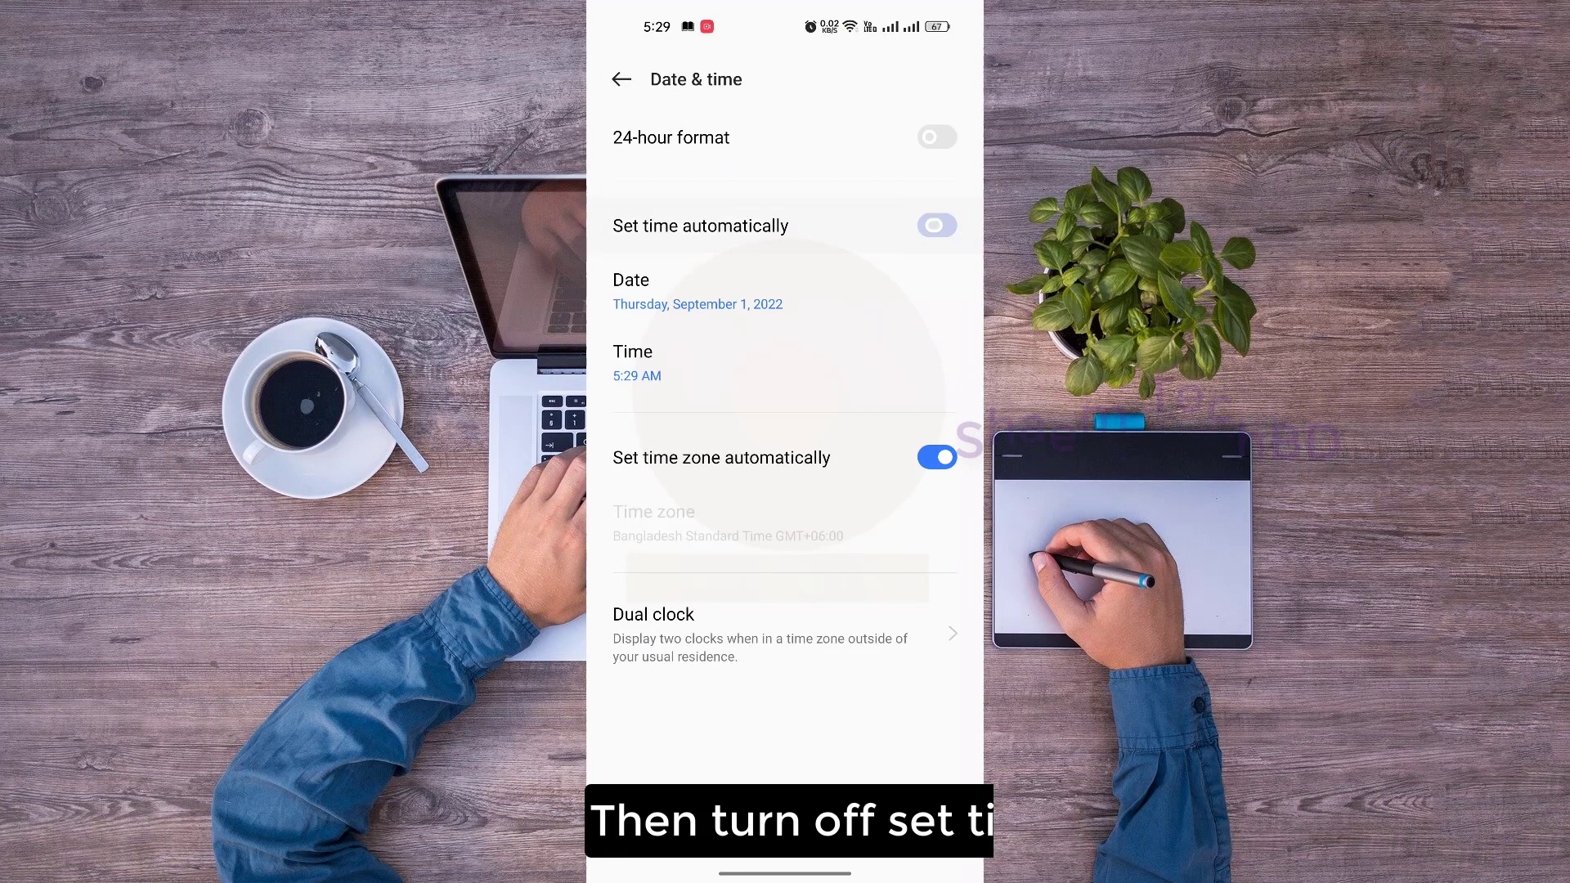
click(935, 226)
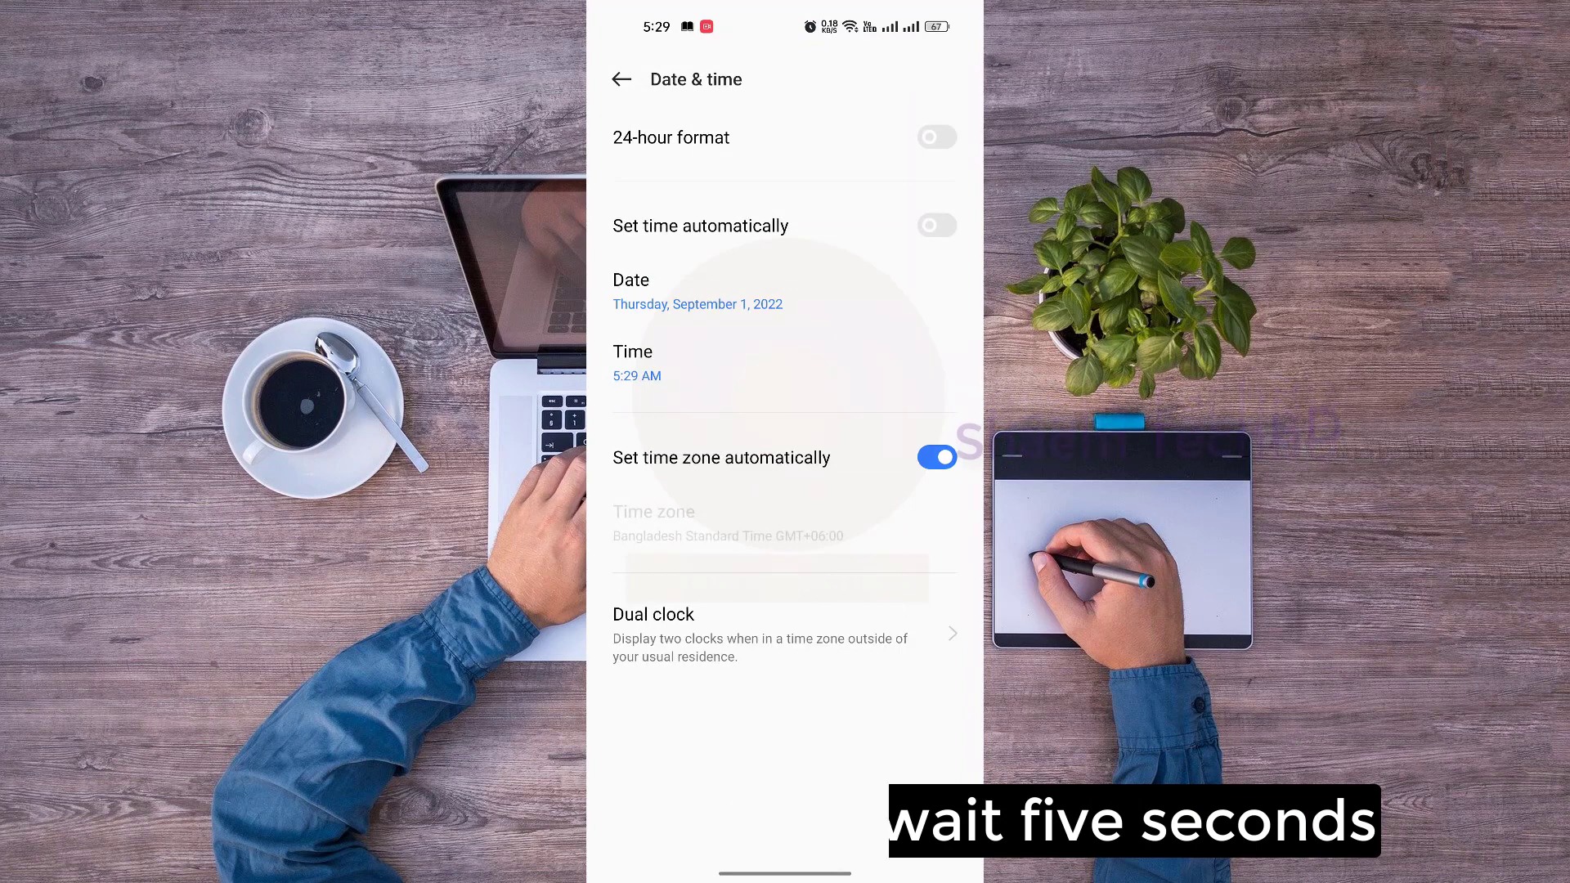
click(935, 226)
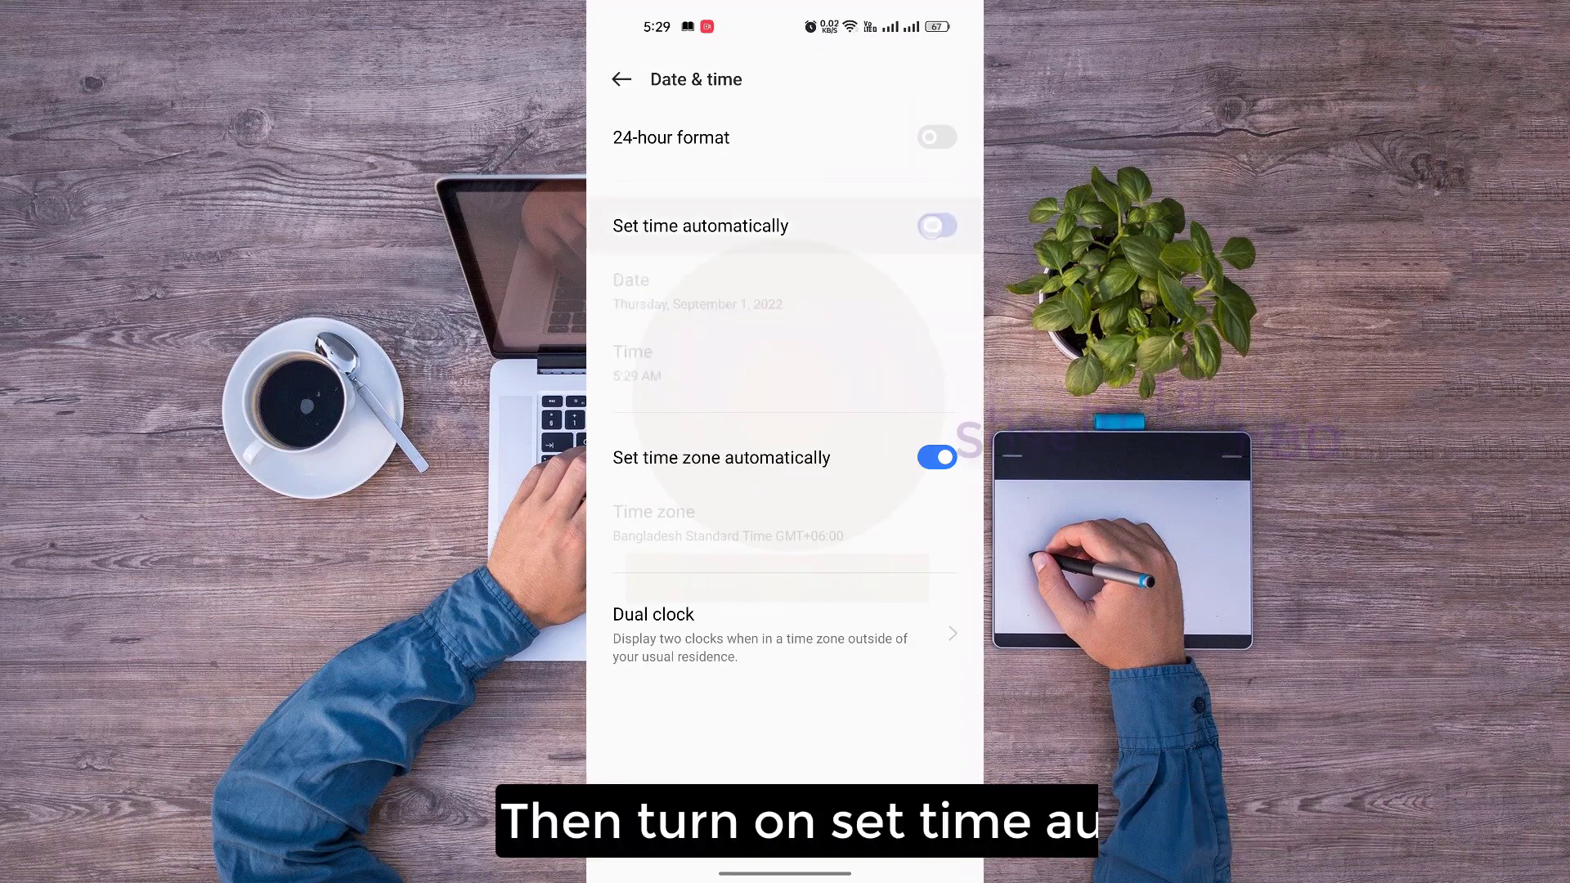
click(935, 226)
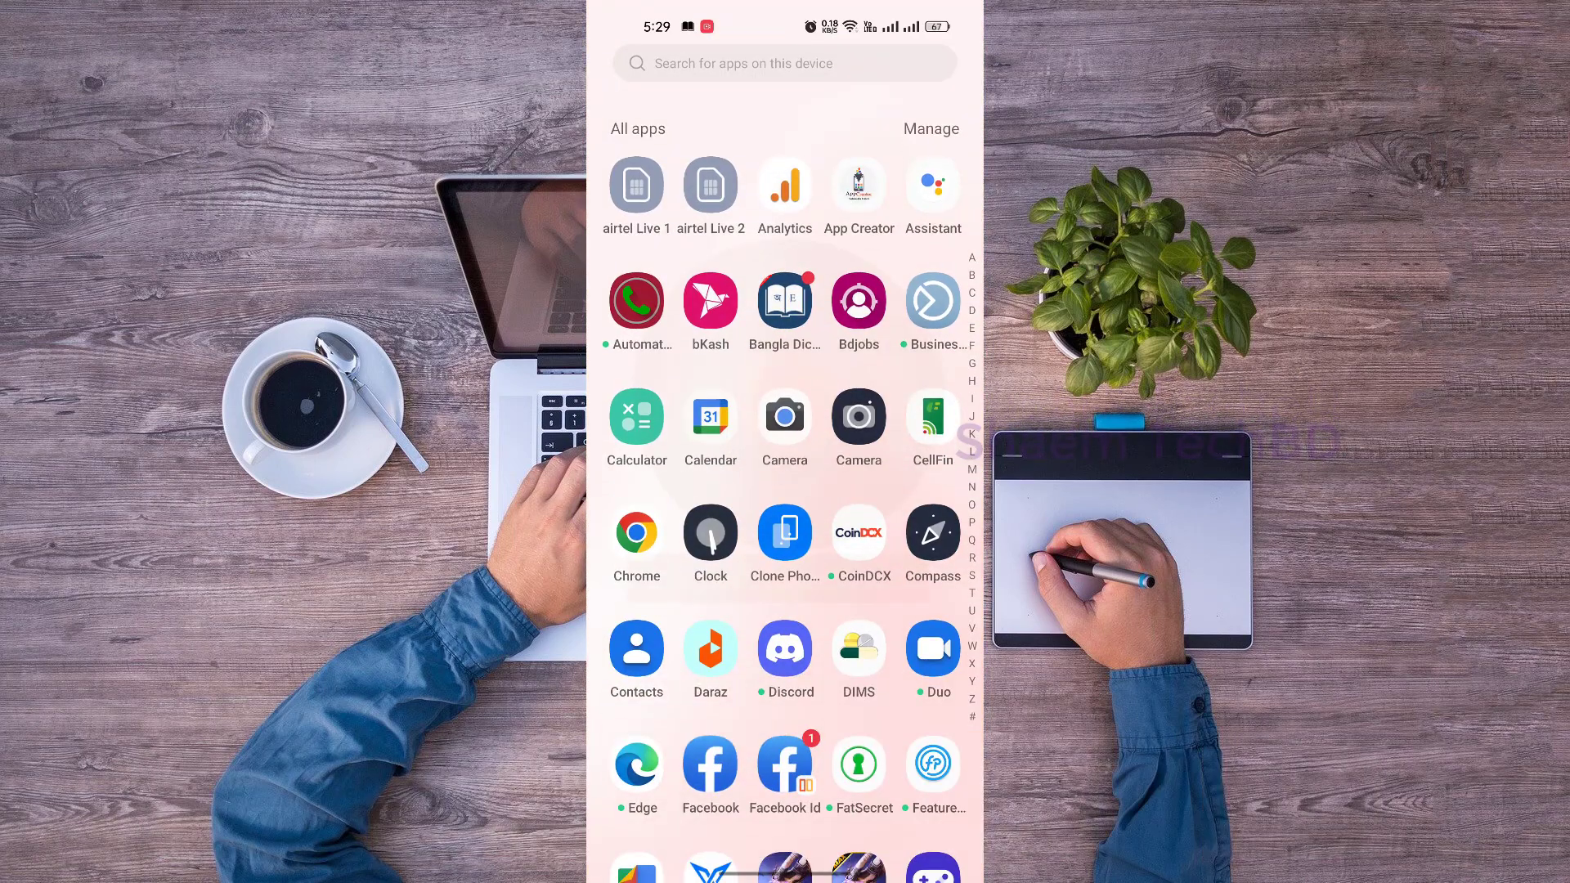
Relaunch Settings from the app drawer and open its search page
scroll(down, 3)
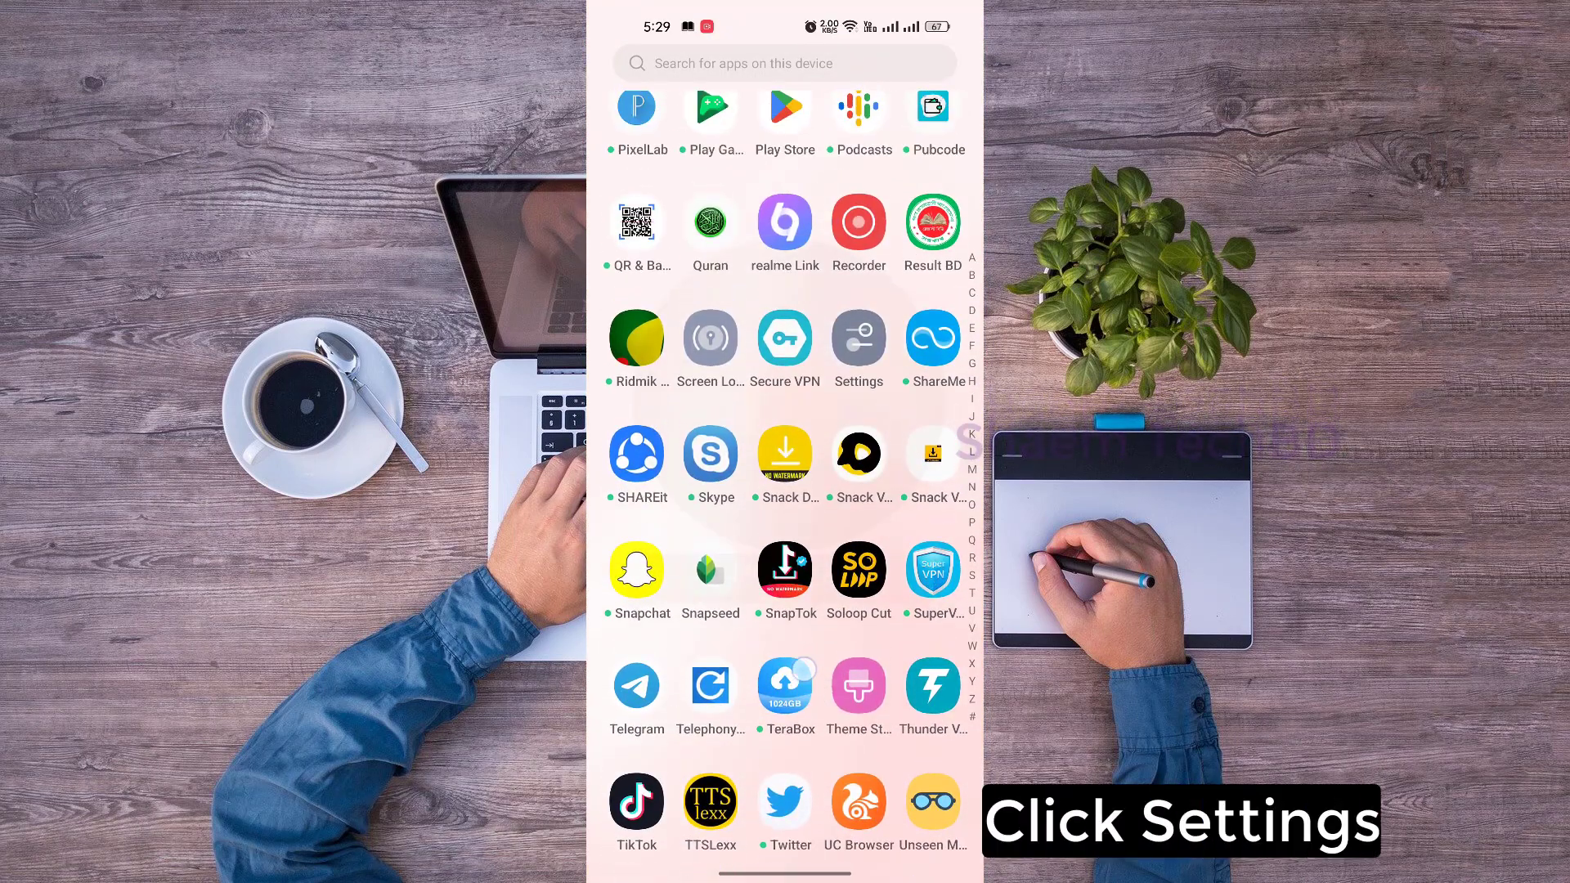
click(857, 338)
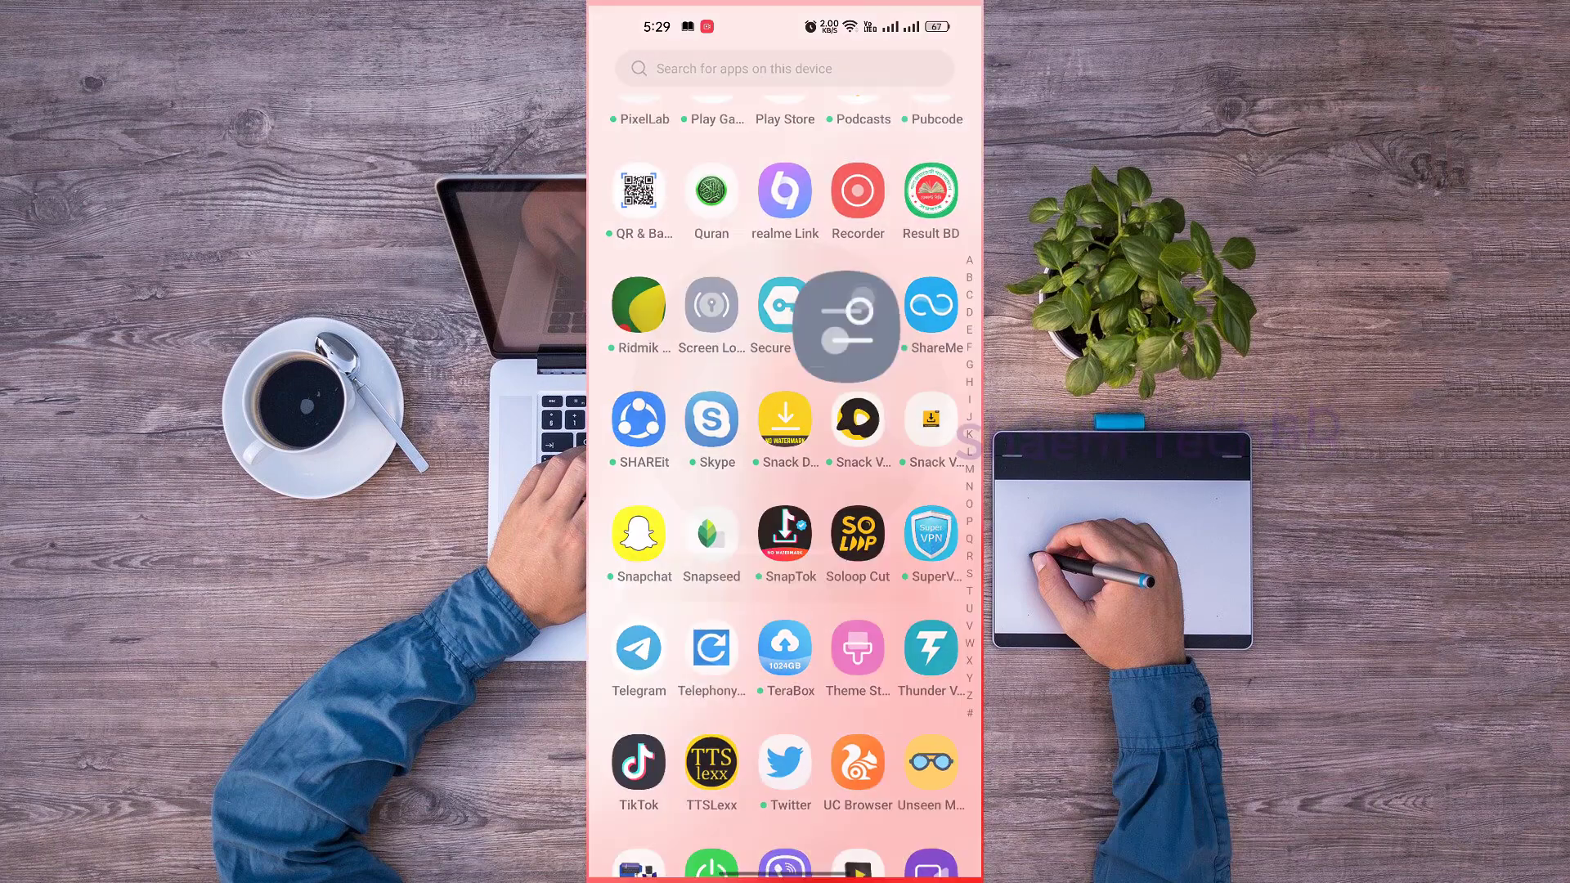
click(844, 313)
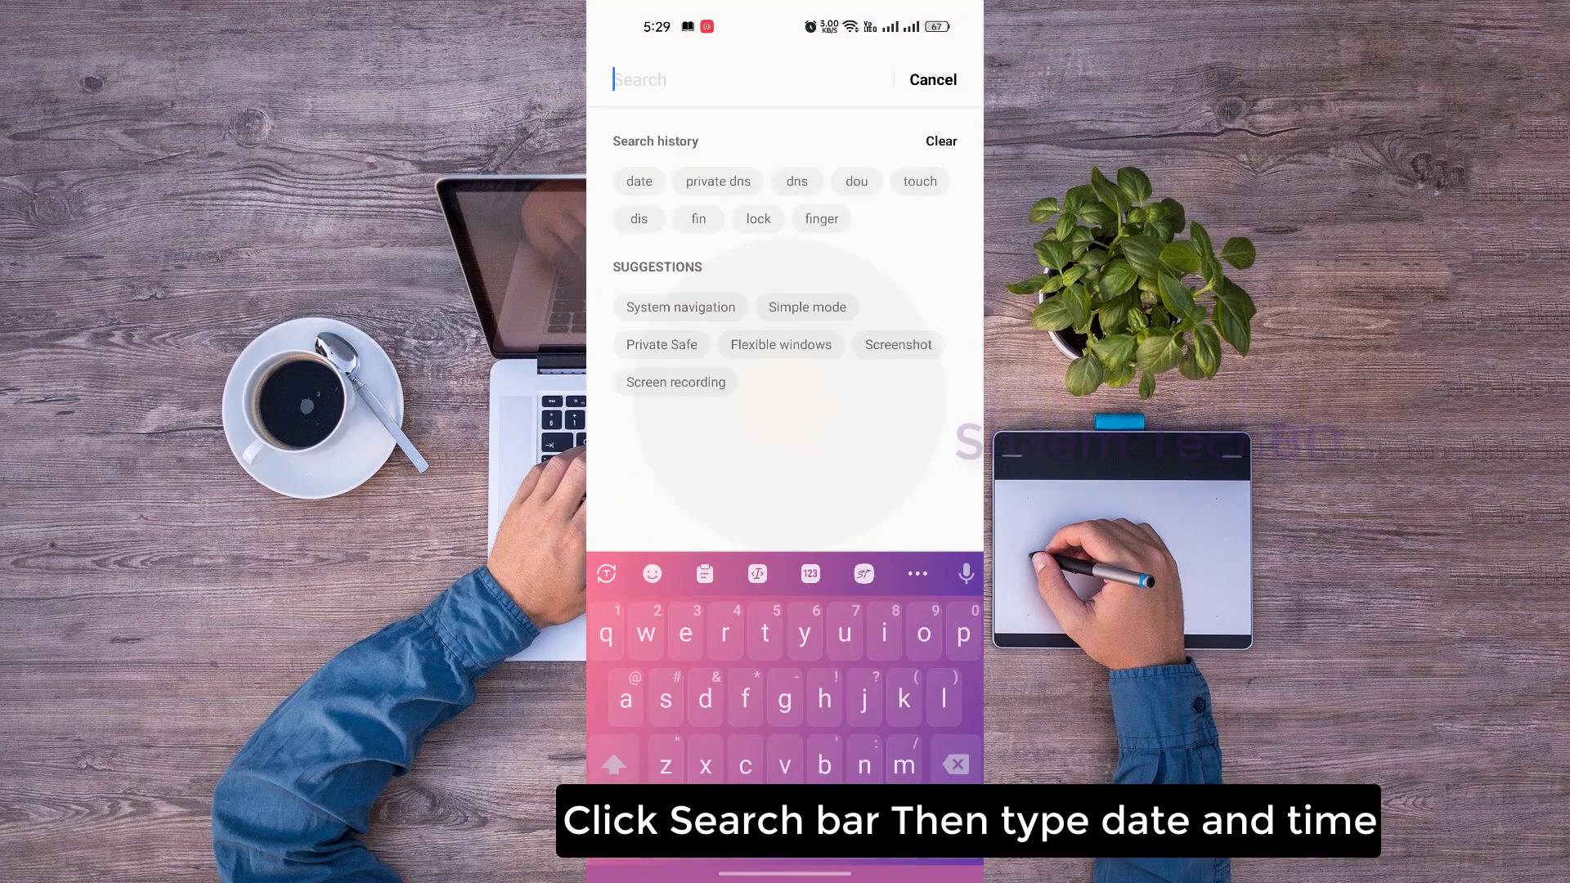
Search Settings for 'date' and open the Date & time result
click(704, 697)
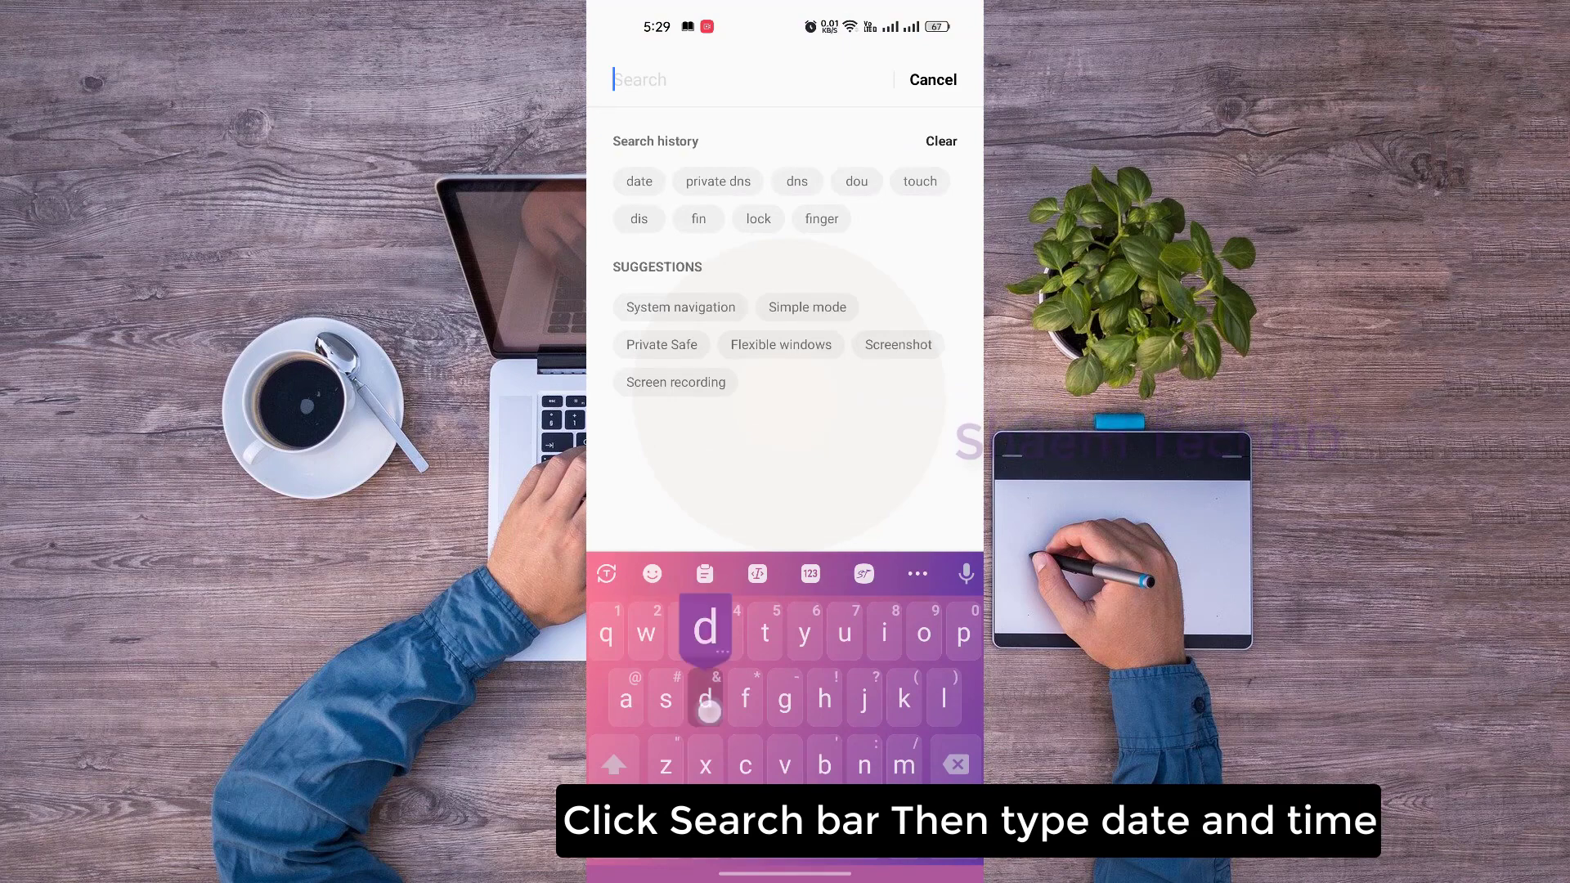
text(date)
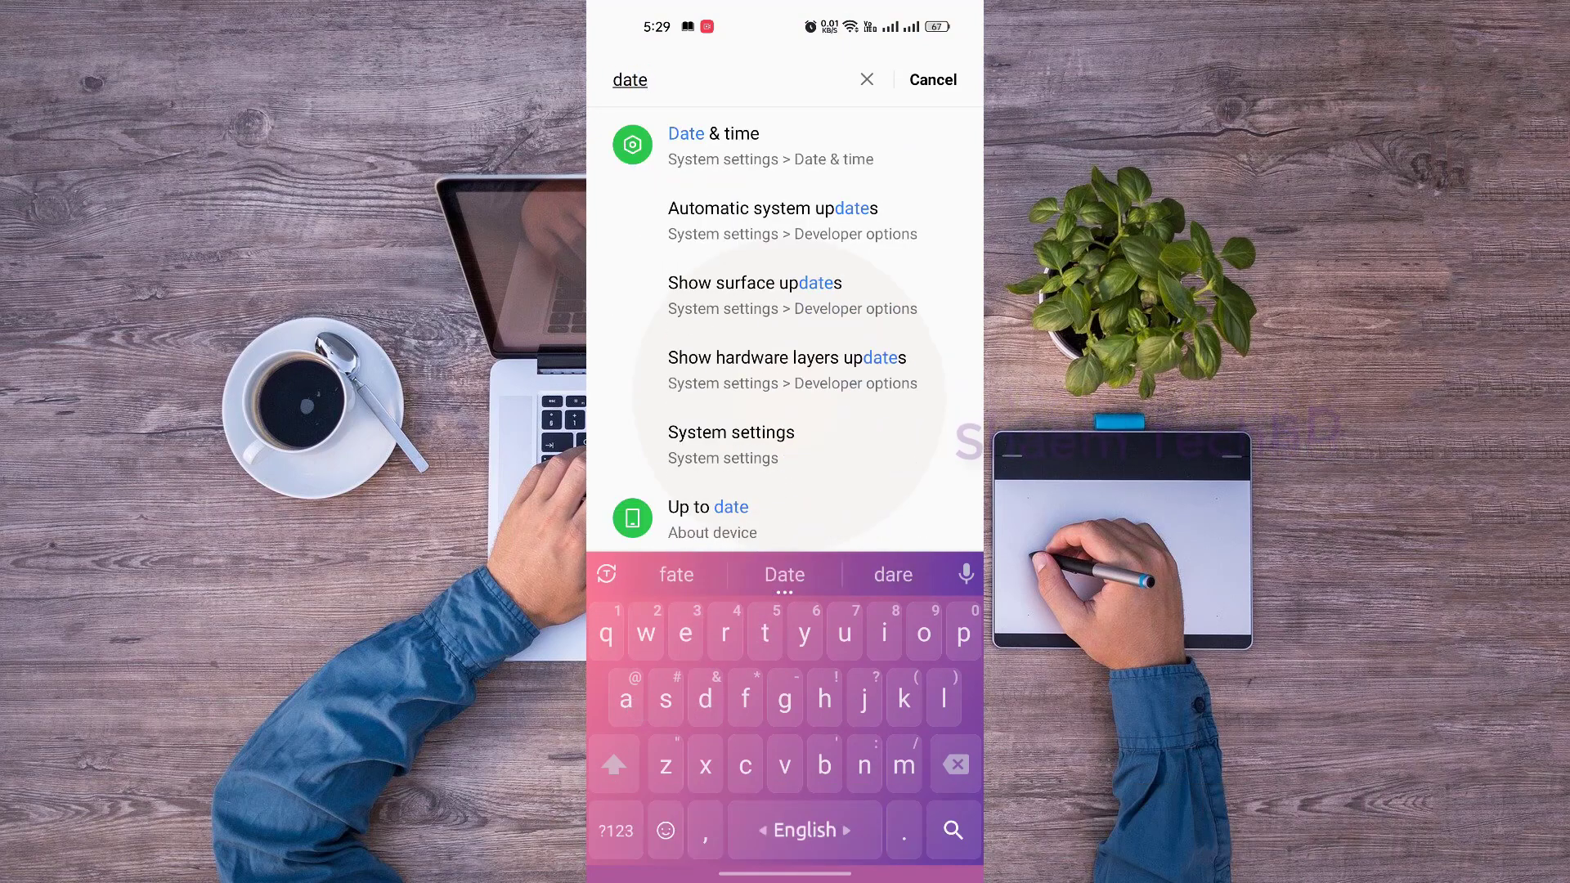
click(712, 146)
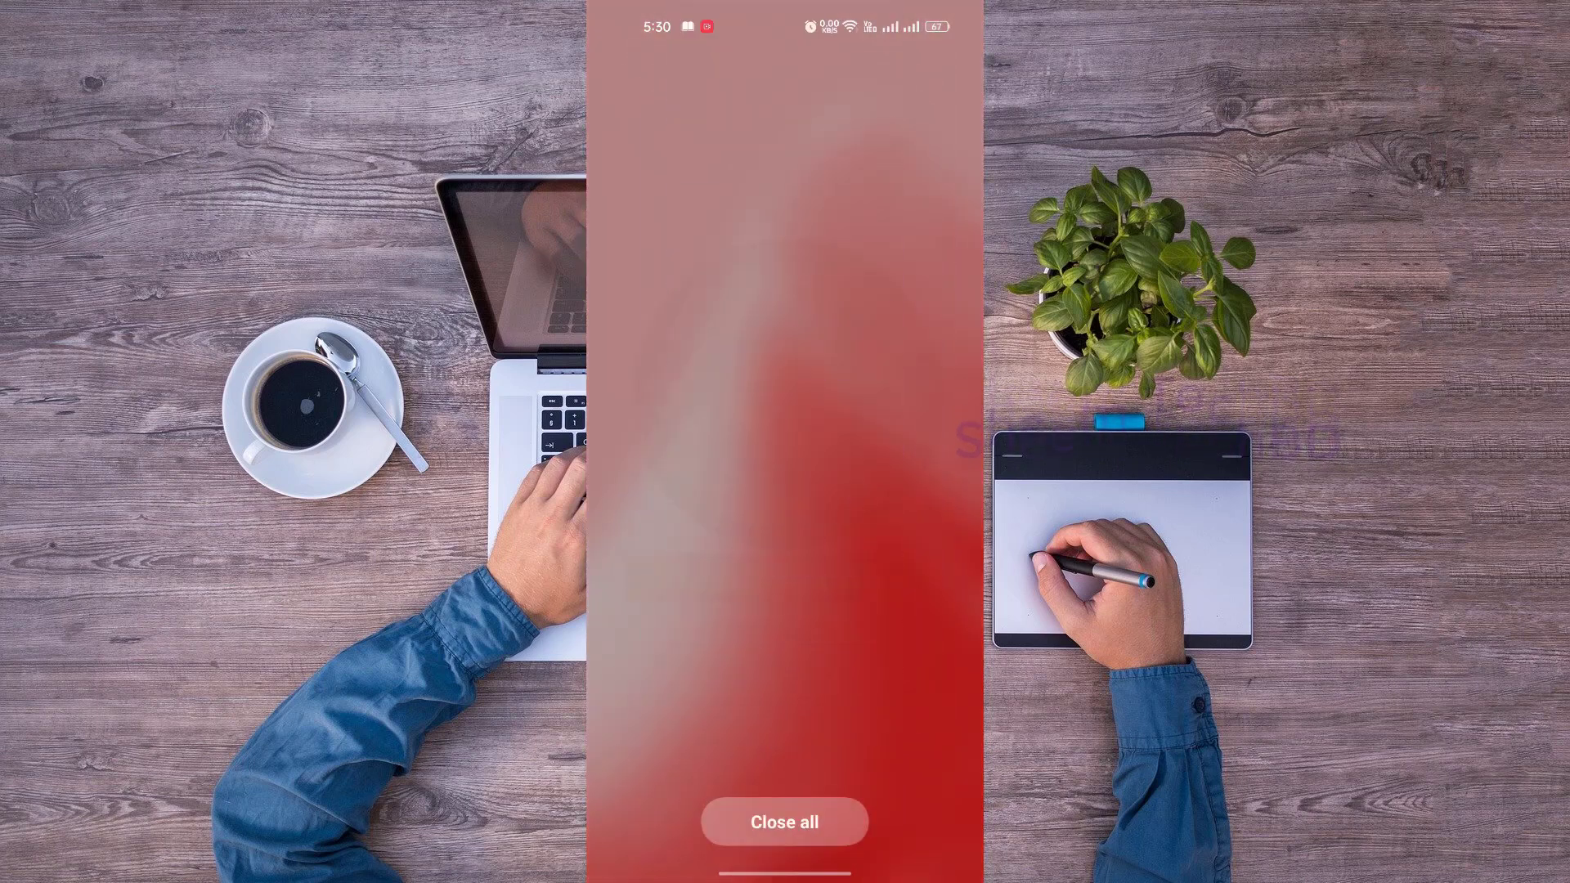
Close all recent apps and scroll the app drawer back to Settings
click(784, 822)
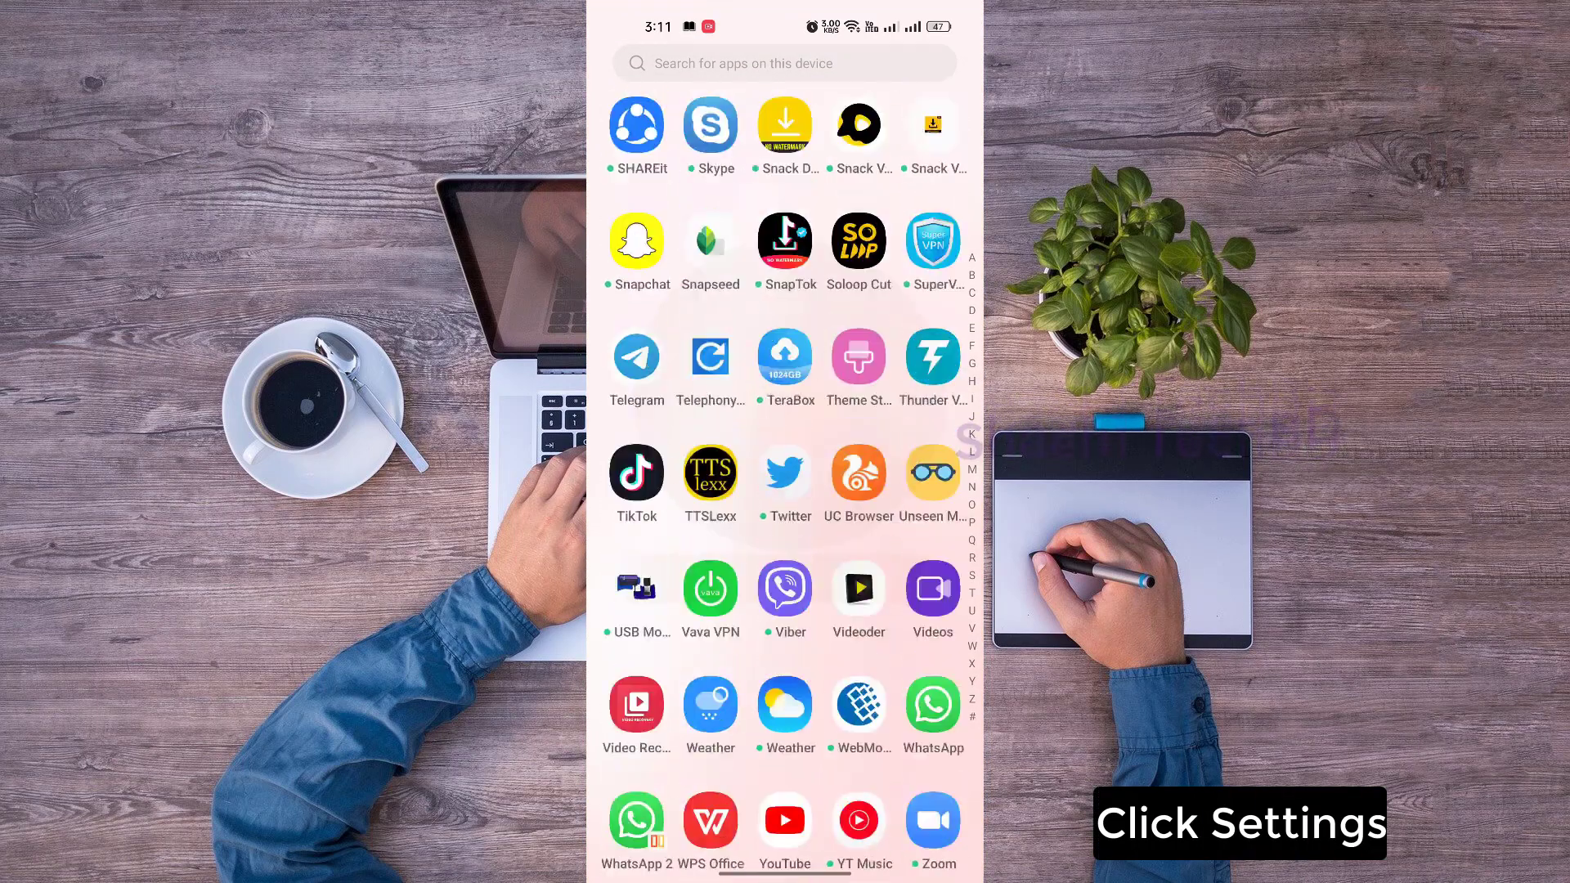
scroll(down, 3)
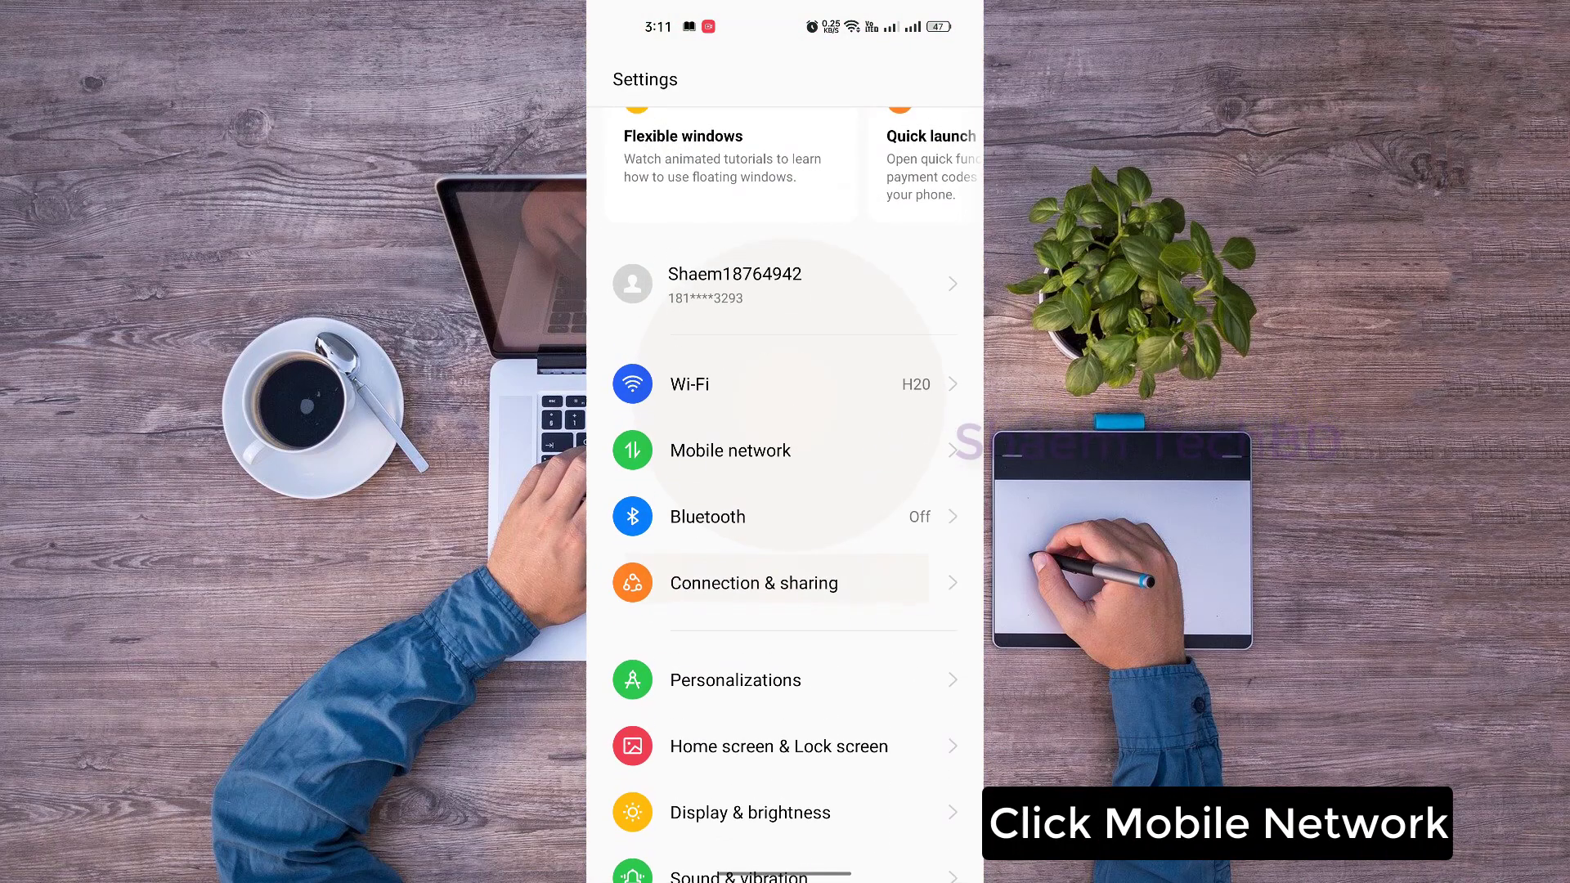
Navigate through Mobile network and SIM2's settings to its Access point names list
click(730, 451)
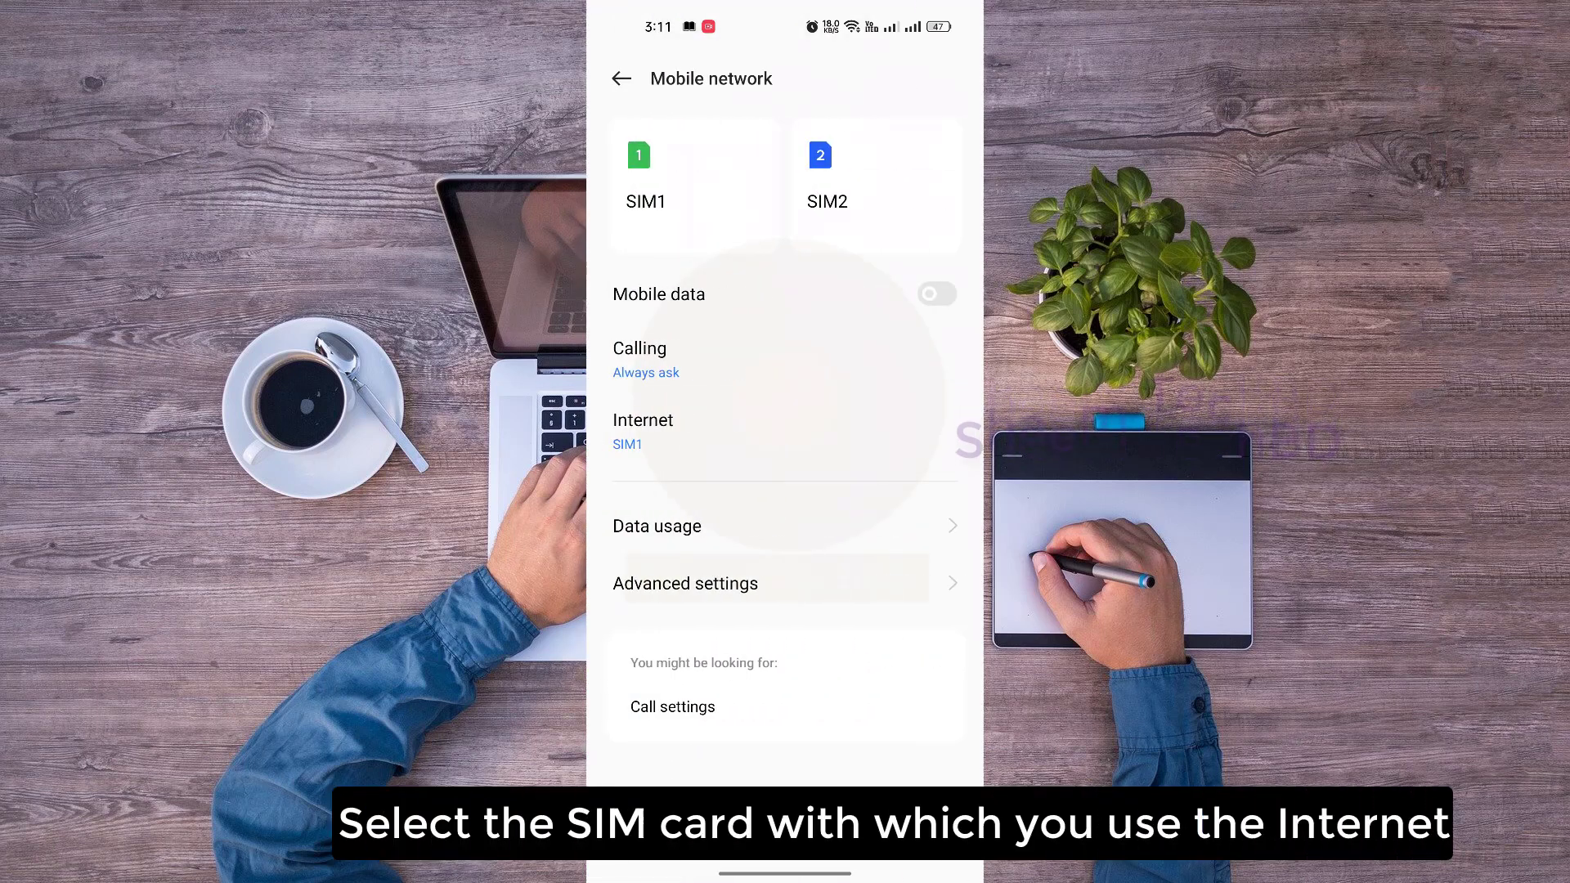
click(842, 182)
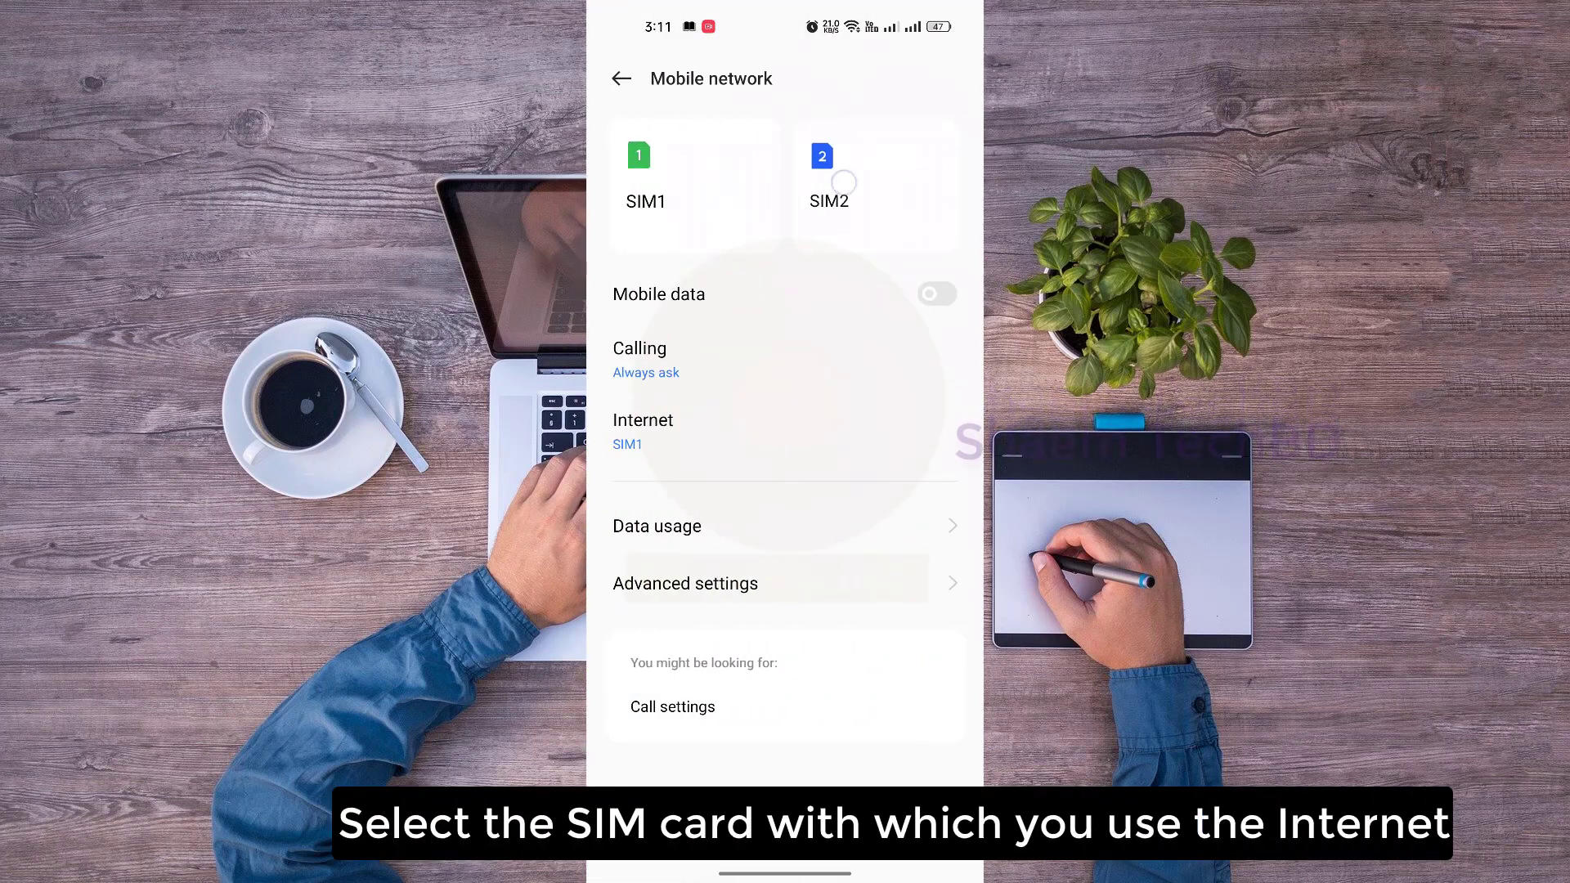
click(875, 185)
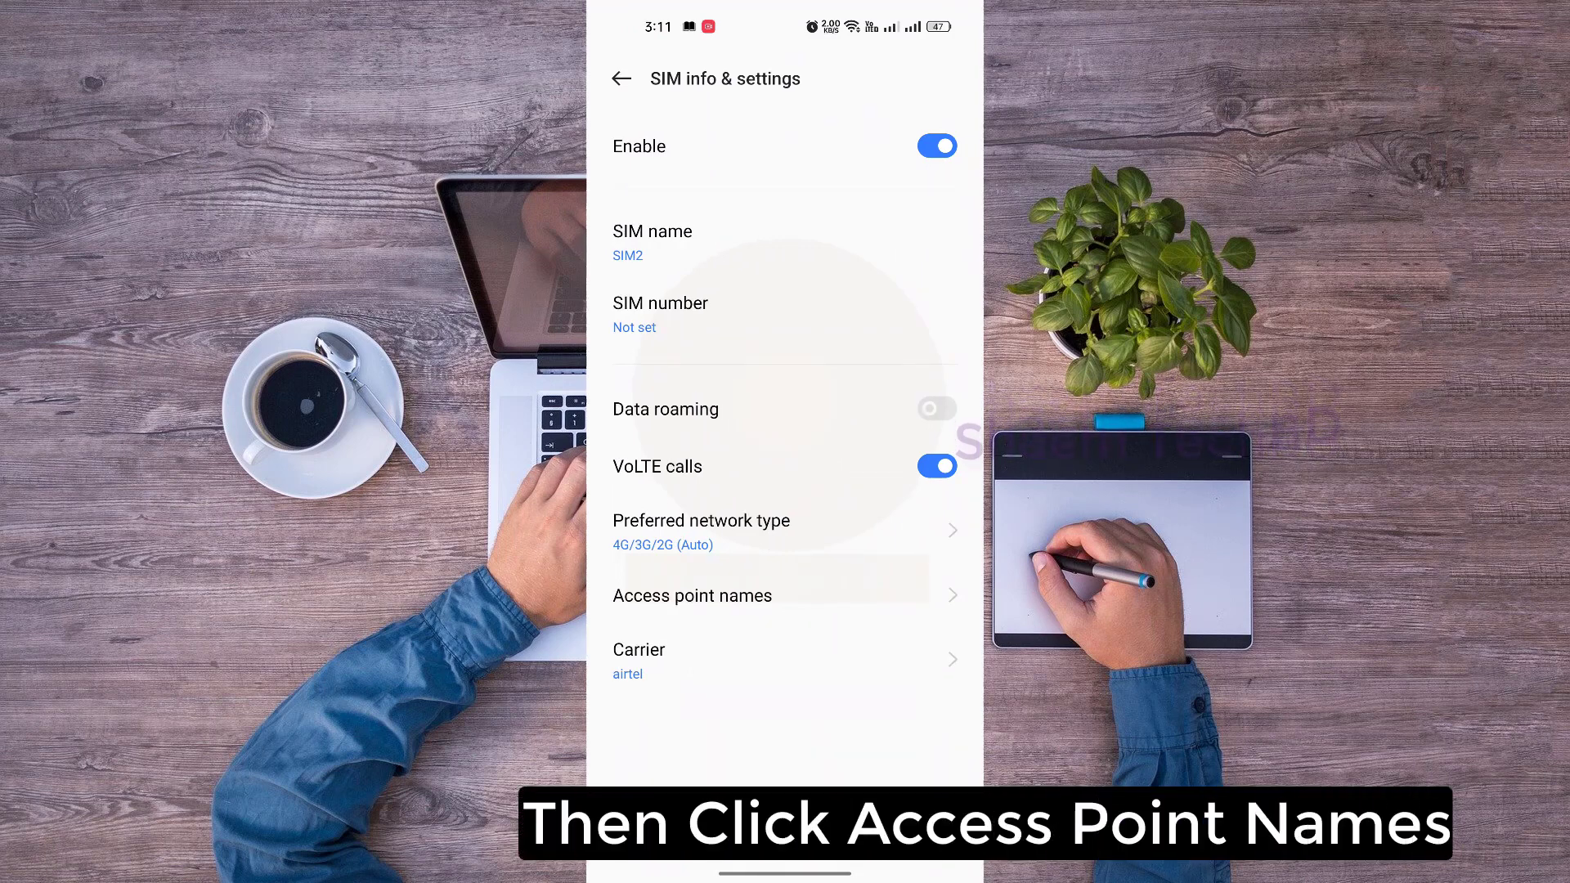
click(692, 596)
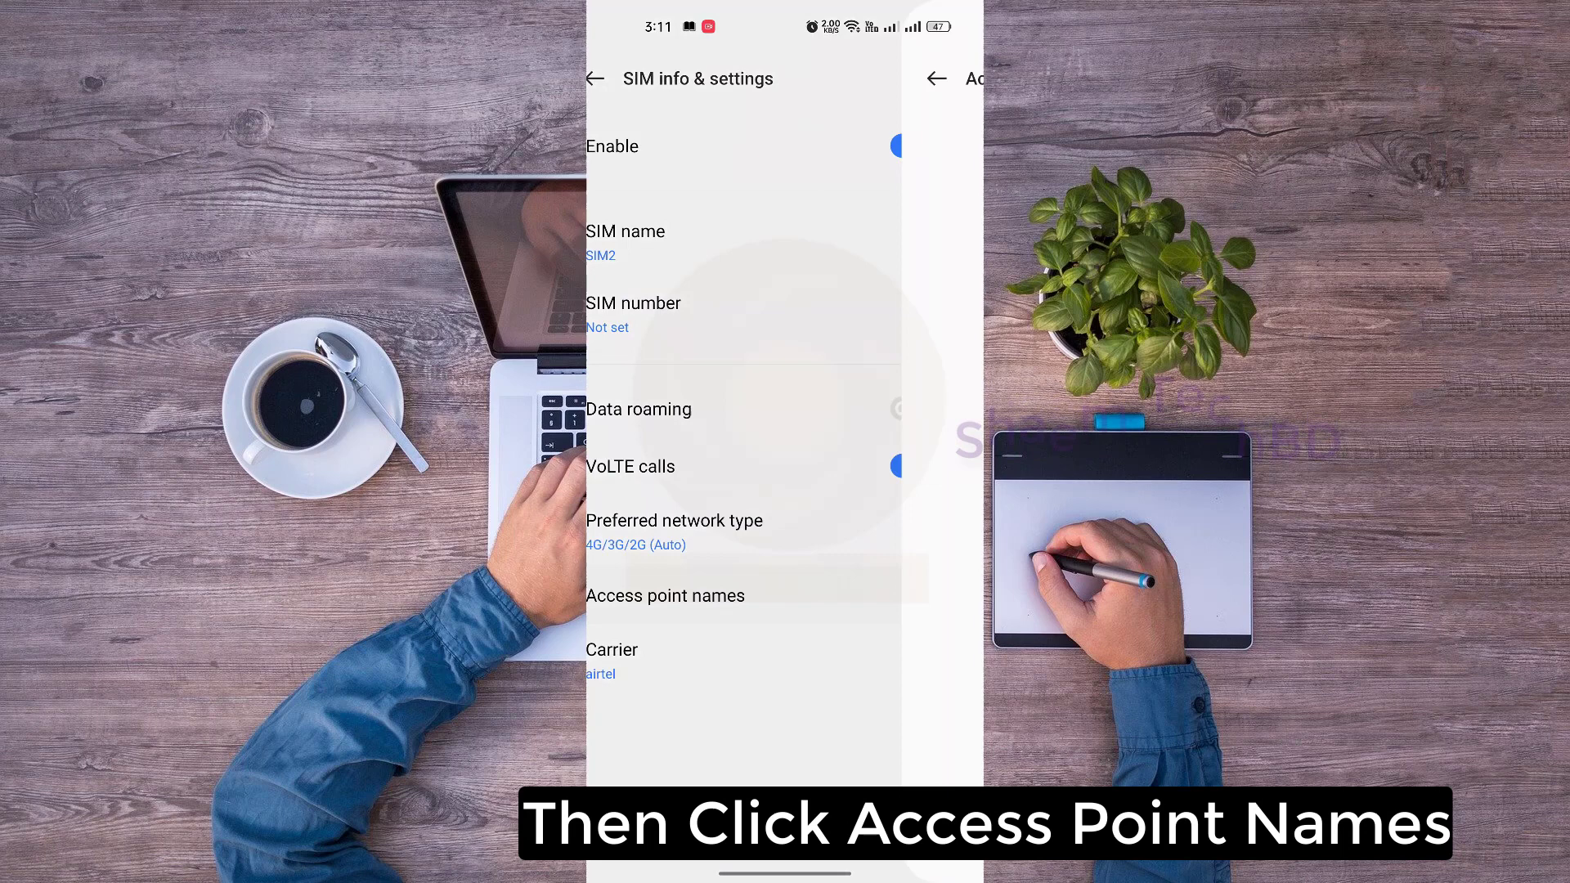
click(664, 595)
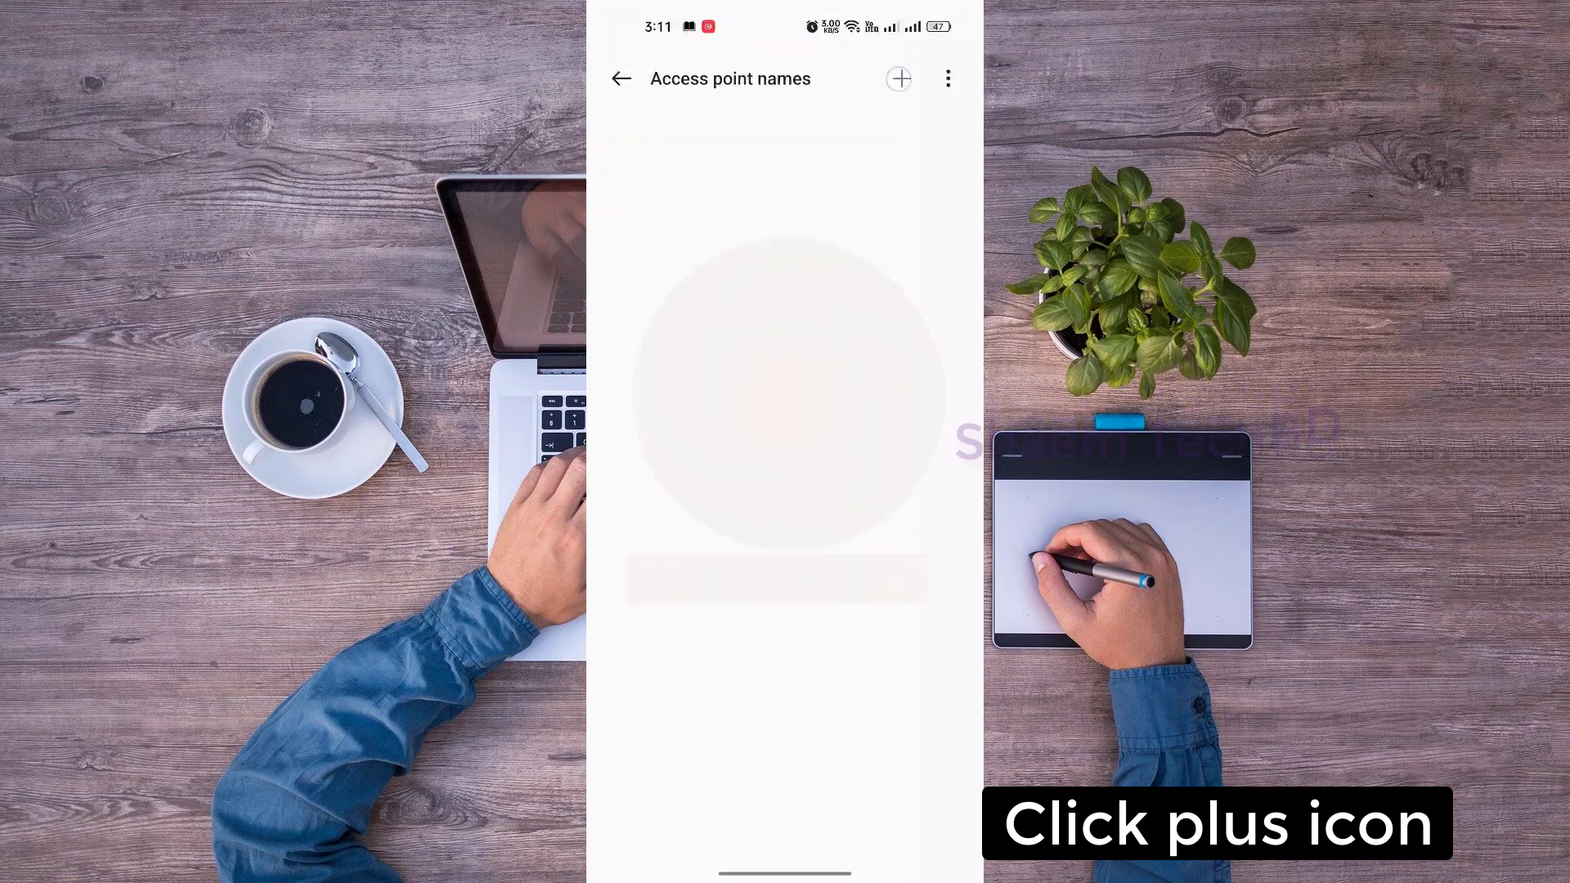
Add a new APN named 'Airtel' with APN value 'internet'
click(897, 78)
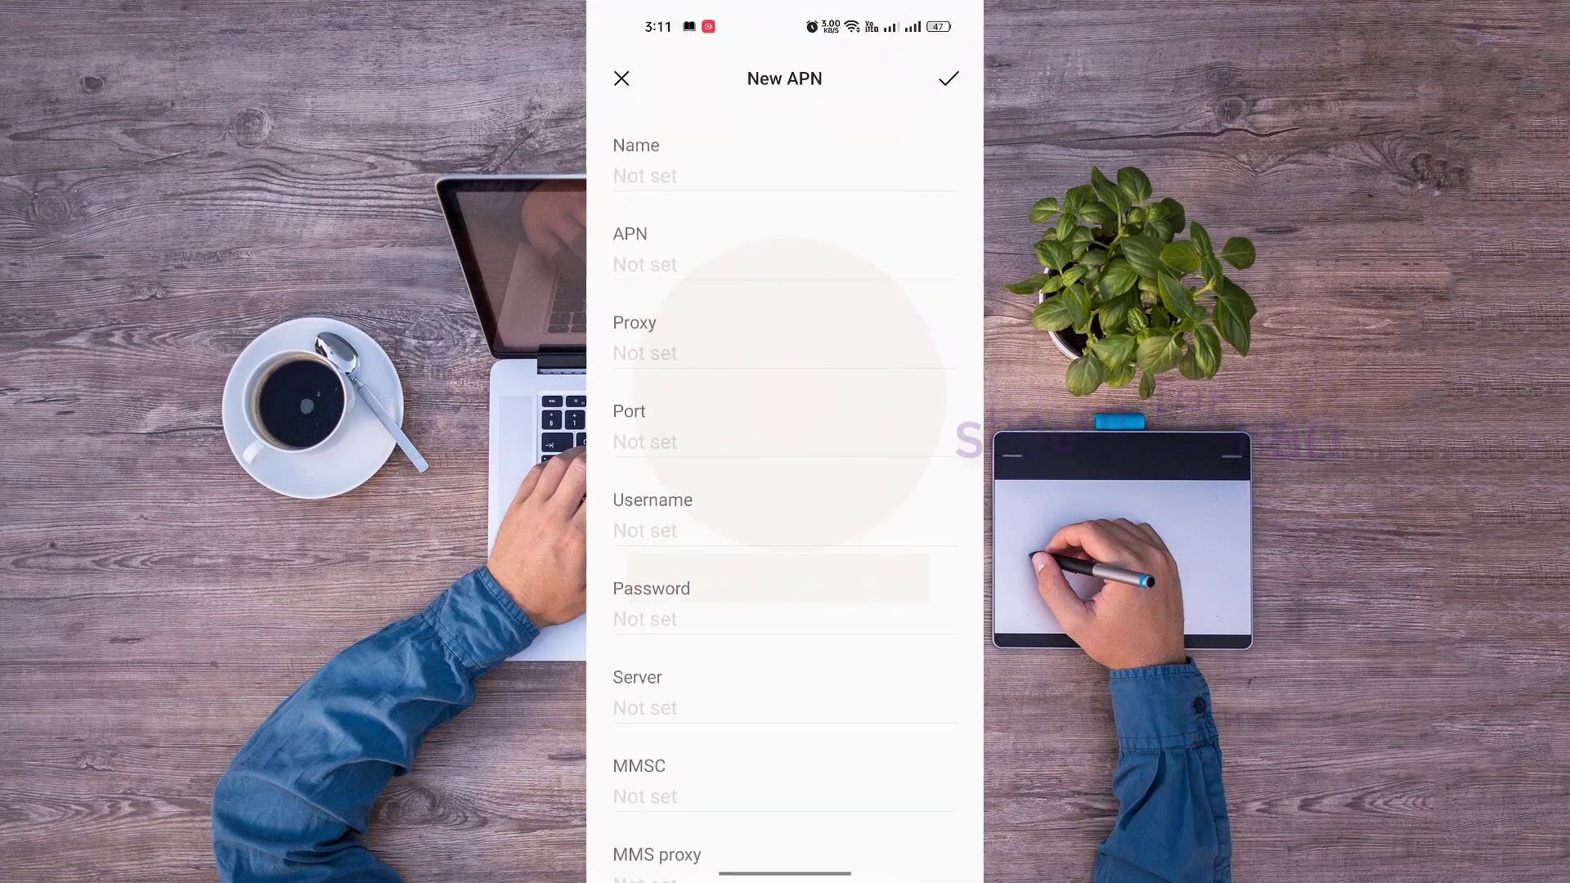
click(784, 175)
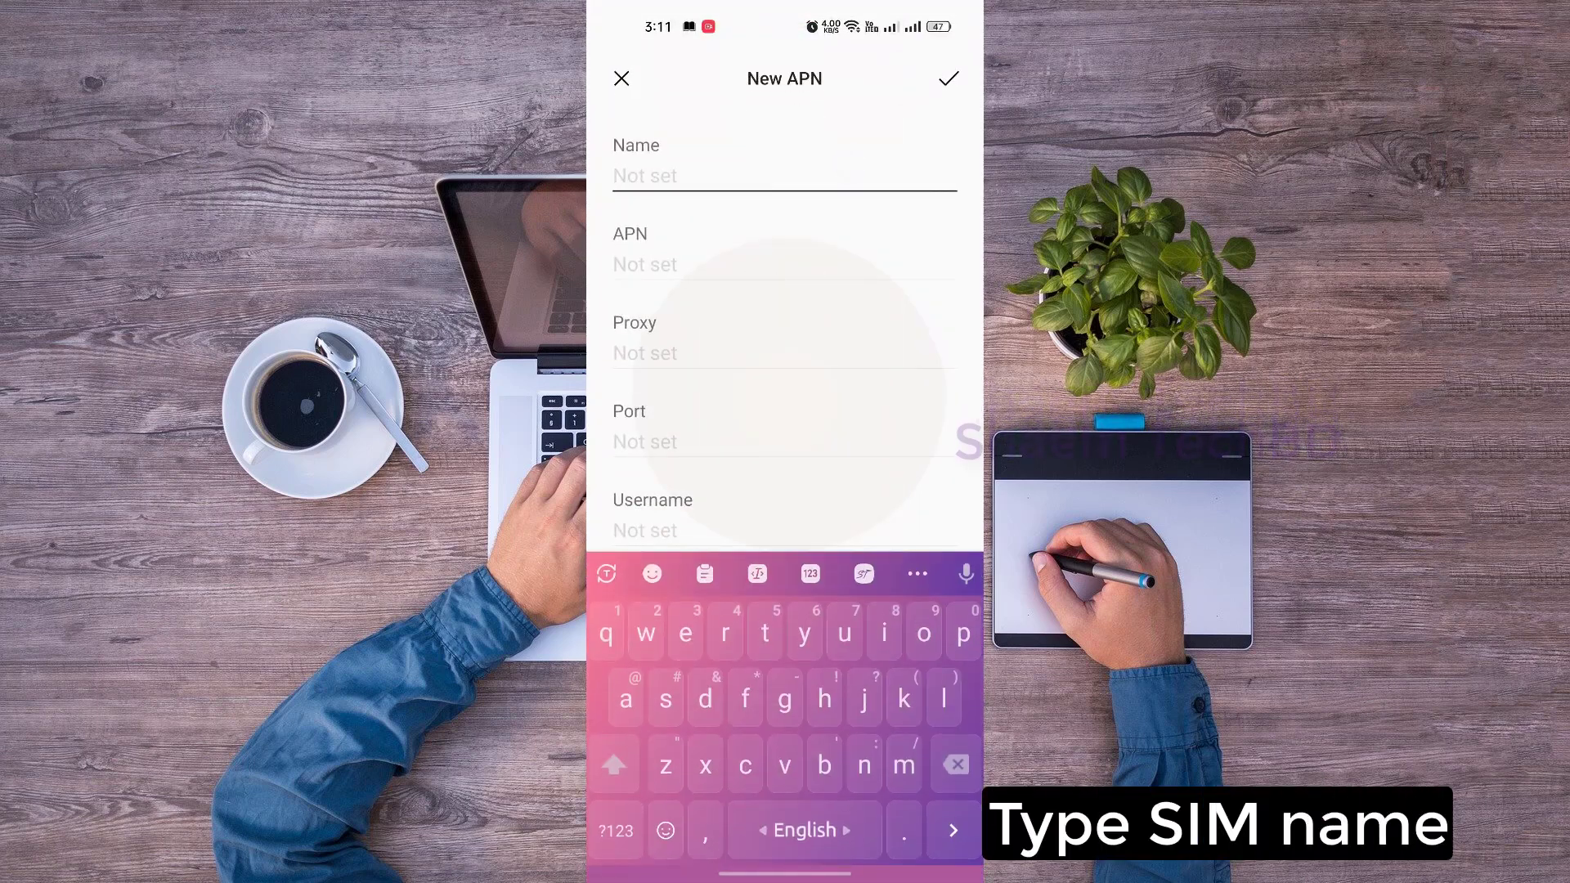
text(Air)
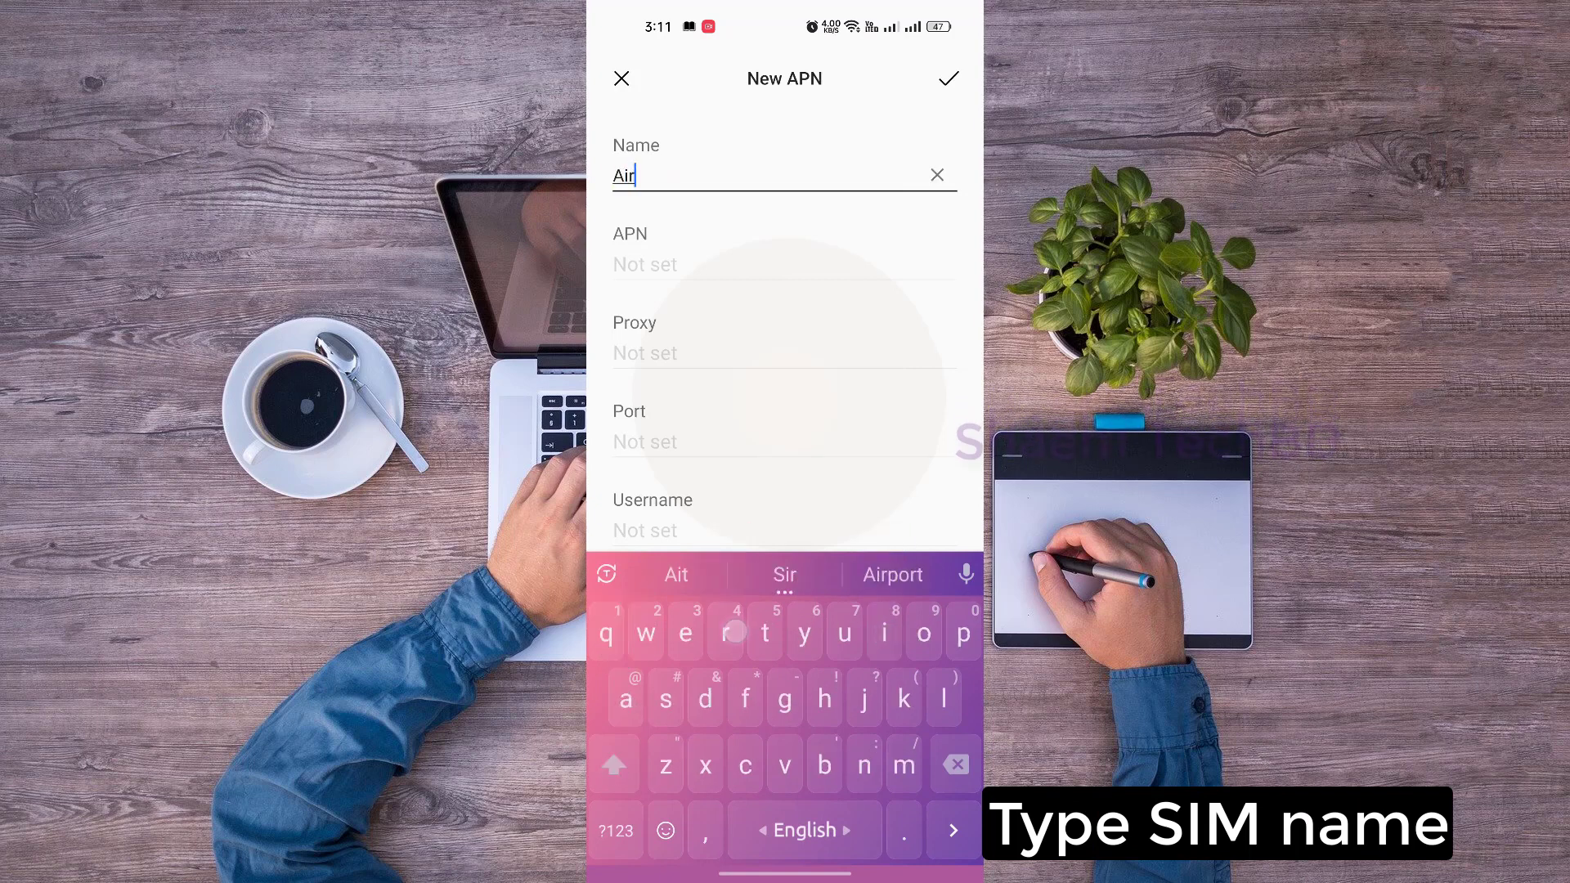
text(tel)
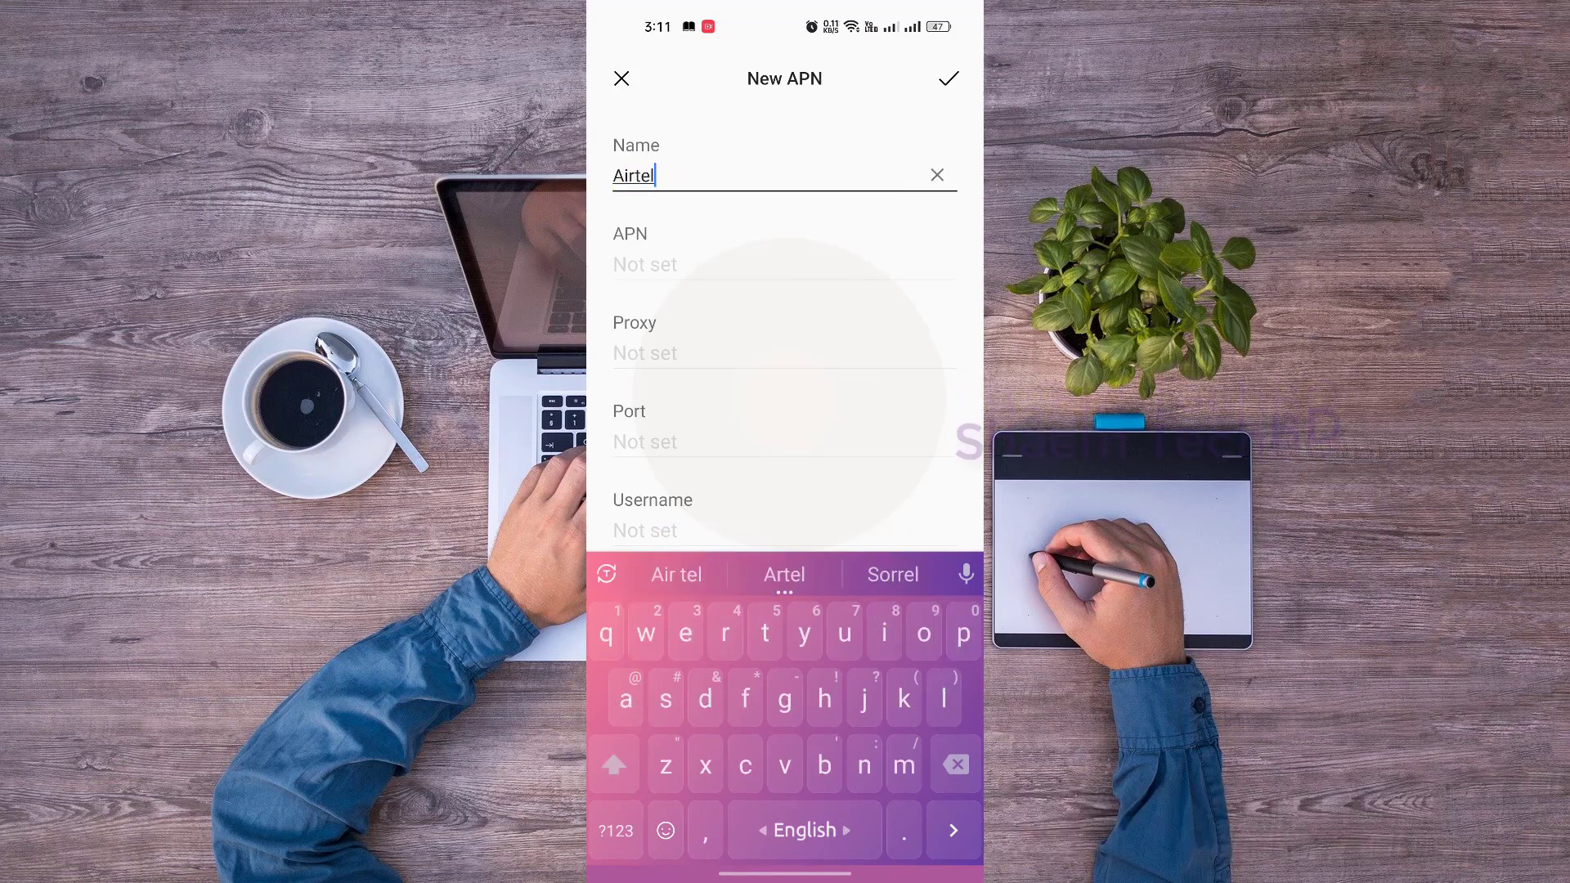
click(784, 264)
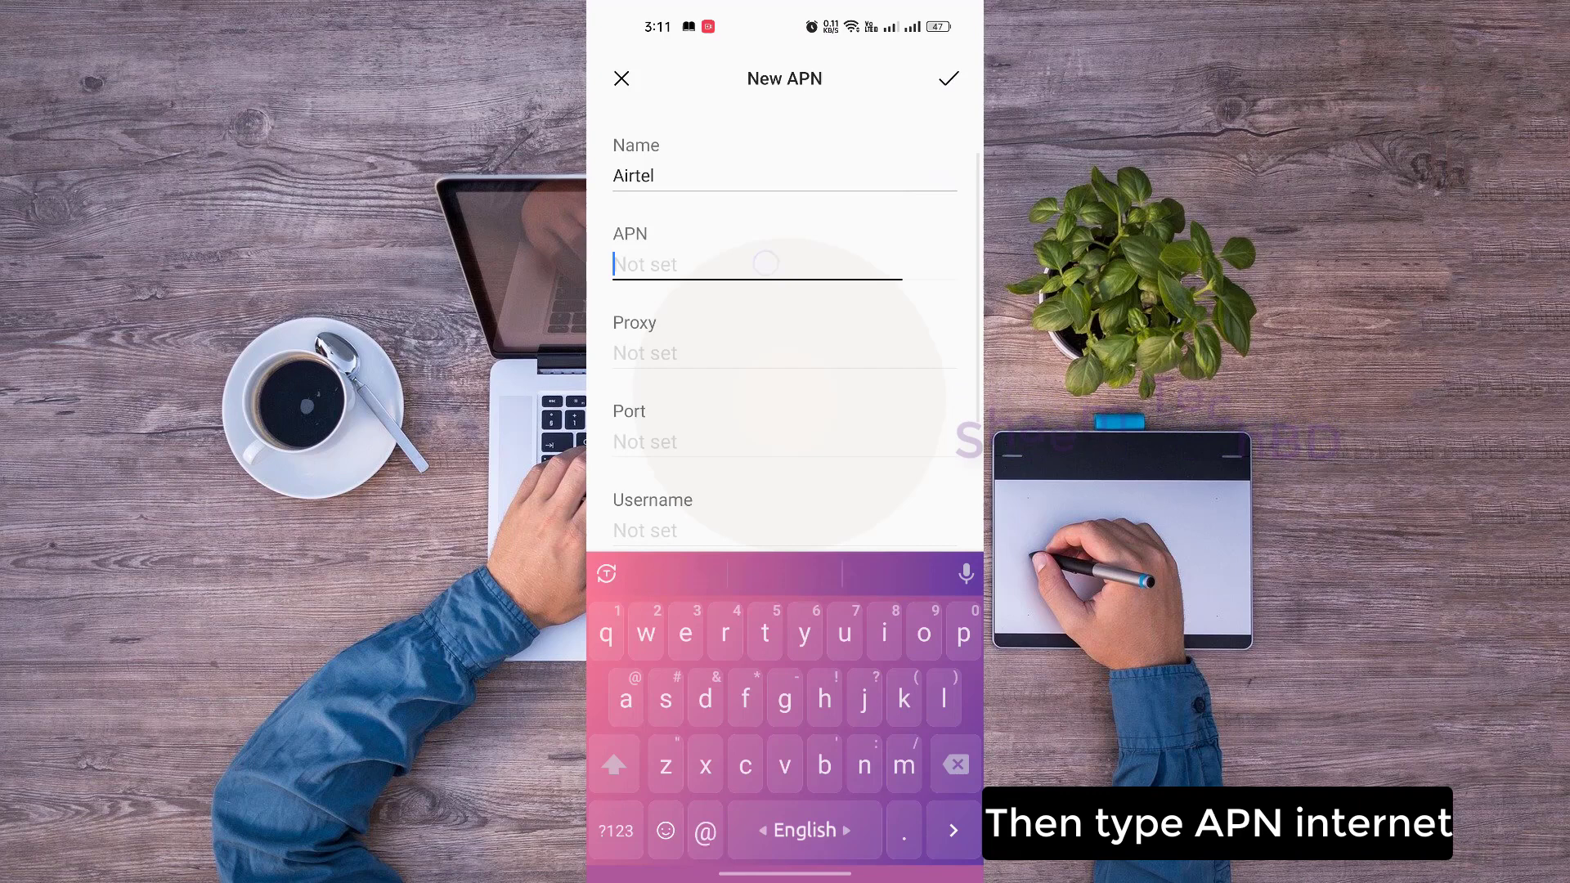
text(internet)
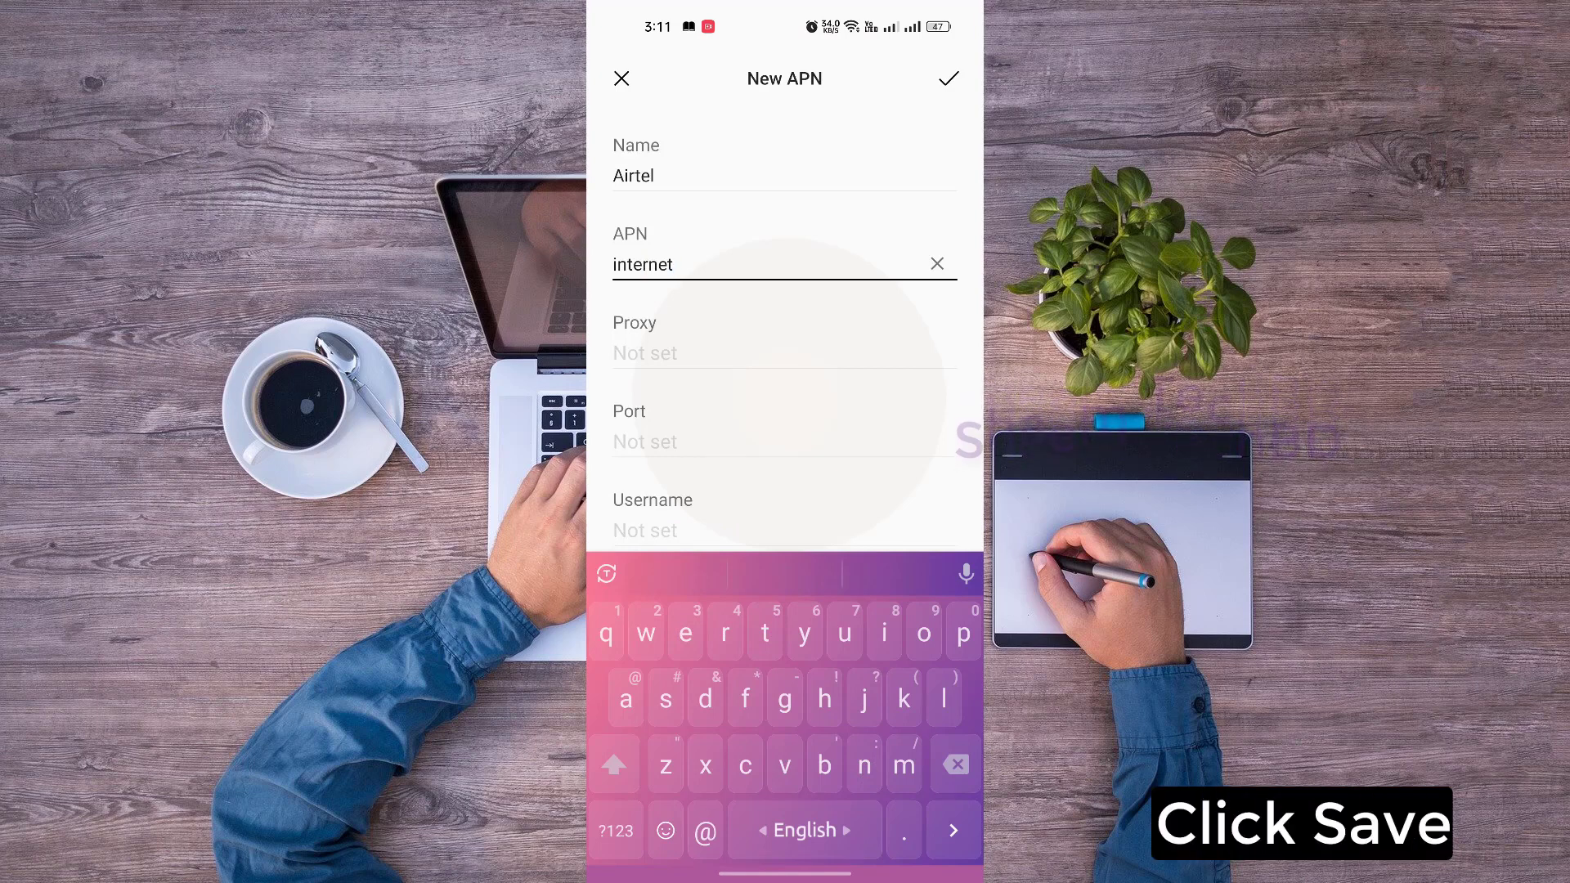
click(946, 79)
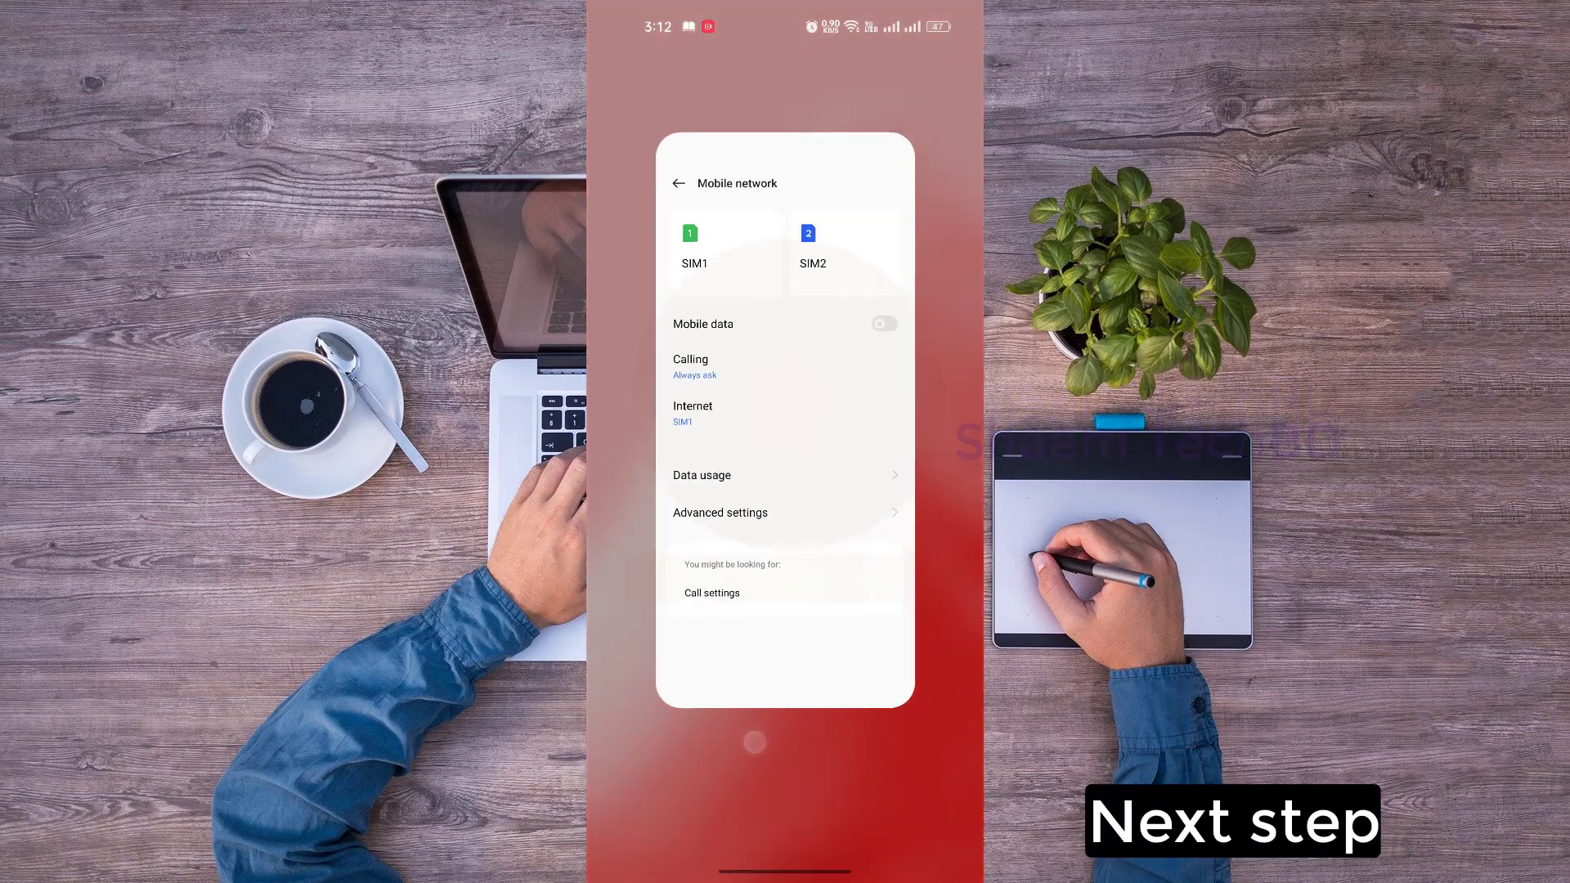
Reopen Settings from all apps and scroll the main list to Apps
click(684, 182)
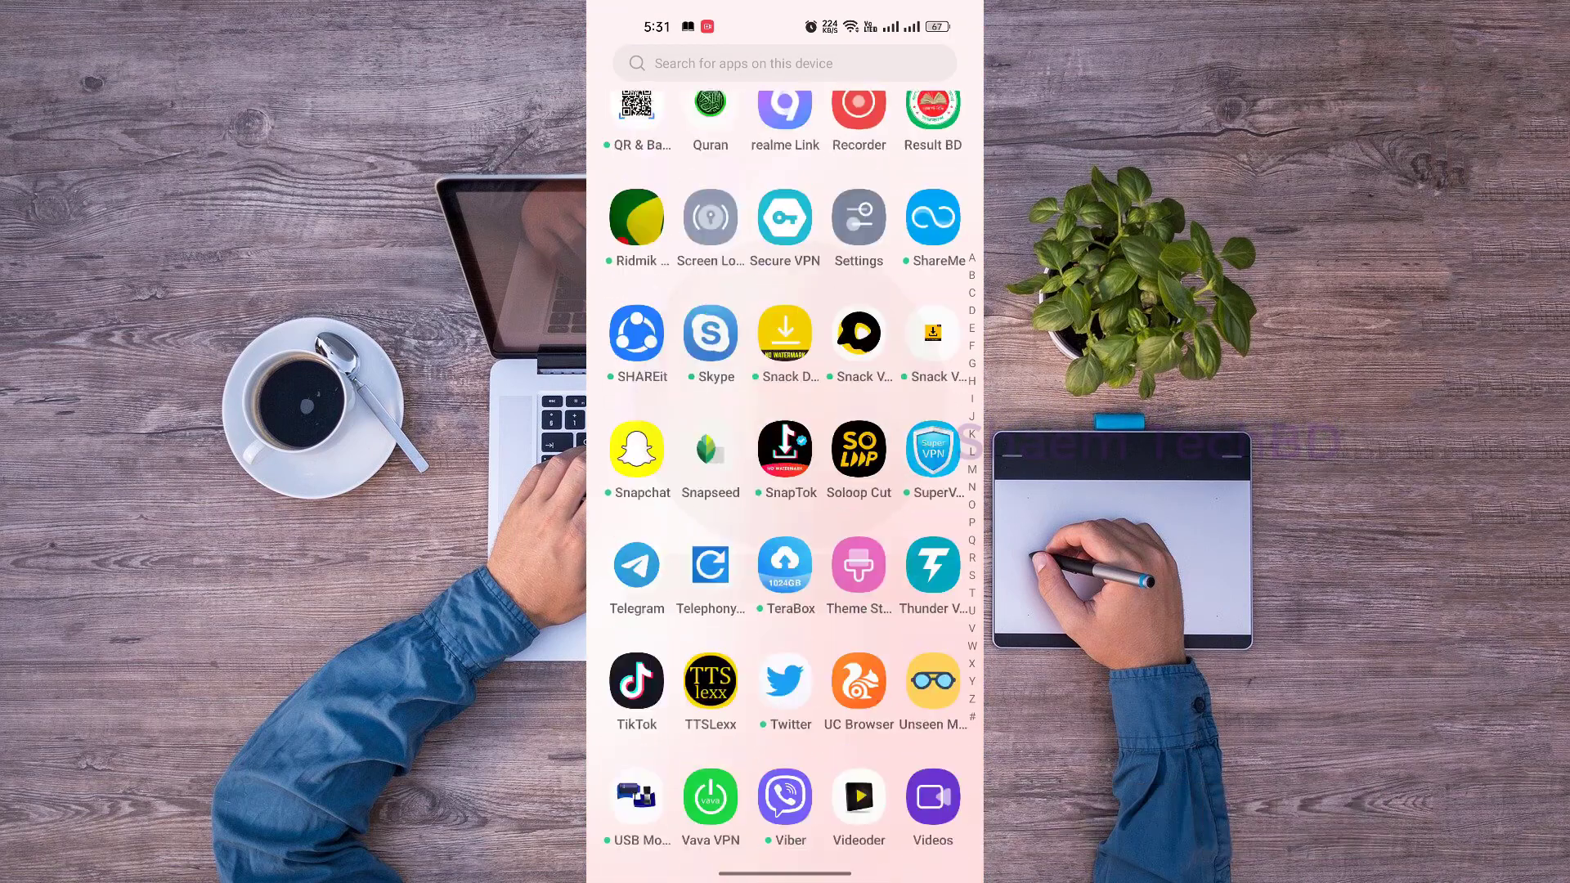
scroll(down, 3)
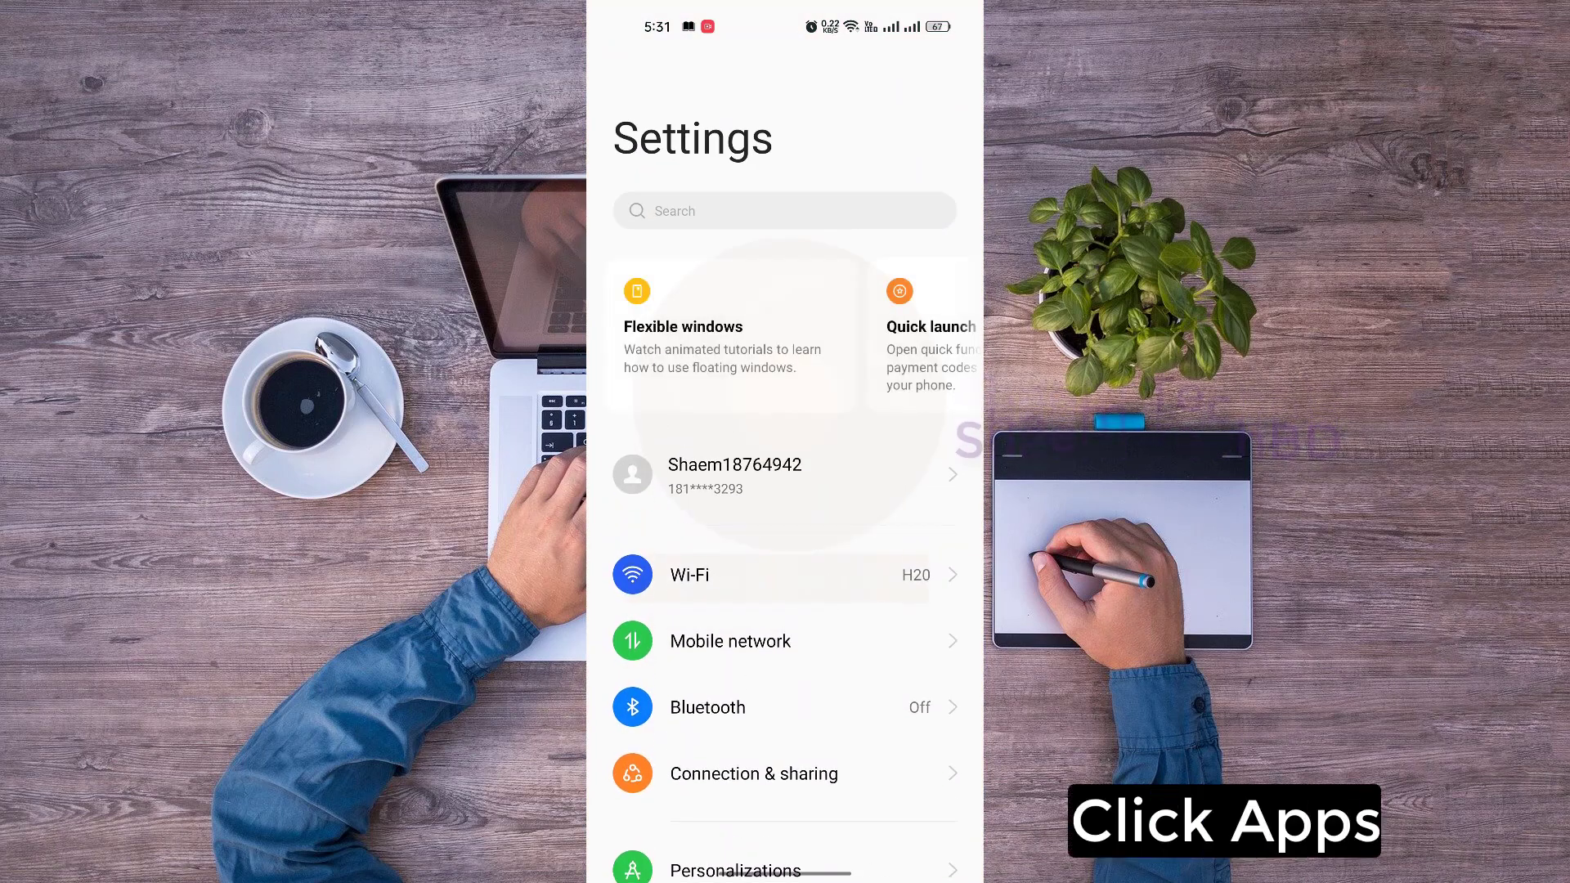
scroll(down, 3)
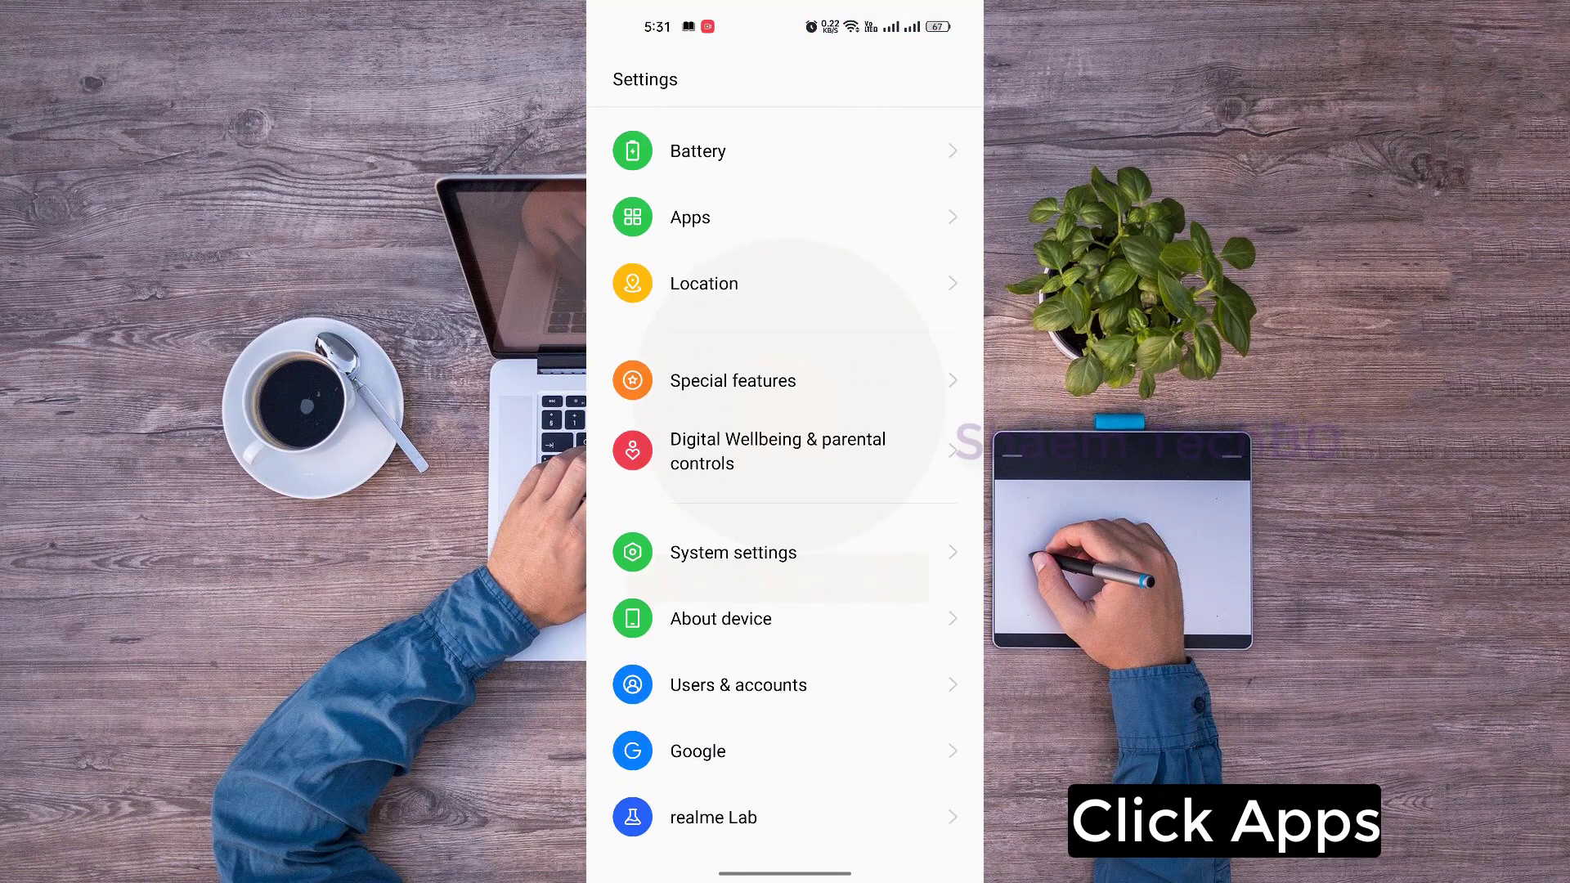
Under Apps > App management, scroll down and open Discord's app info
click(689, 218)
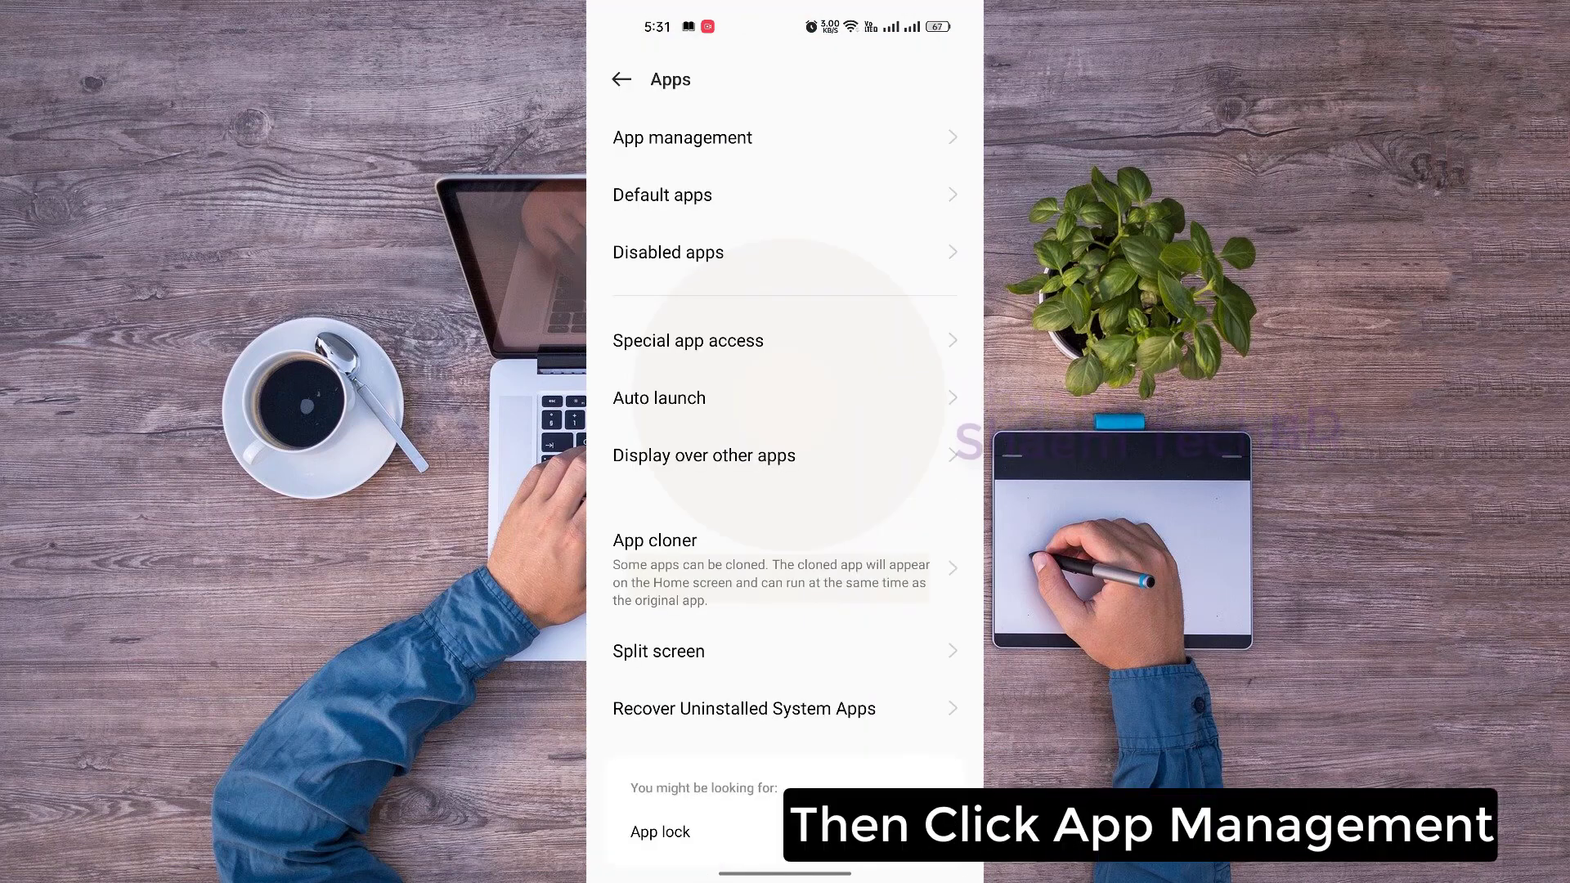
click(682, 137)
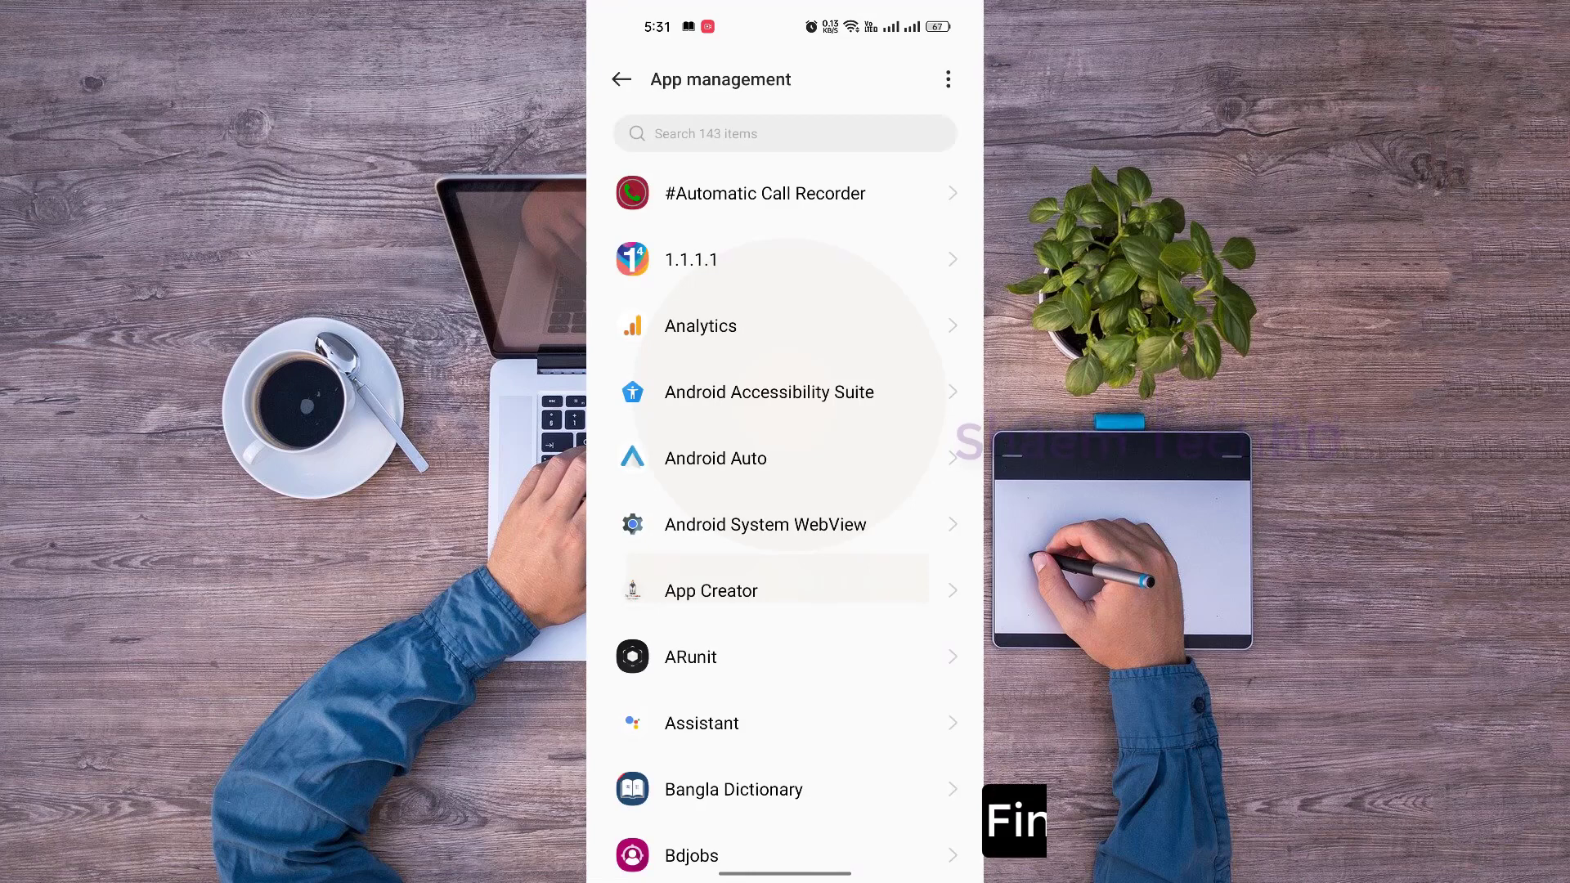
scroll(down, 3)
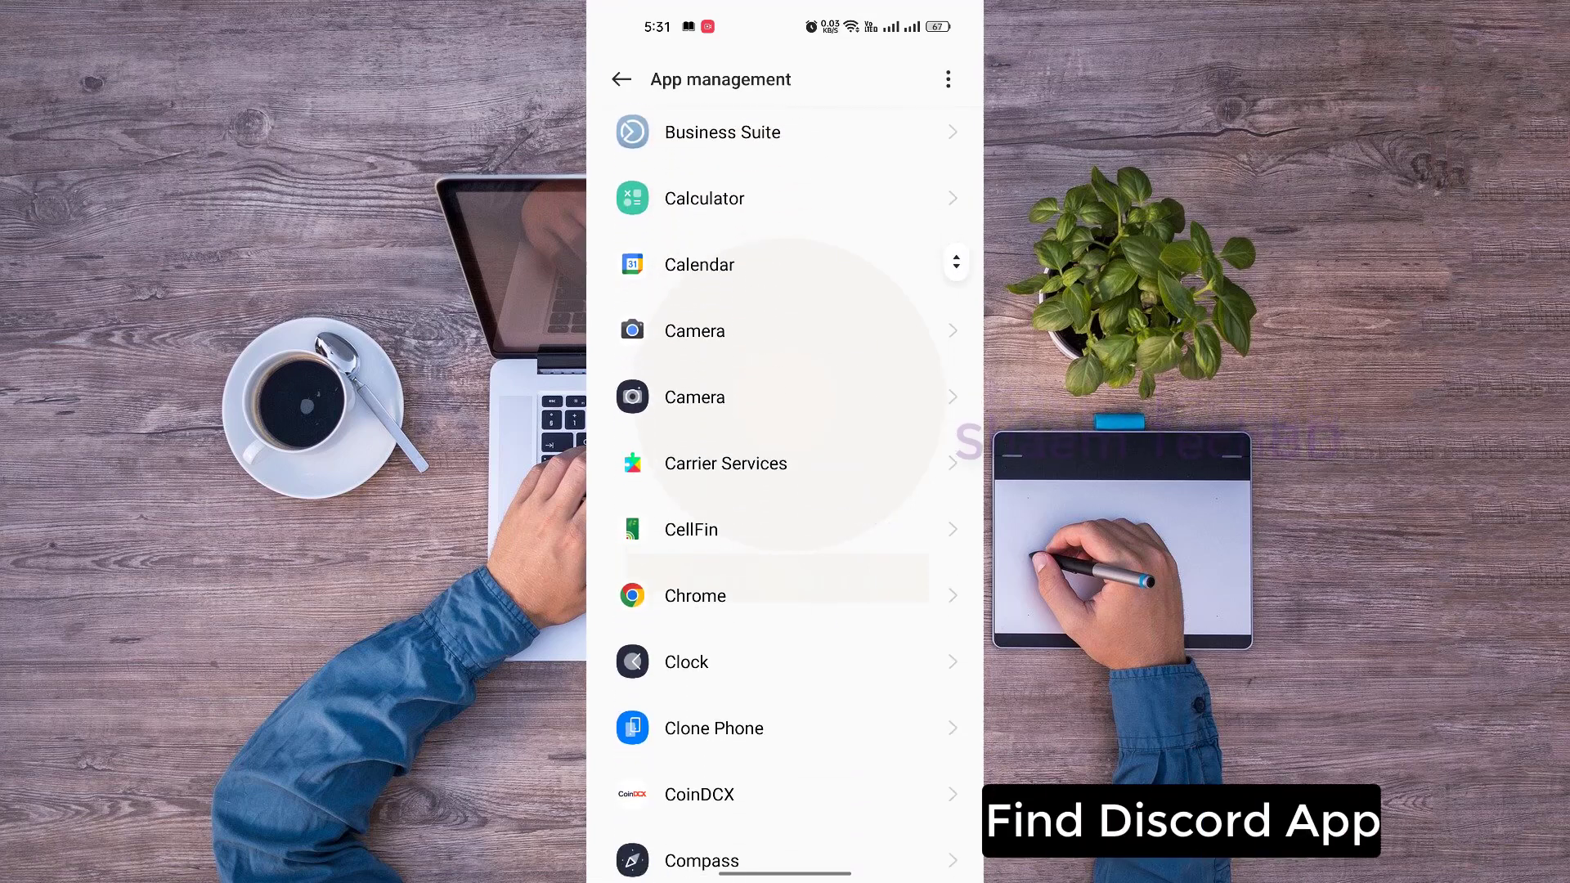
scroll(down, 3)
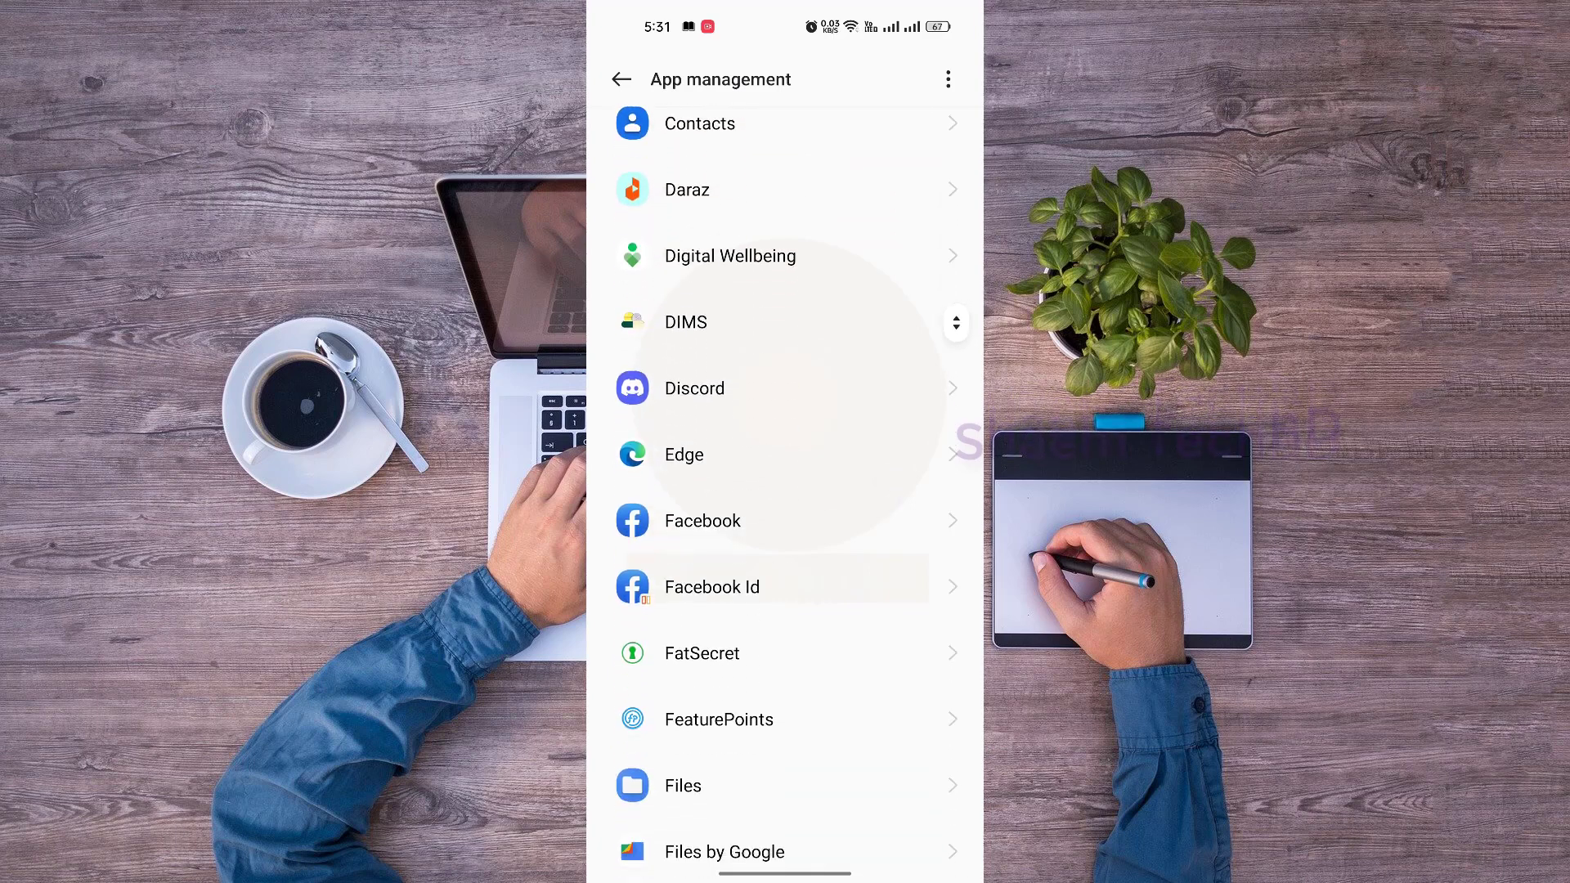
scroll(down, 3)
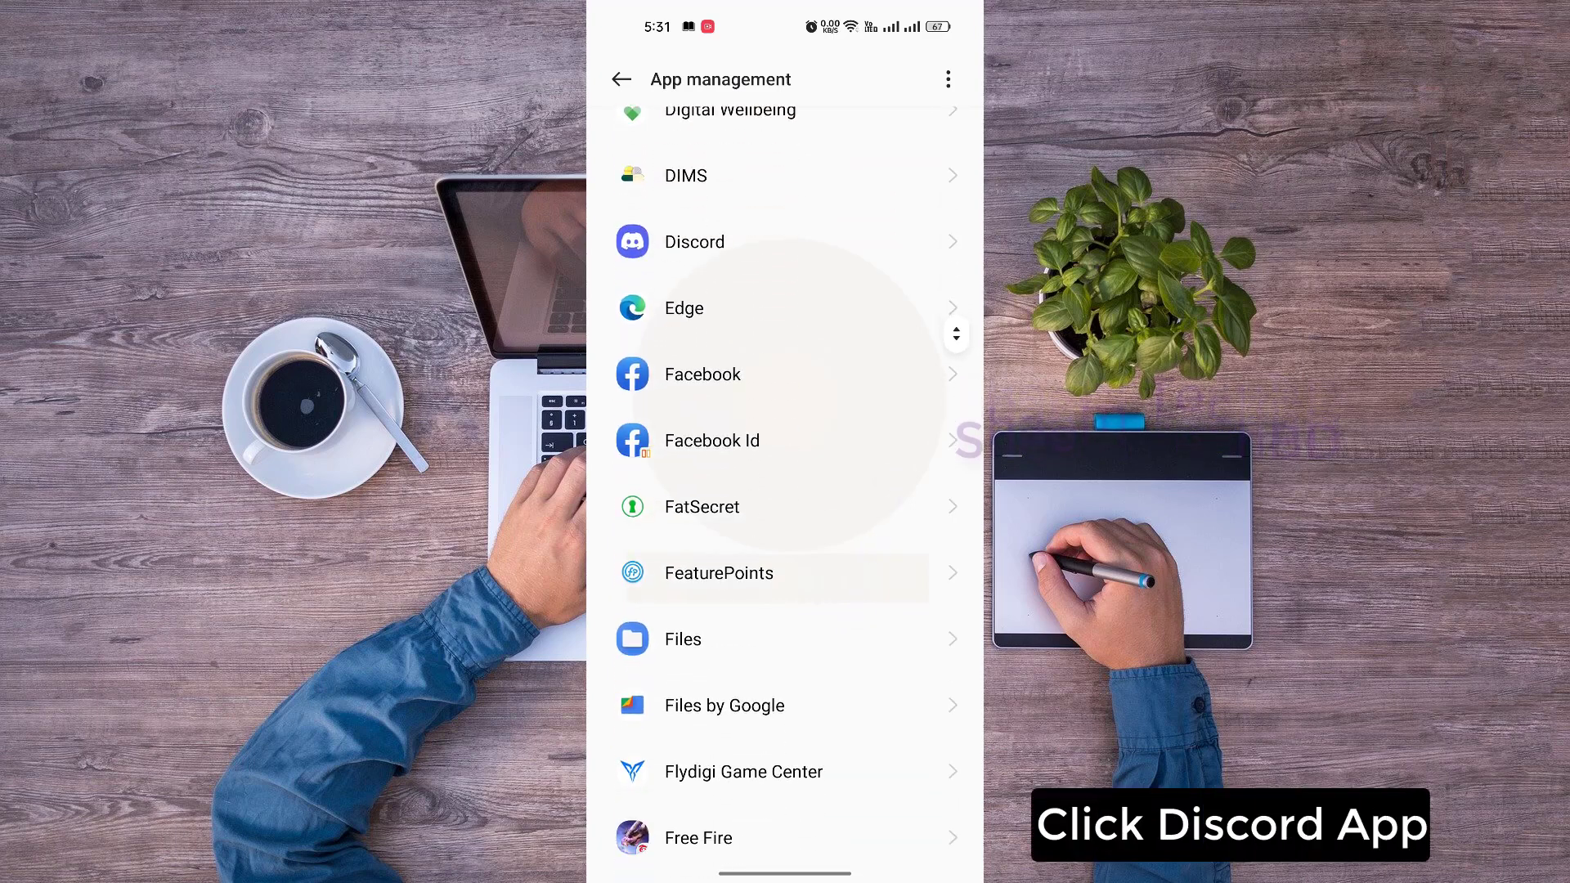
click(694, 242)
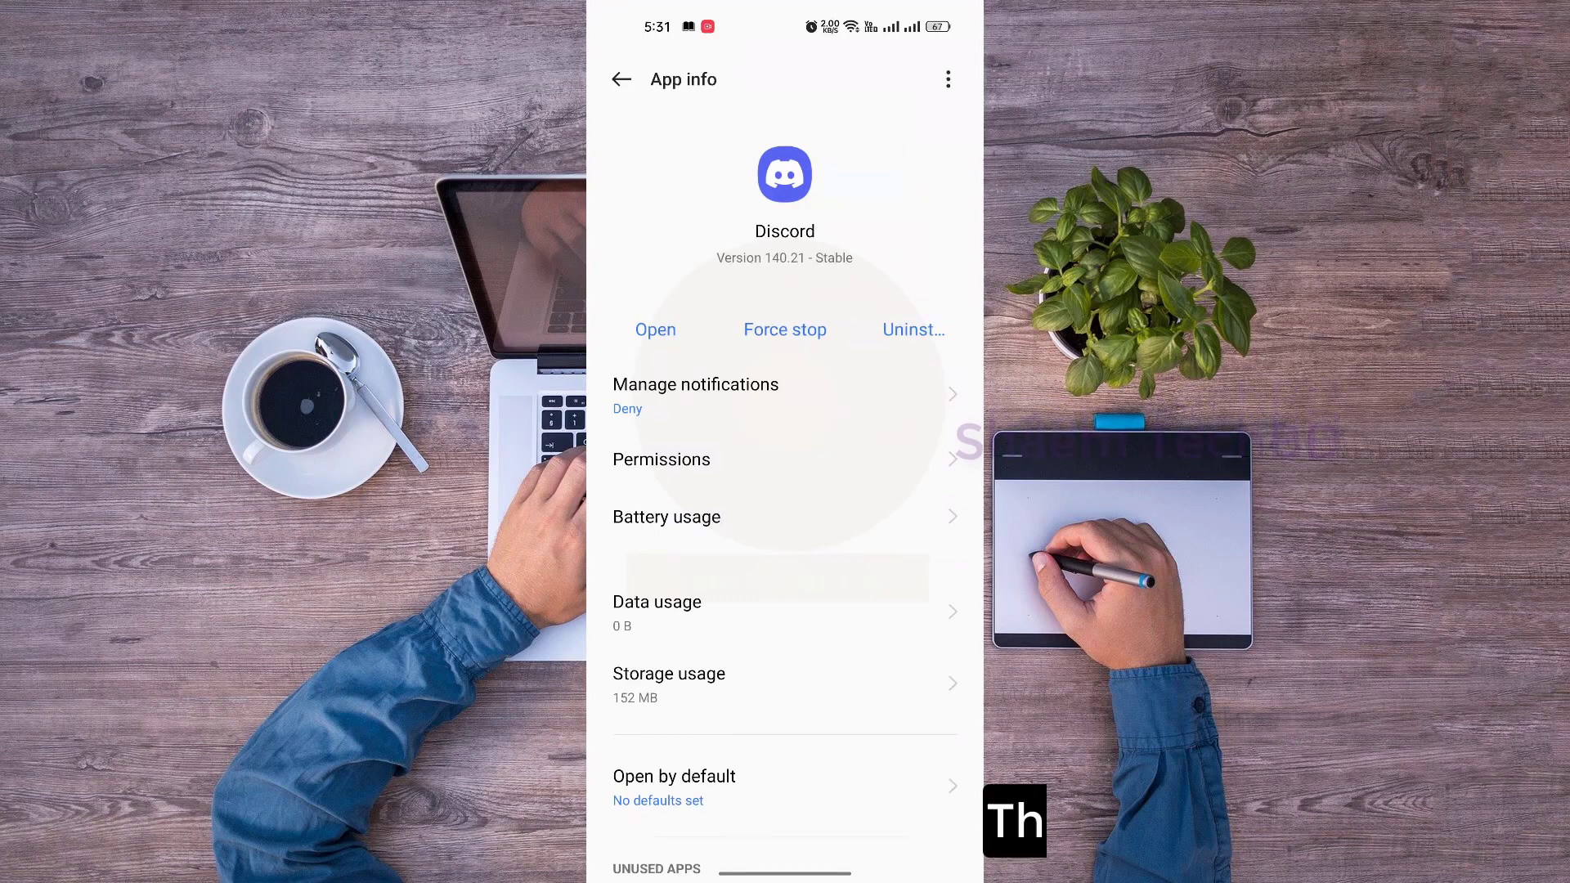
In Discord's Data usage, toggle Disable Wi-Fi on and back off, then go back
click(656, 601)
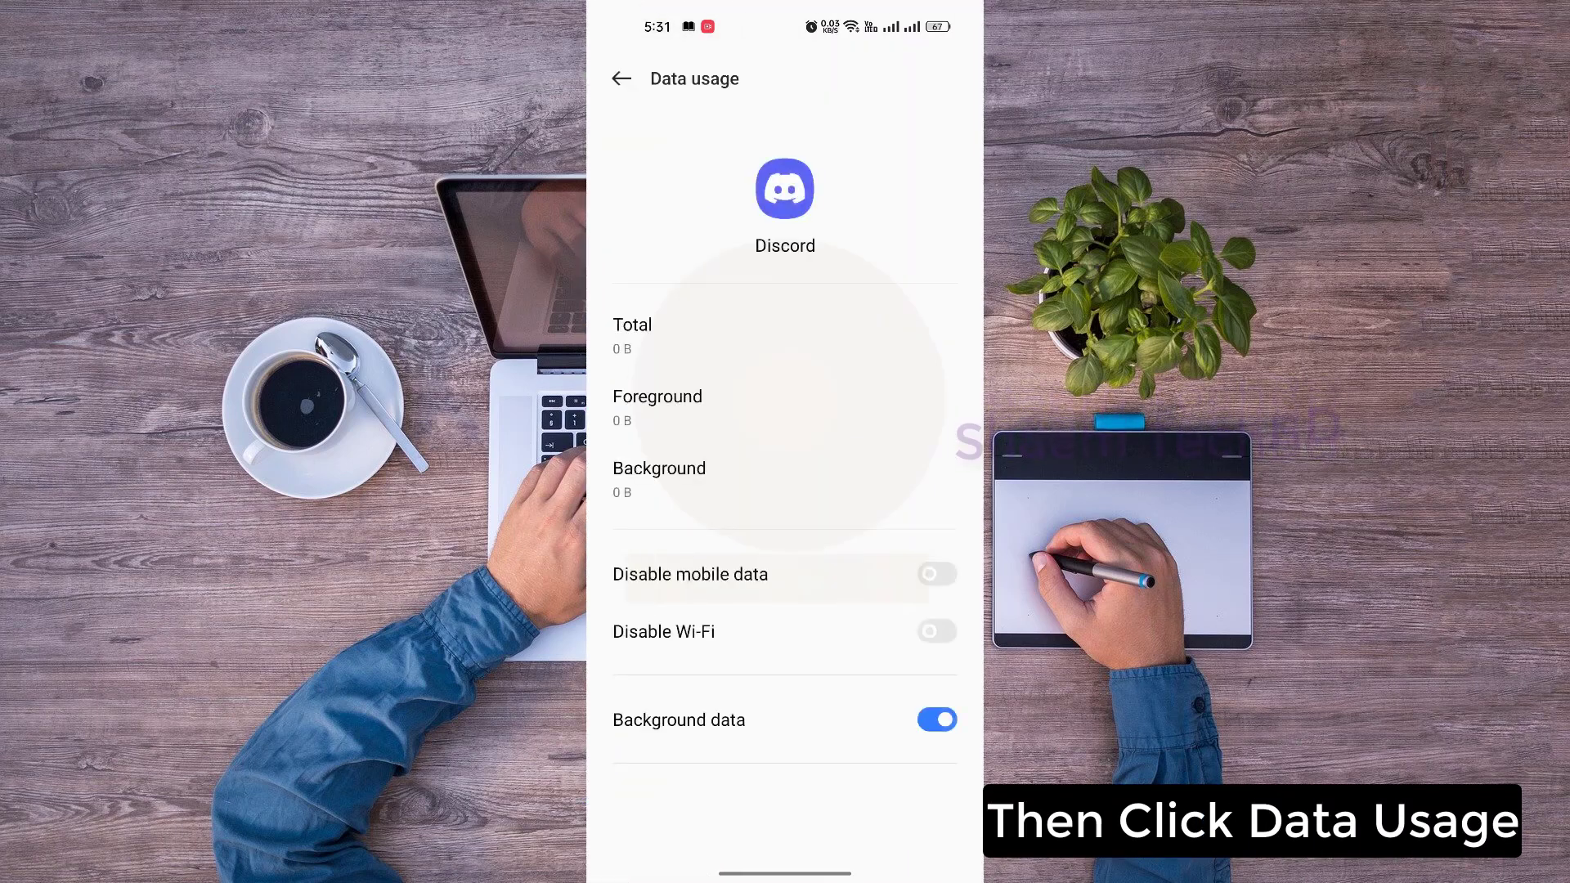
click(934, 630)
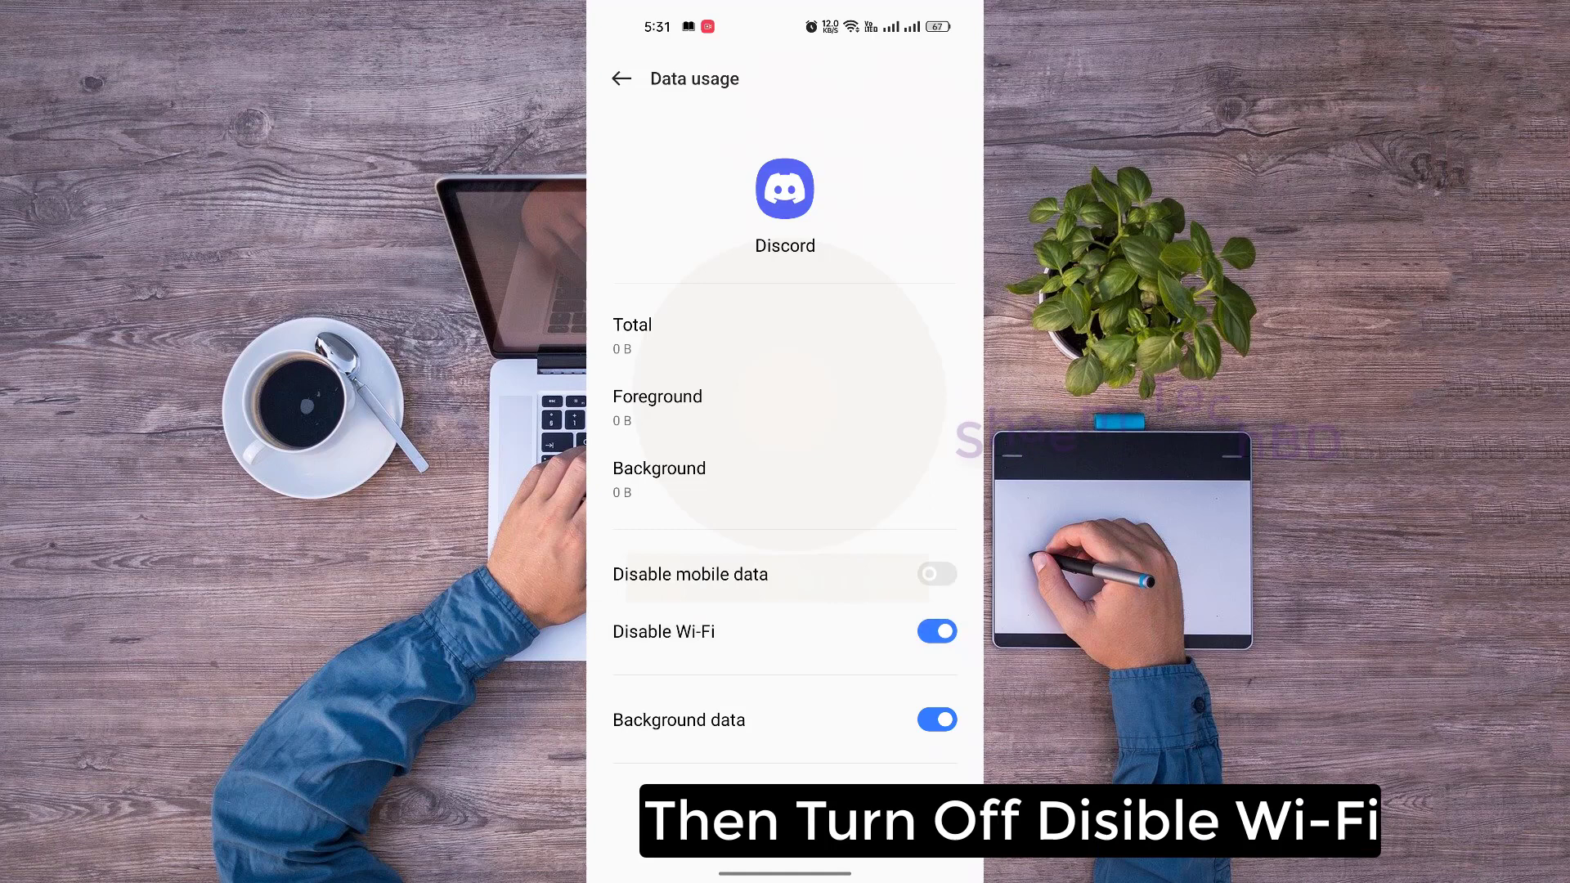
click(937, 631)
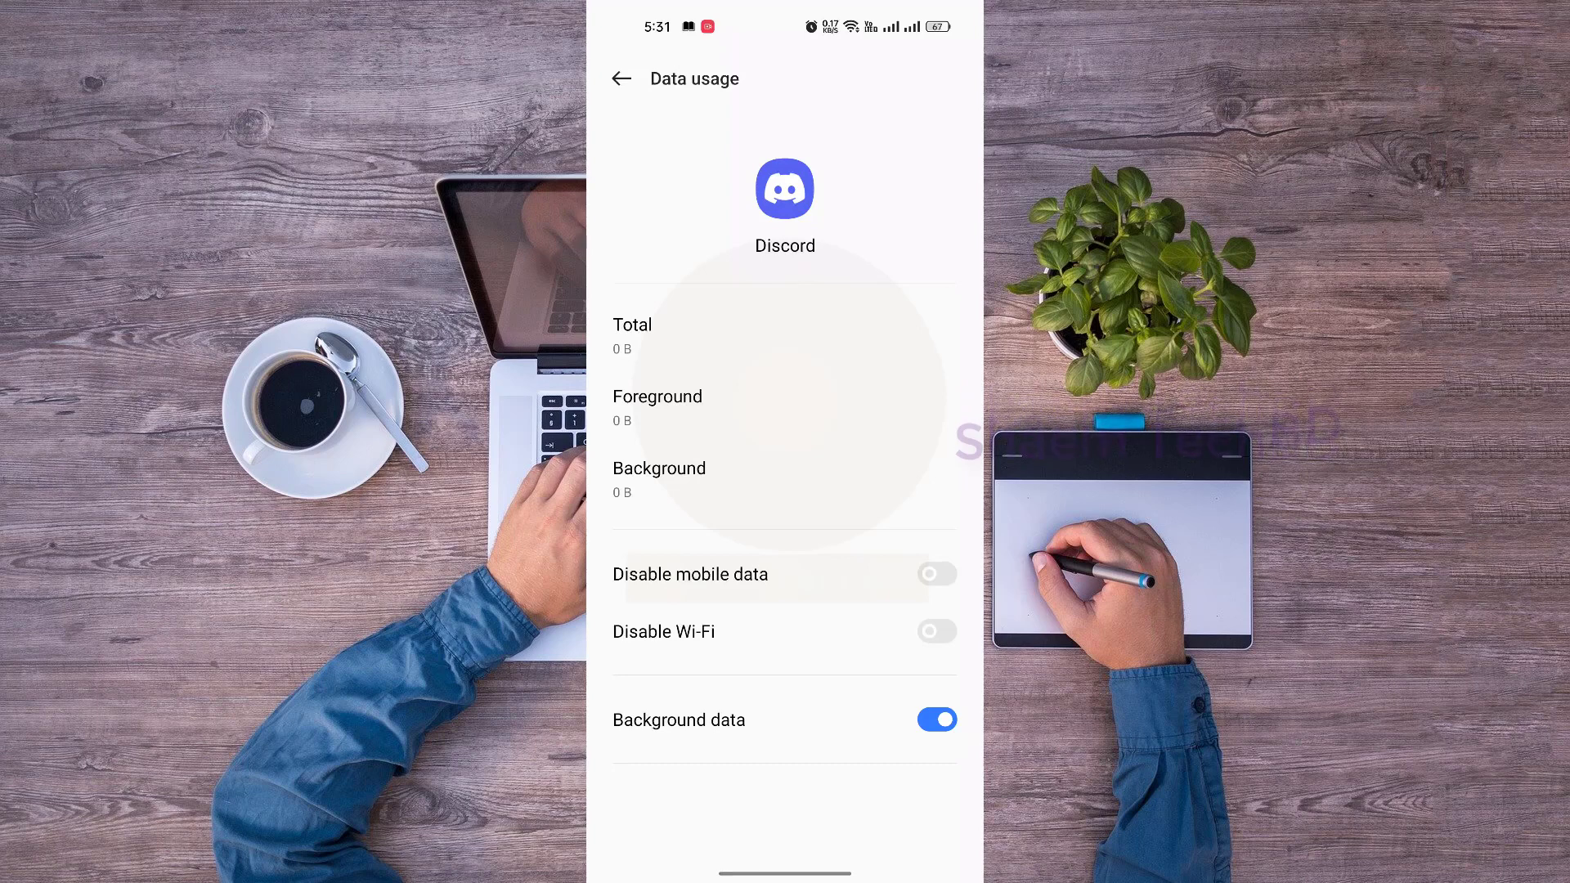
click(621, 79)
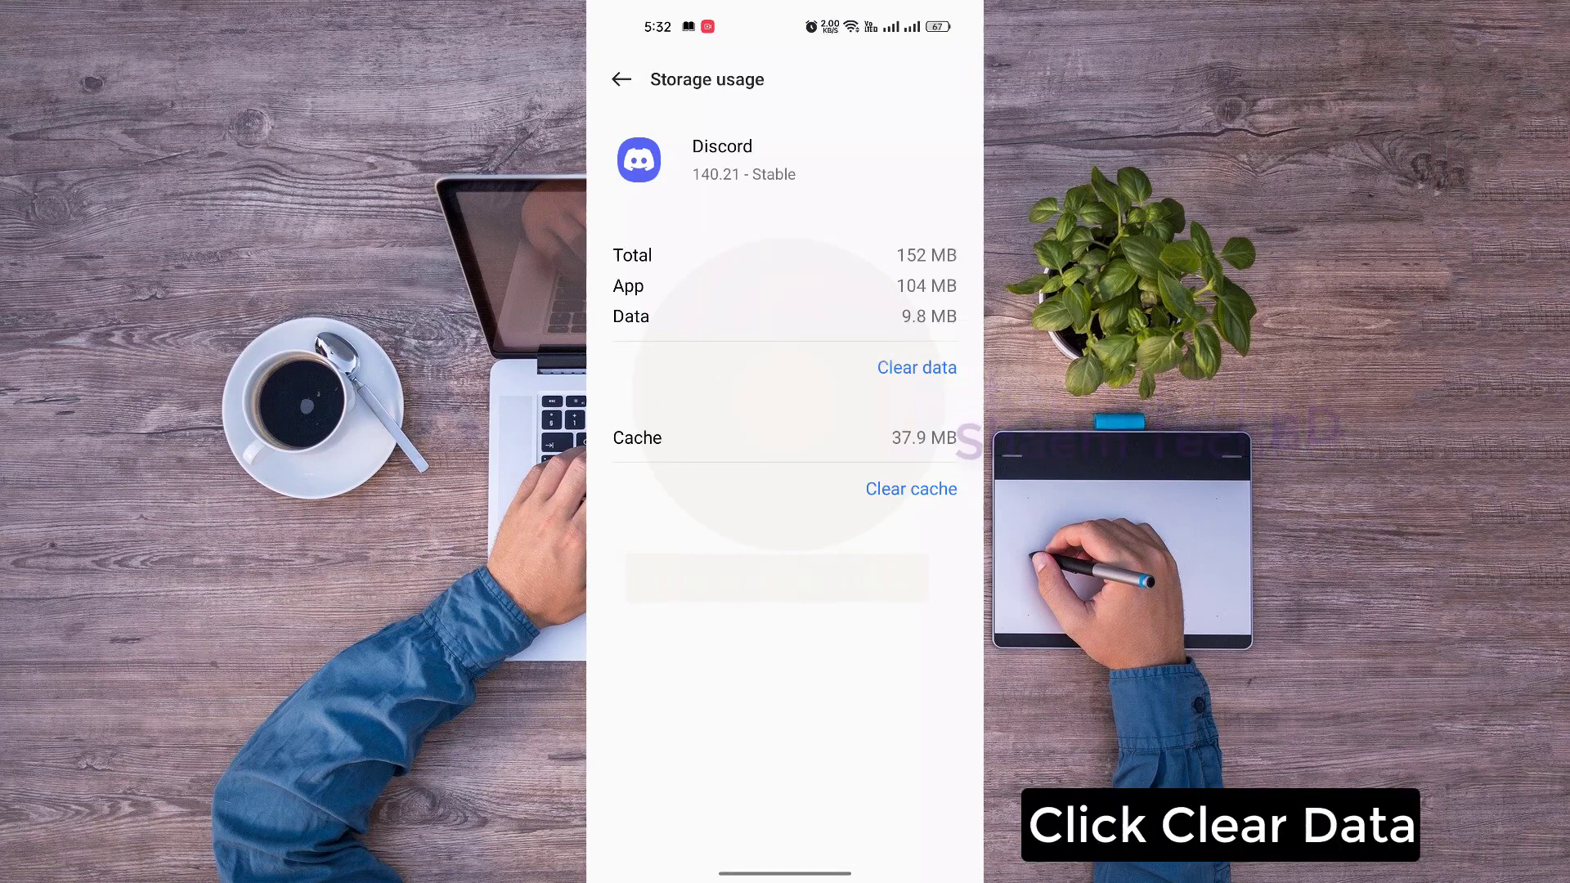
Clear Discord's app data, confirm deletion, and go back to the Apps page
click(915, 367)
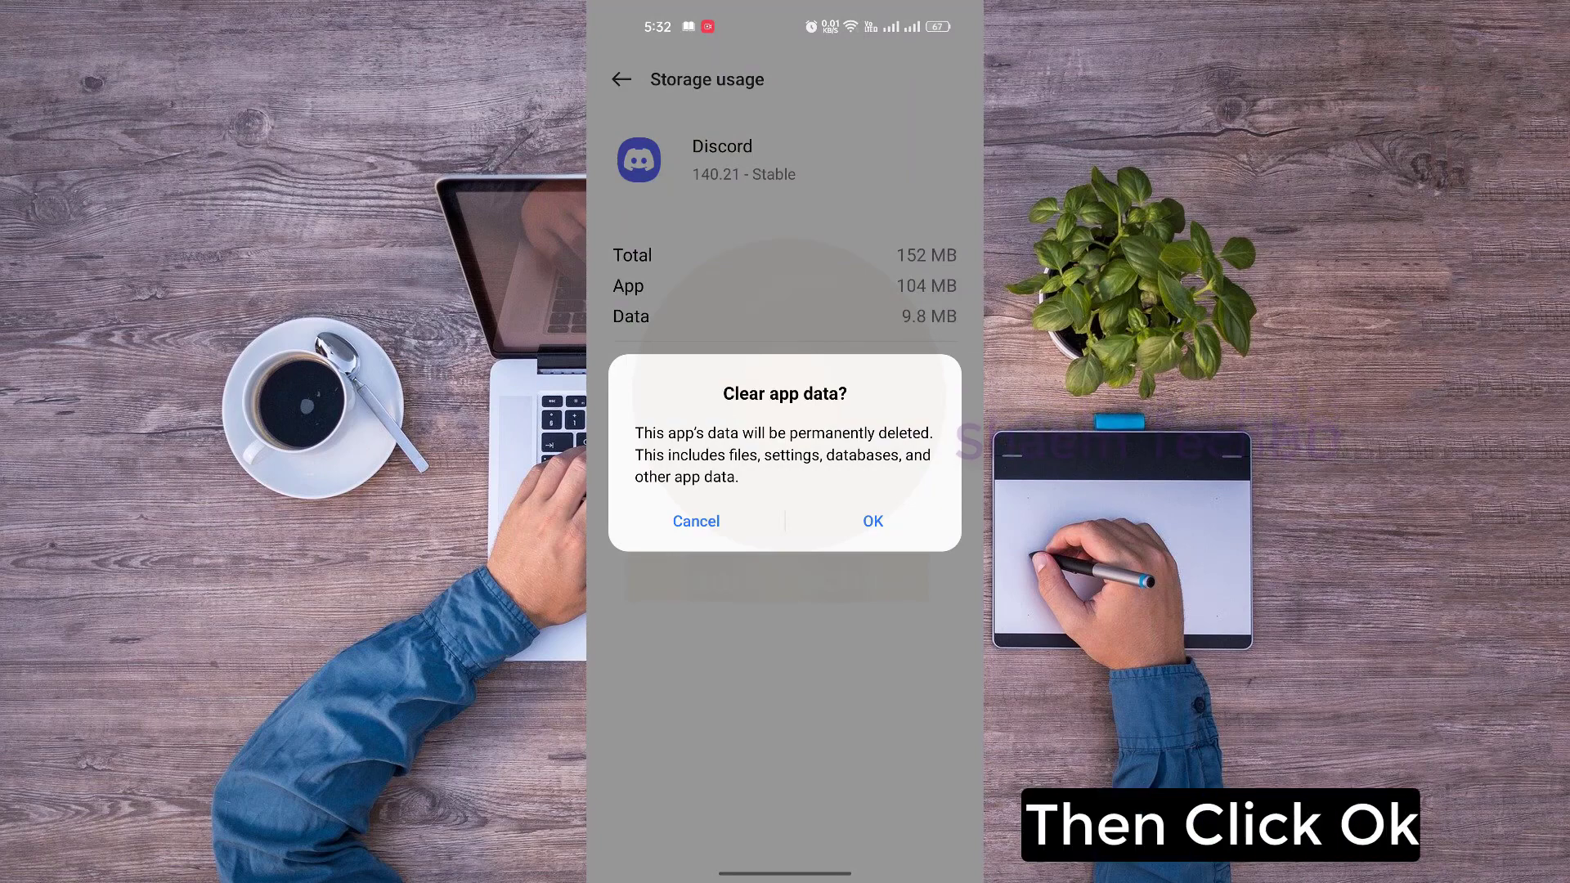
click(871, 521)
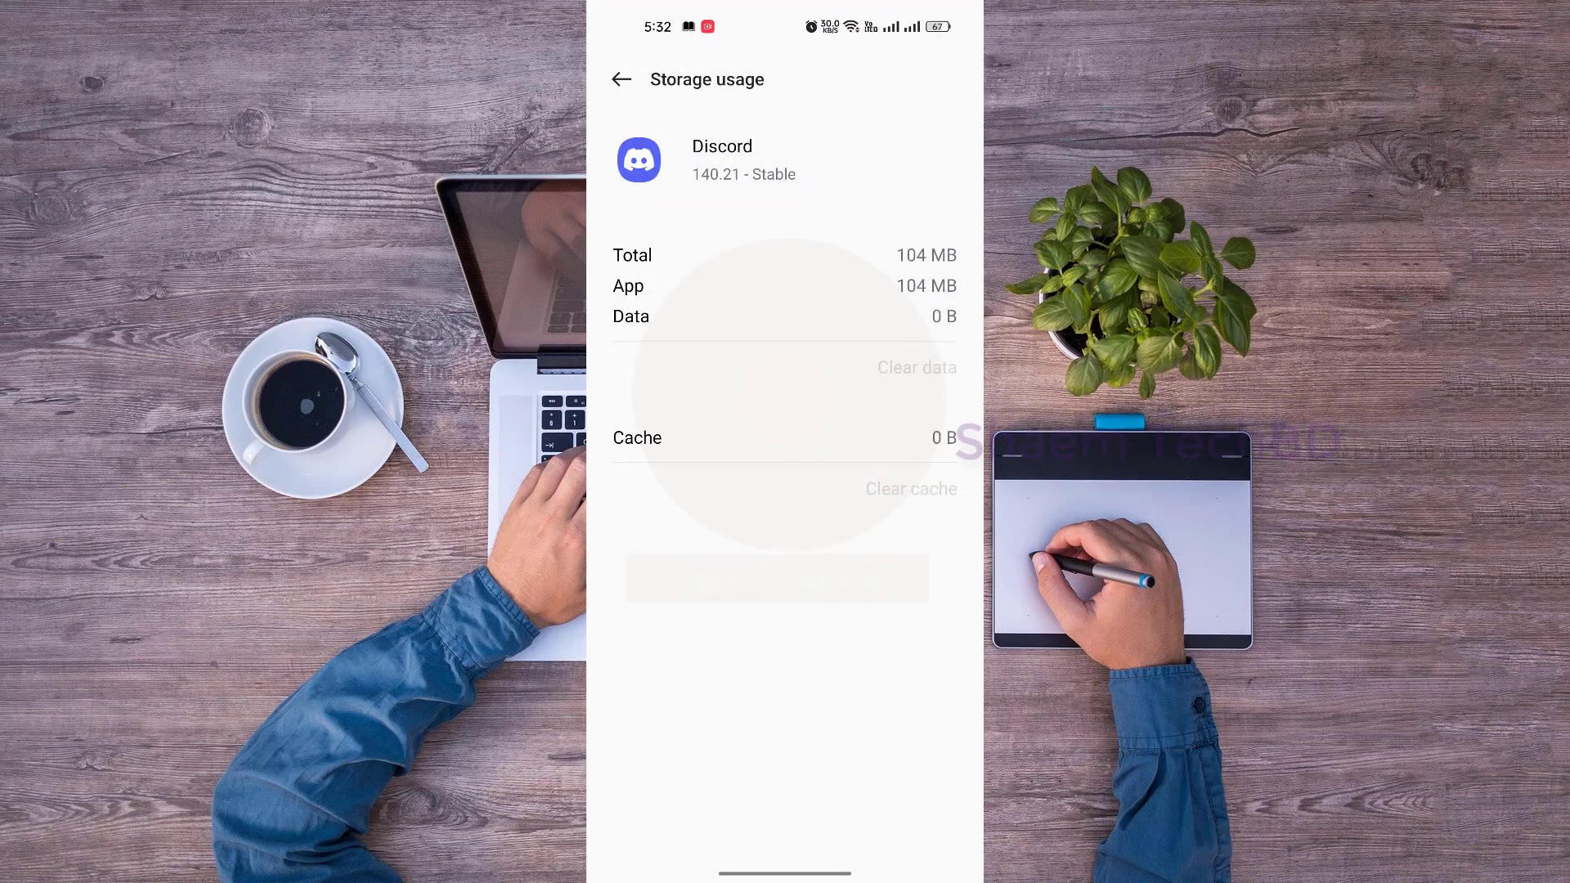
click(621, 80)
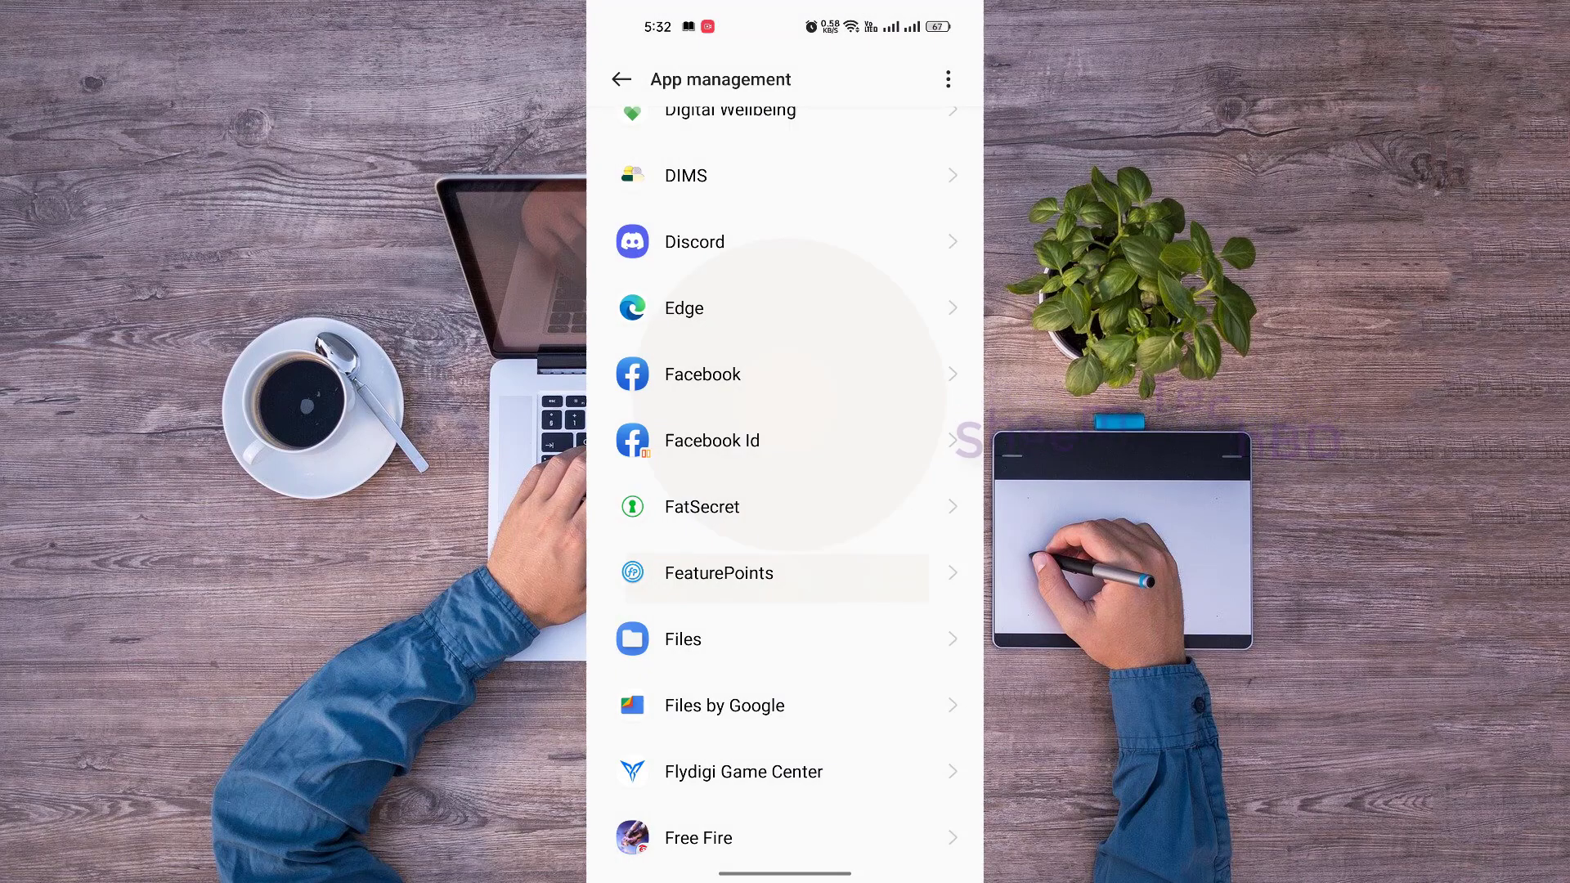
click(621, 79)
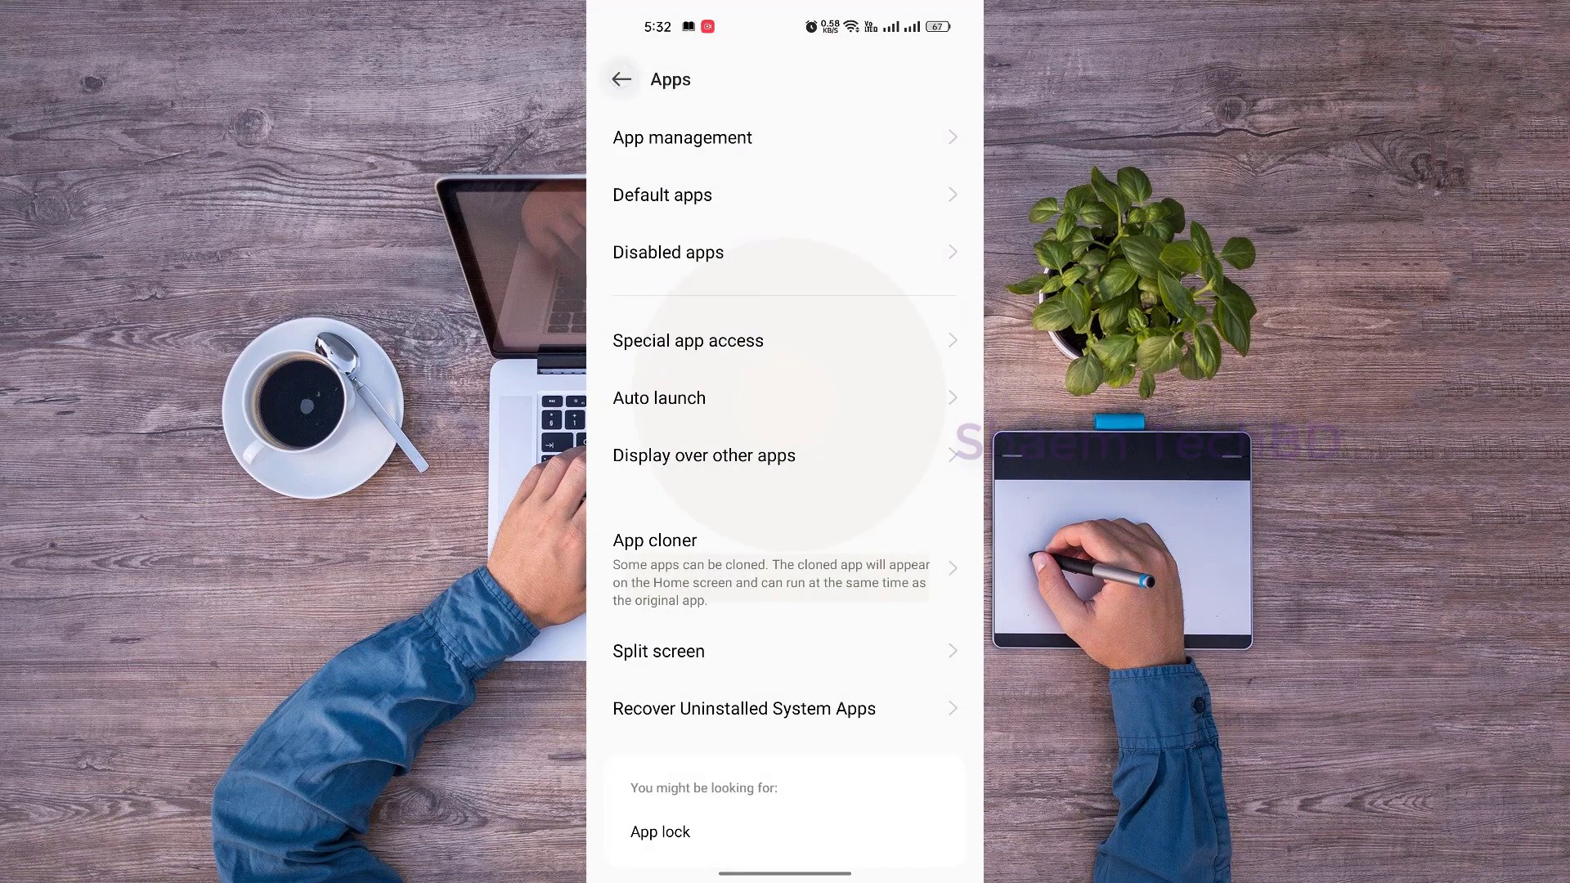
Check the Storage overview under About device (114 of 128 GB used) and start Clean
click(620, 79)
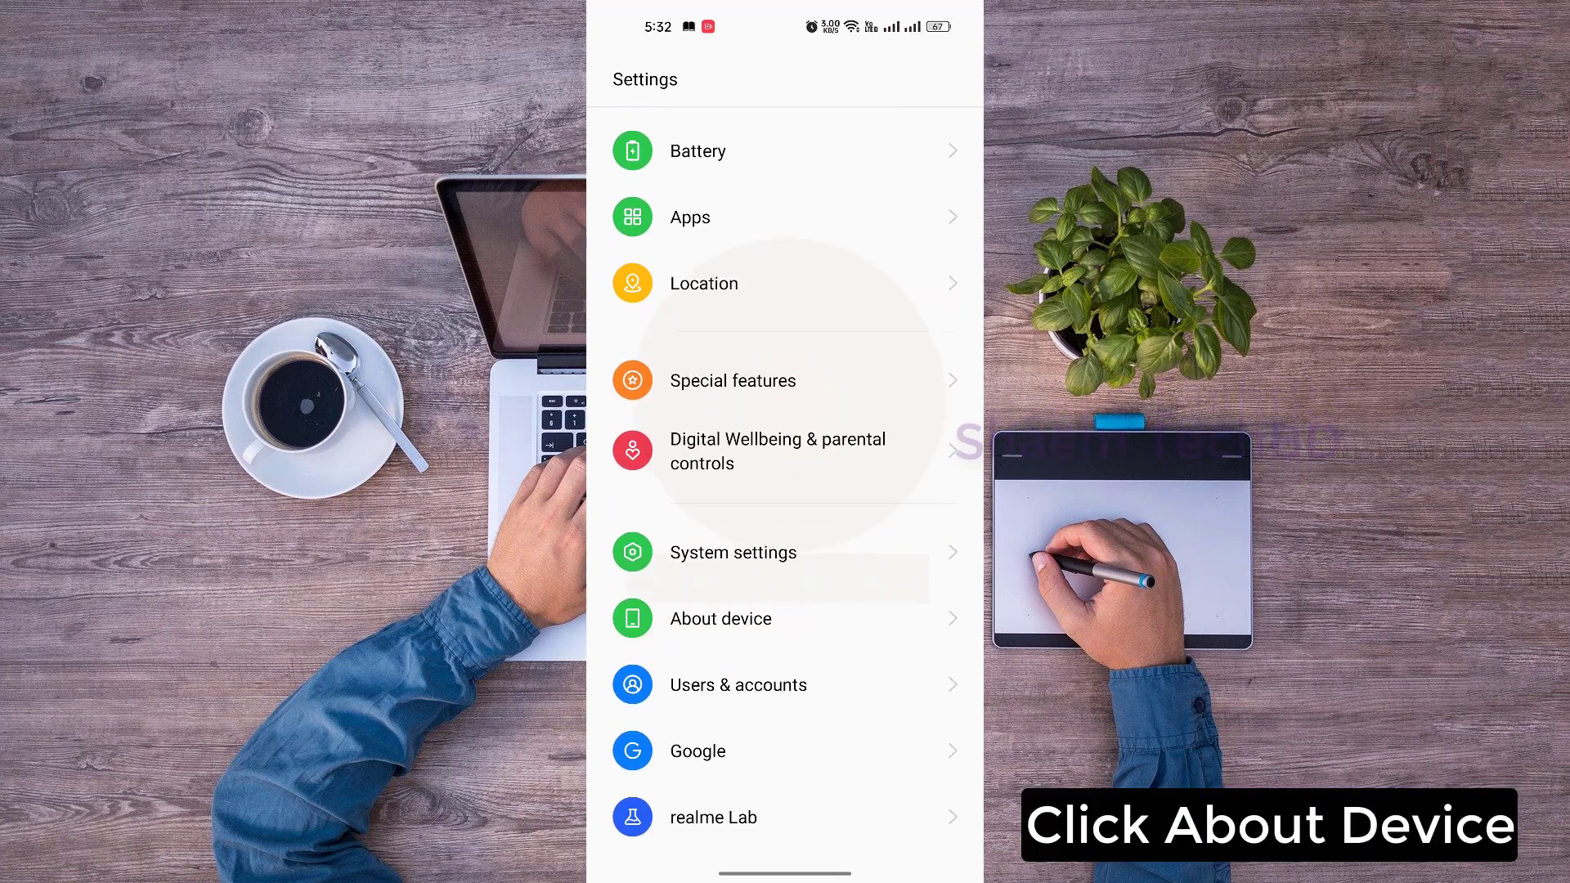
click(720, 618)
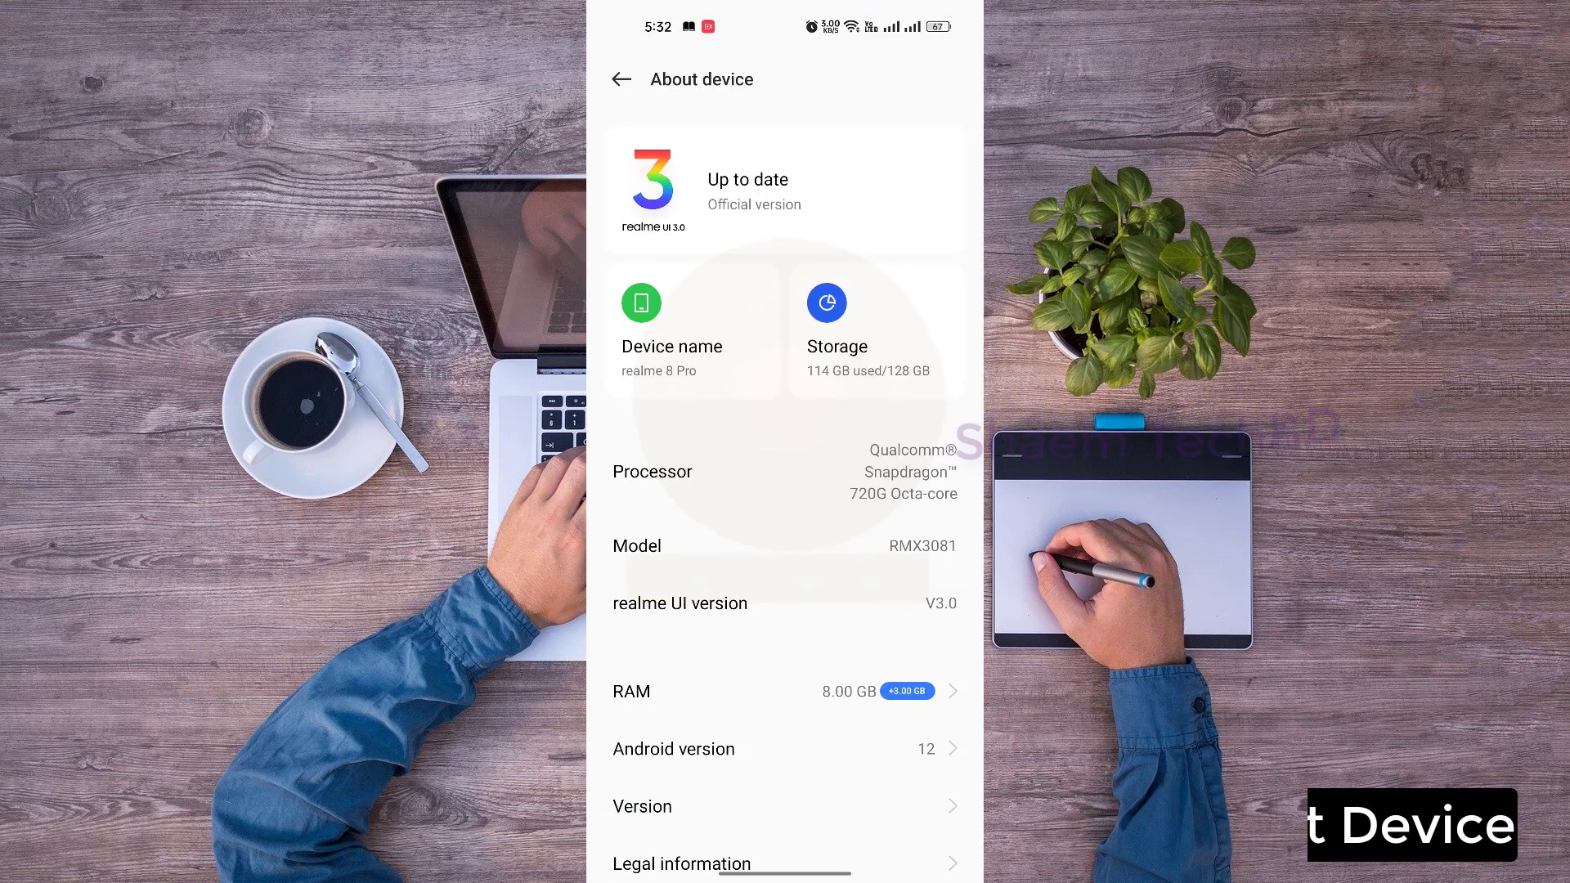
click(826, 325)
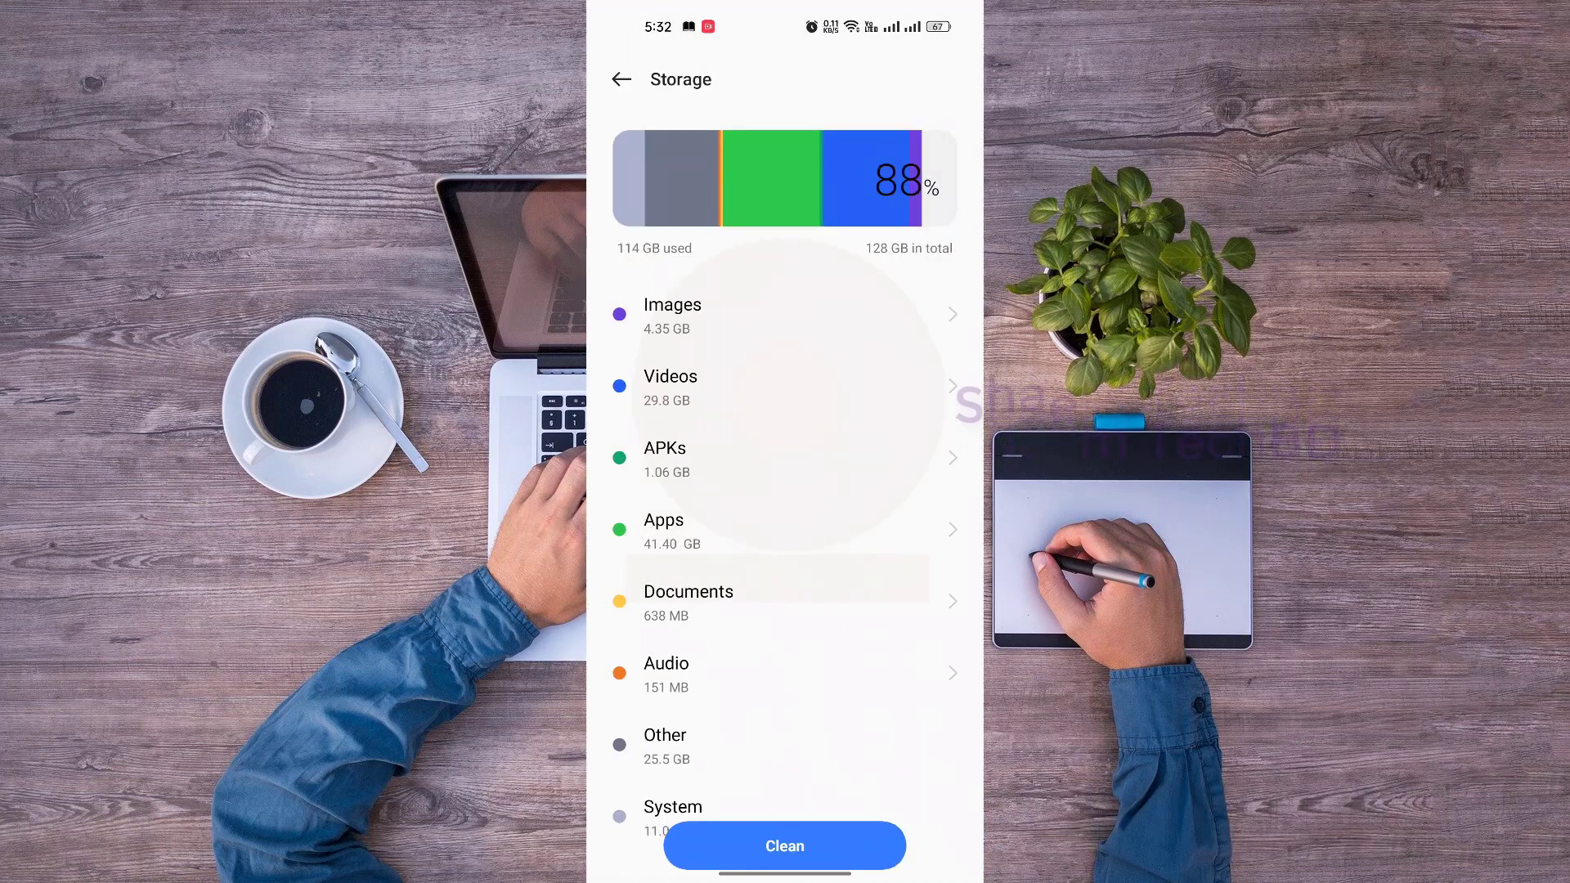
click(784, 844)
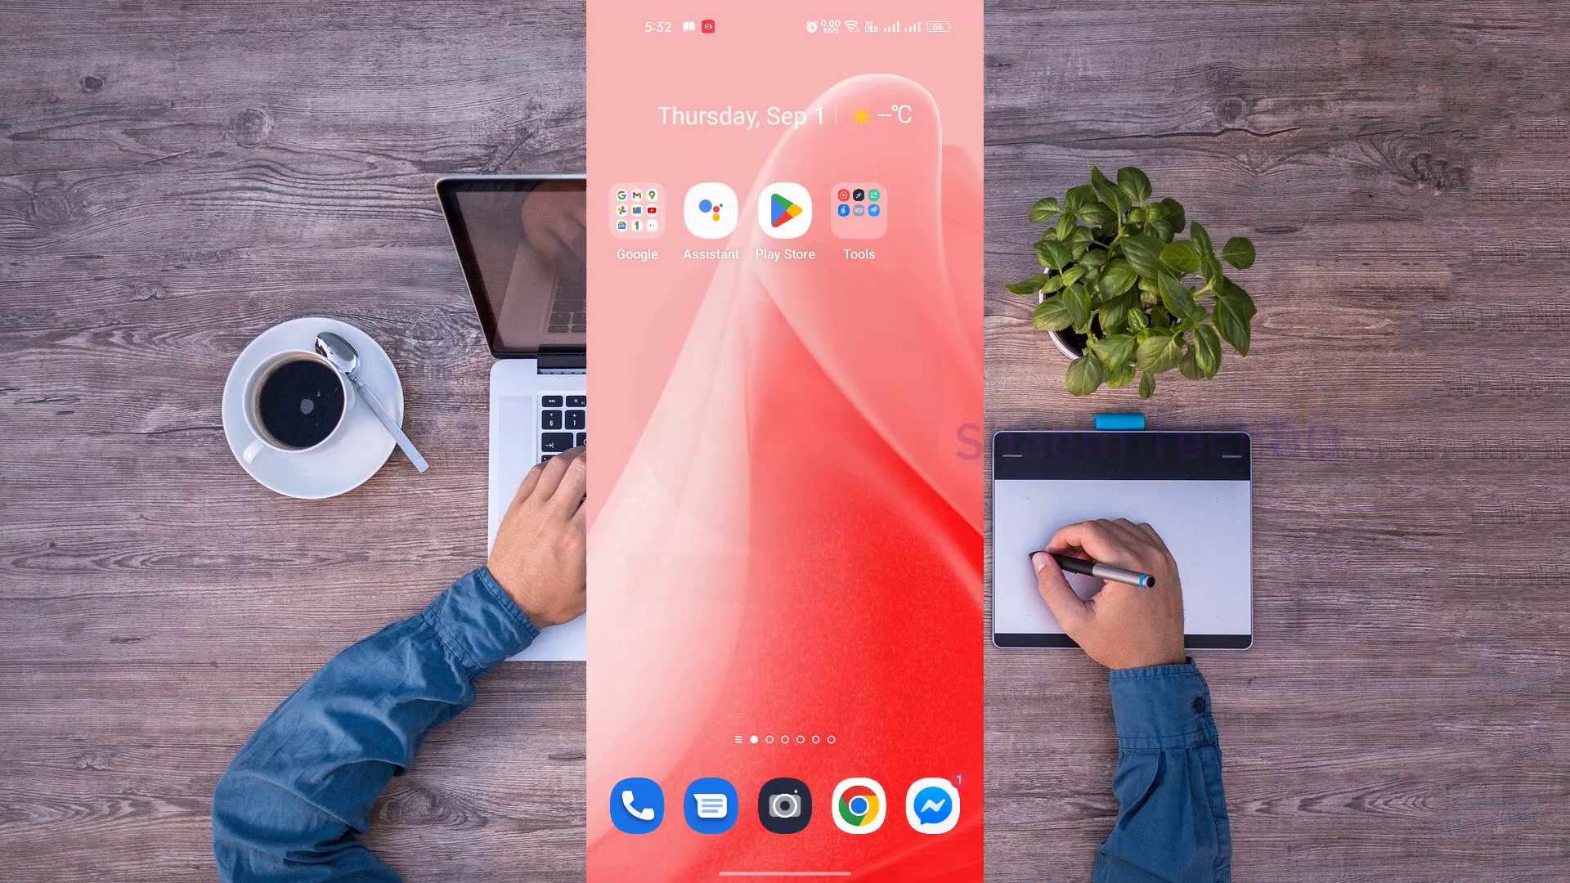
Search the Play Store for 'discord' and open the Discord: Talk, Chat & Hang Out listing
click(785, 210)
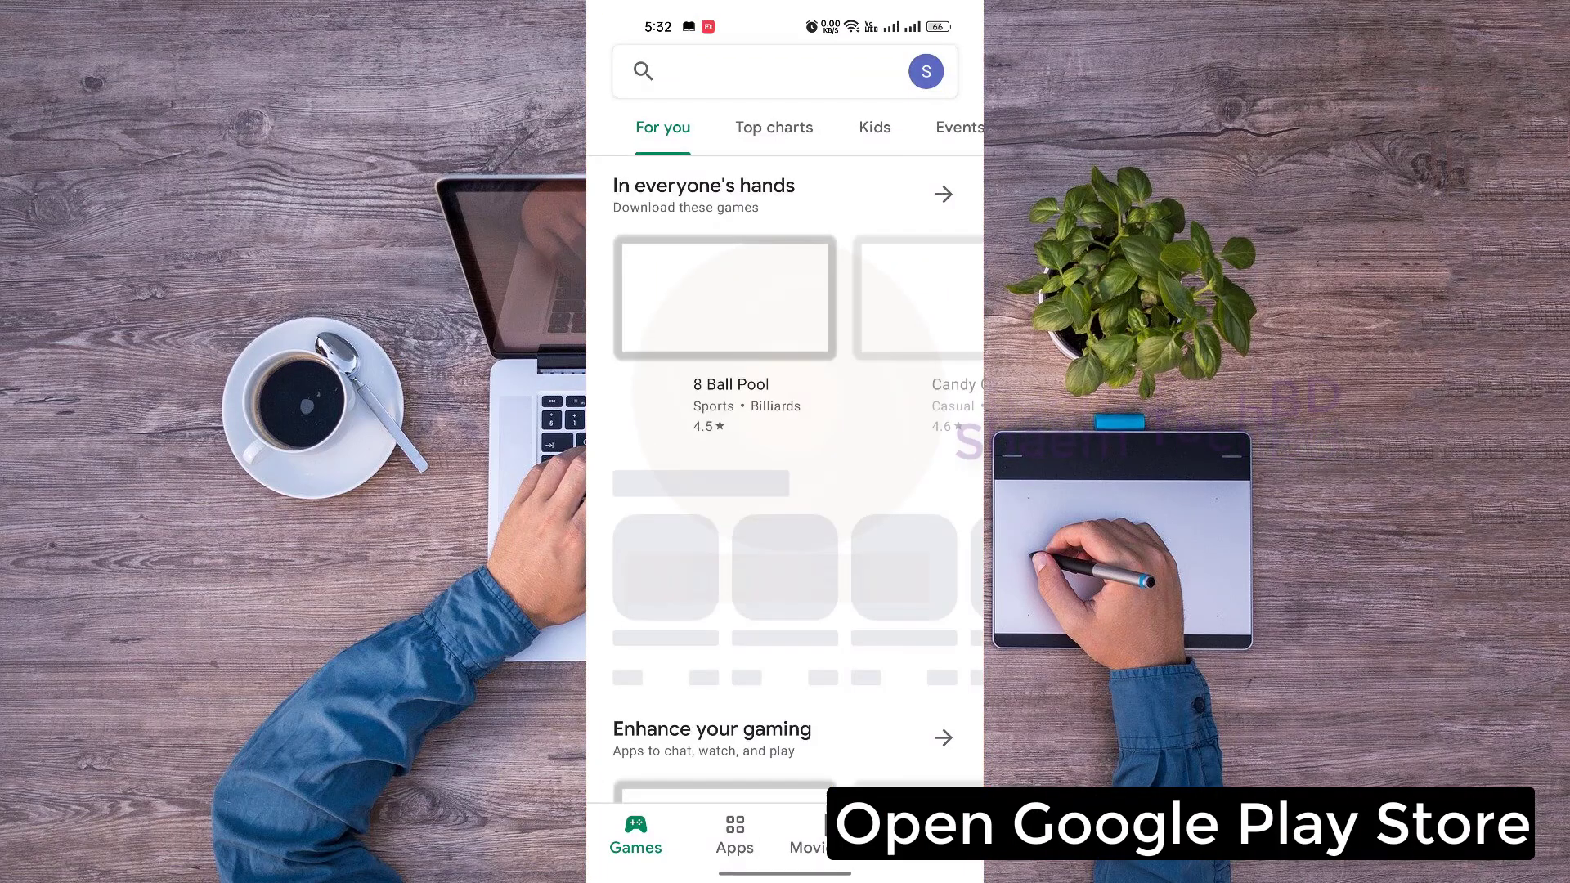
click(784, 71)
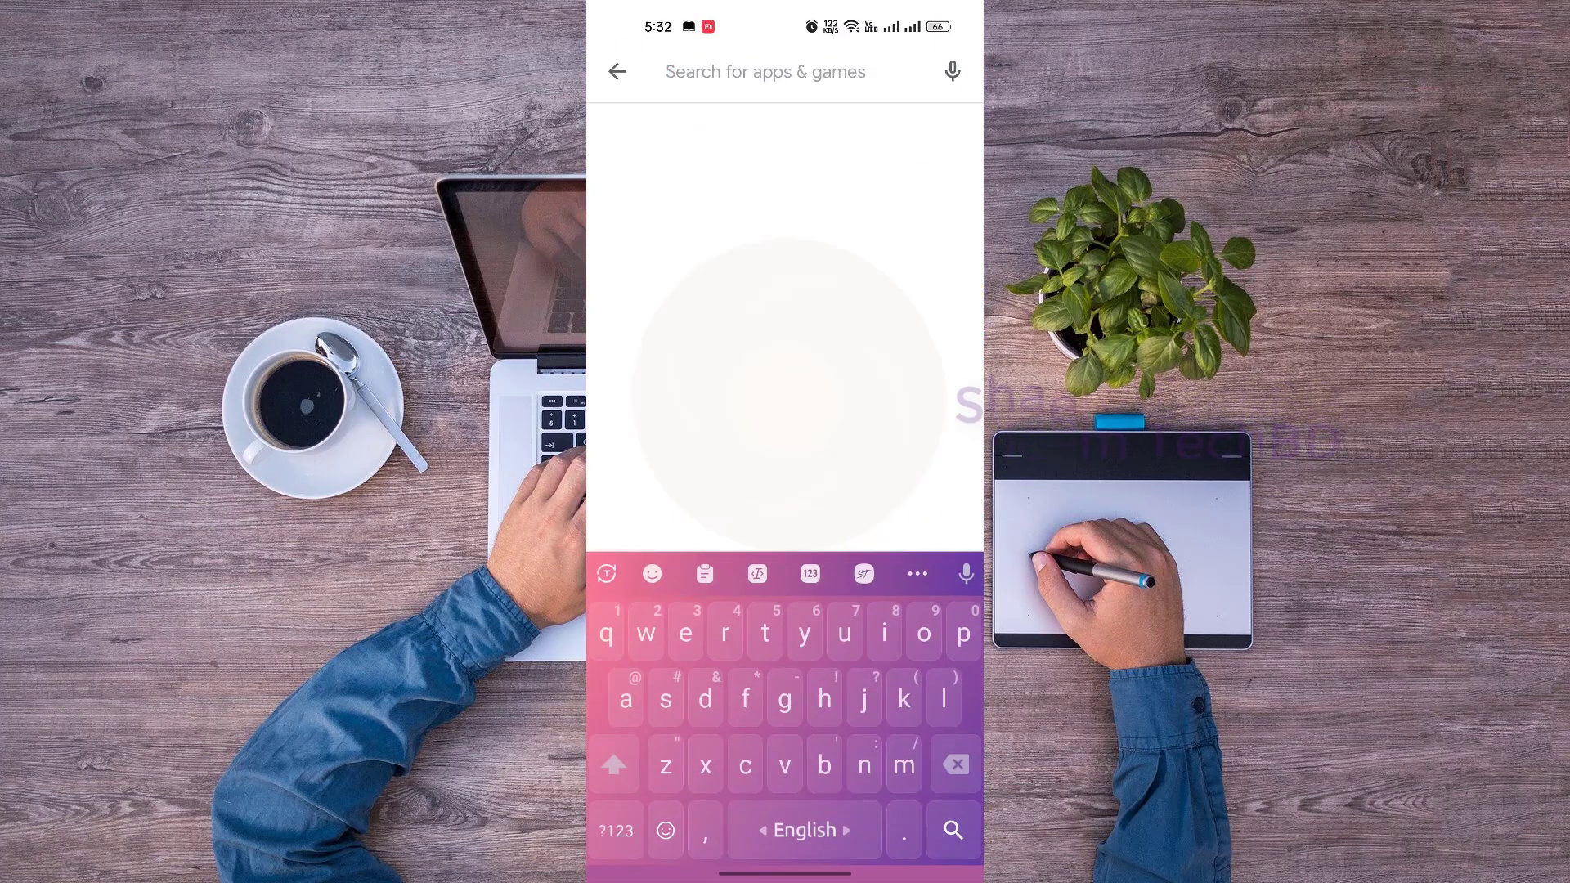
text(dis)
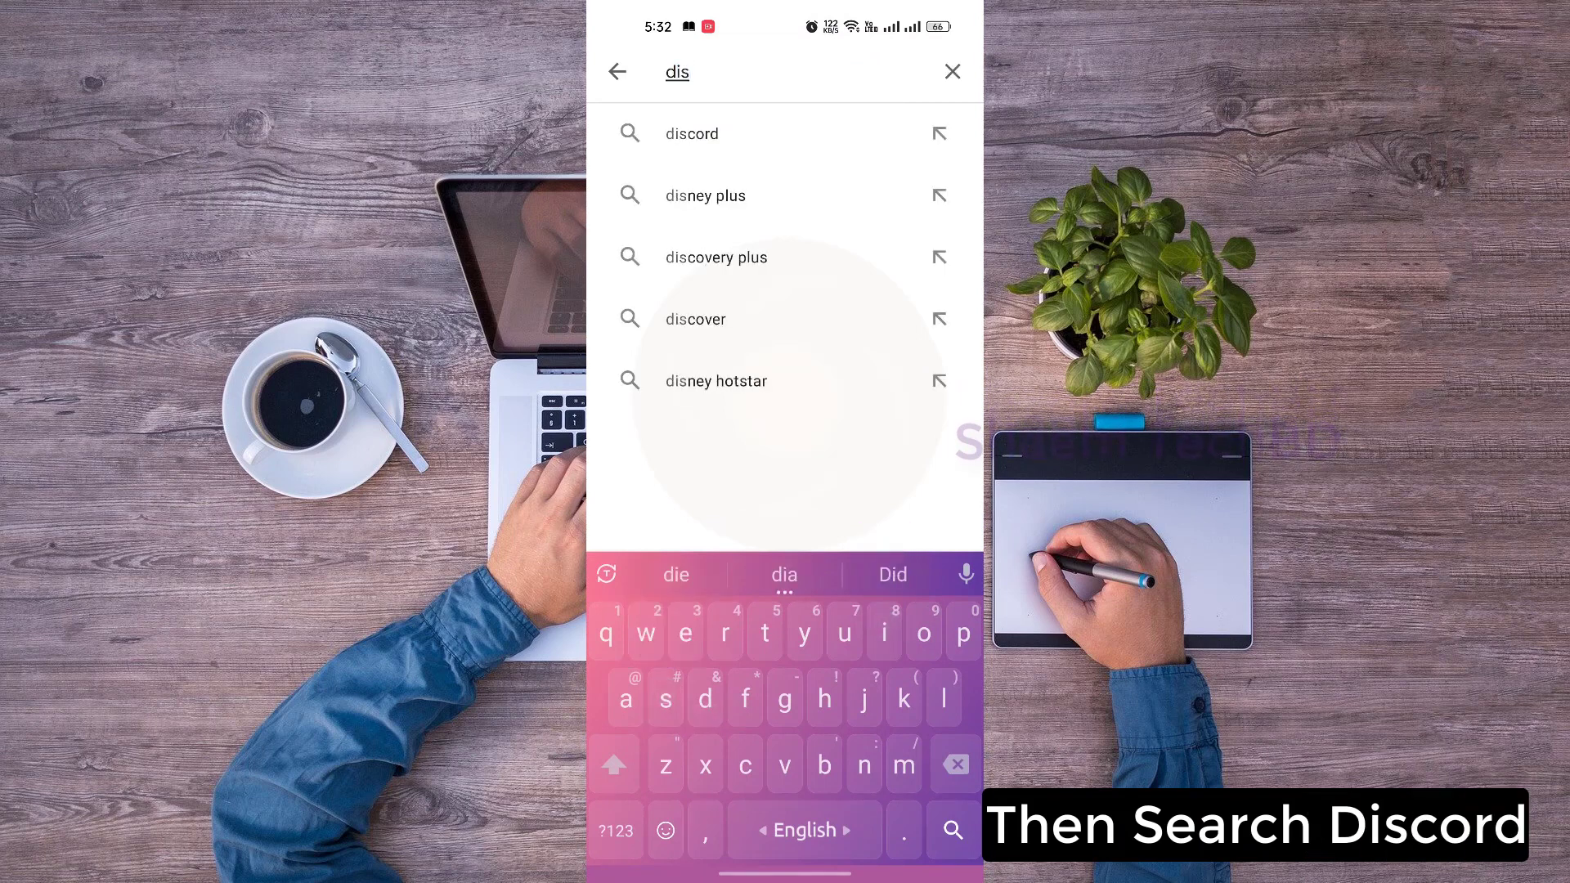
click(691, 134)
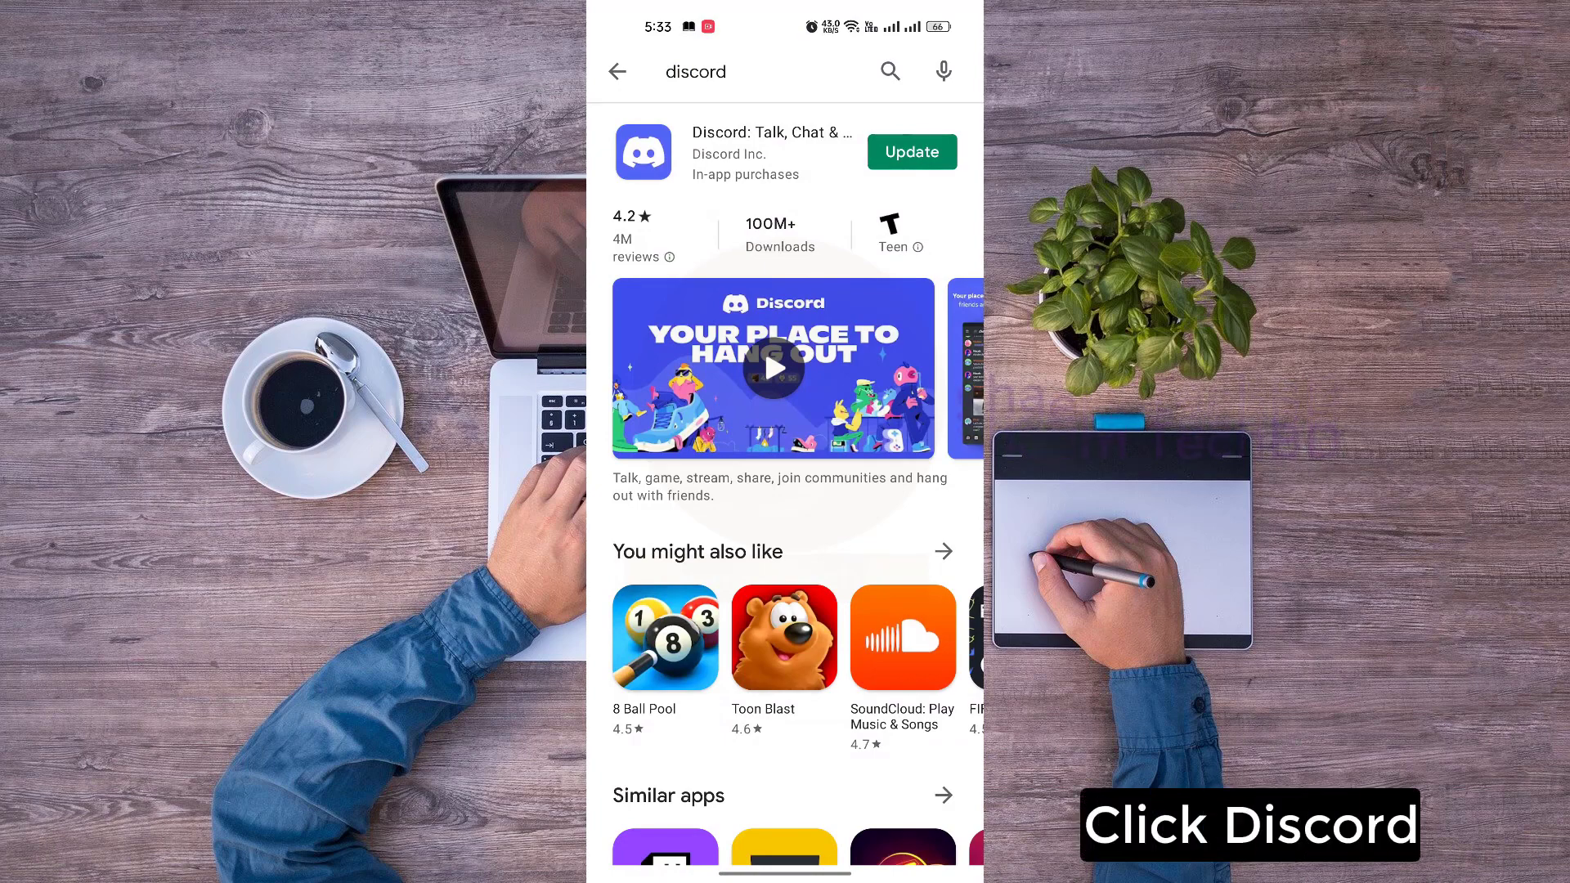
click(643, 151)
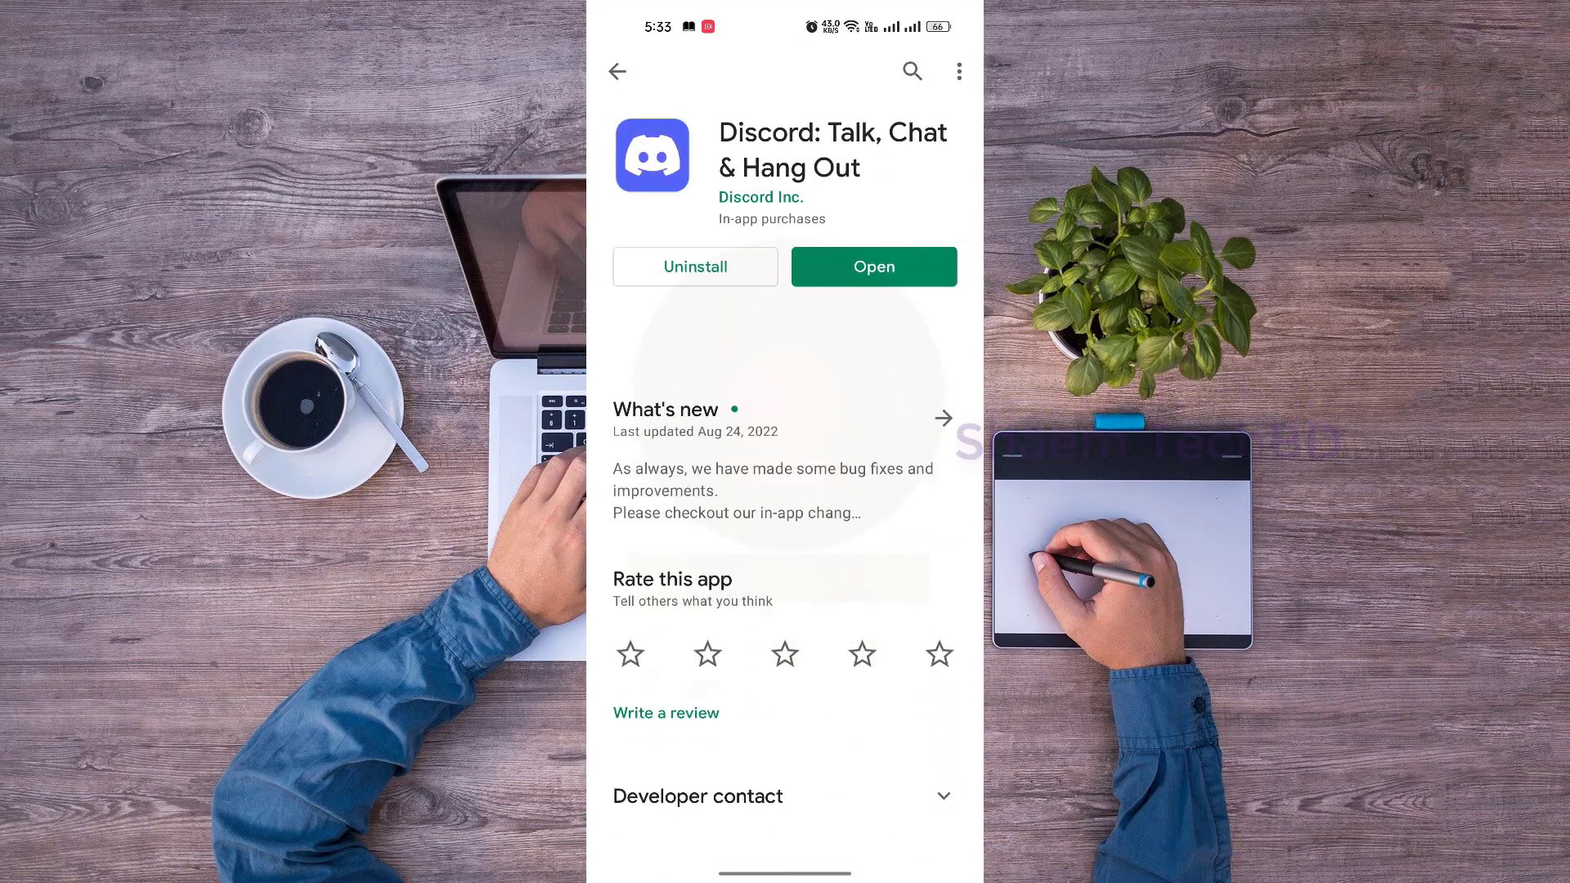